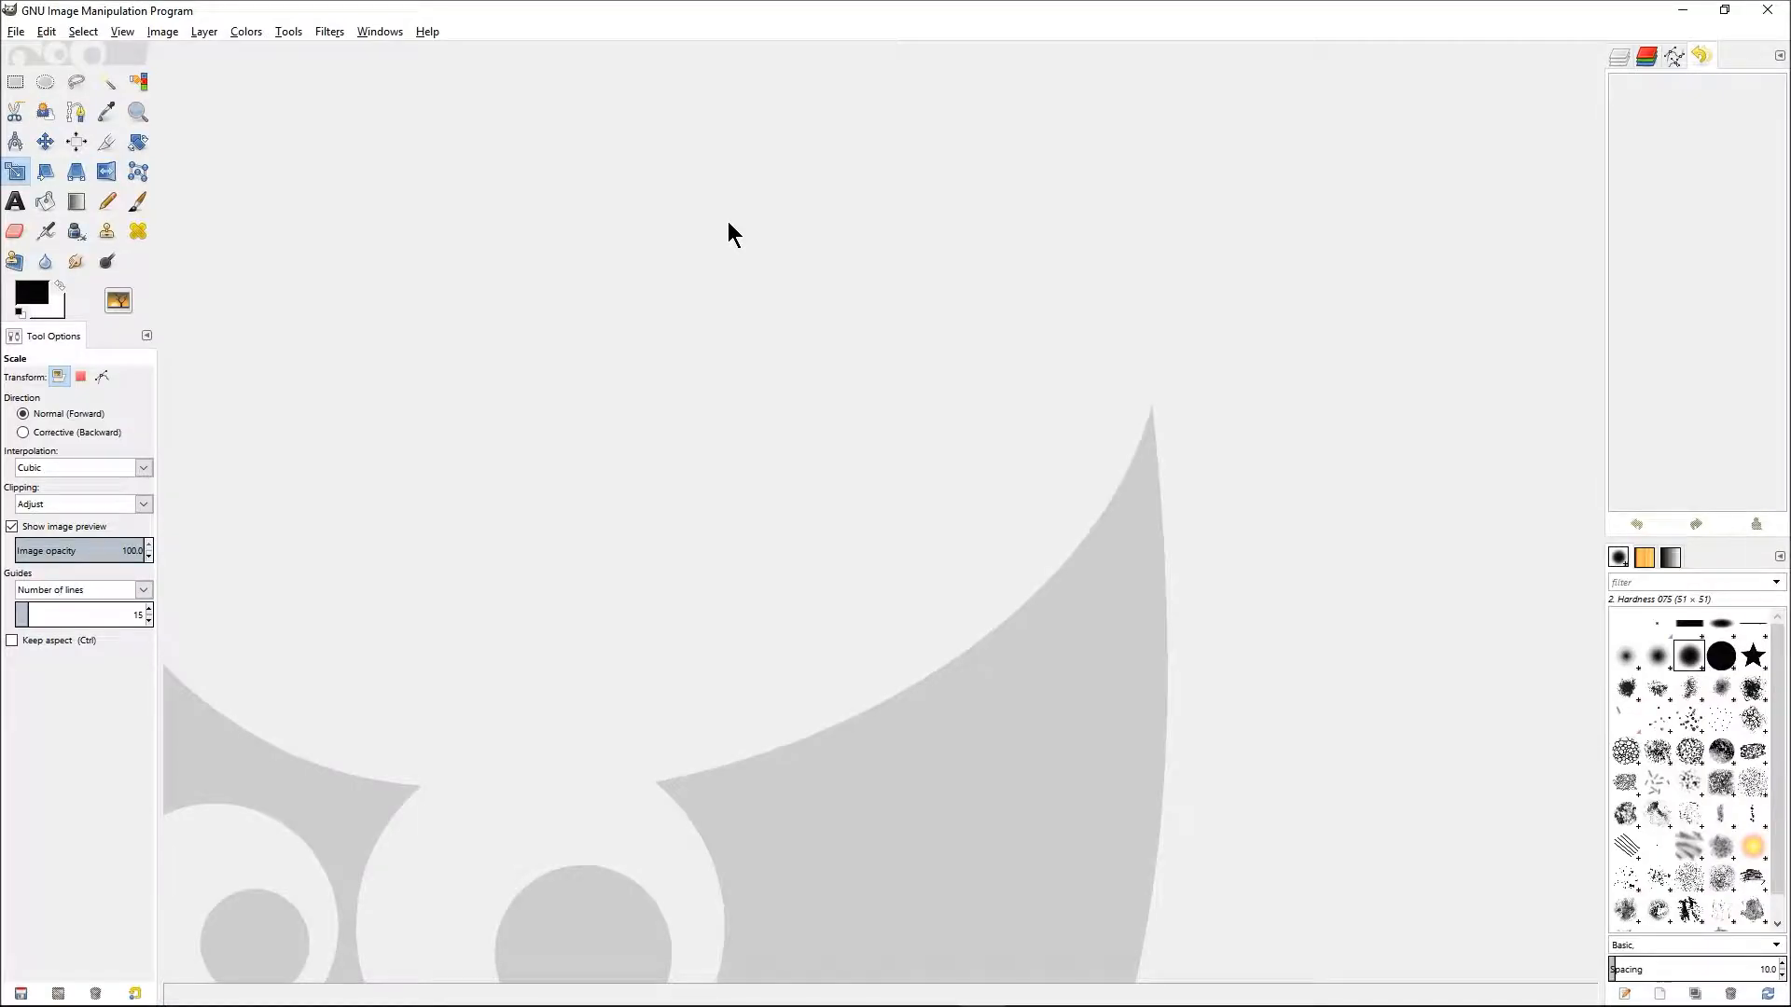
mouse_move(553, 192)
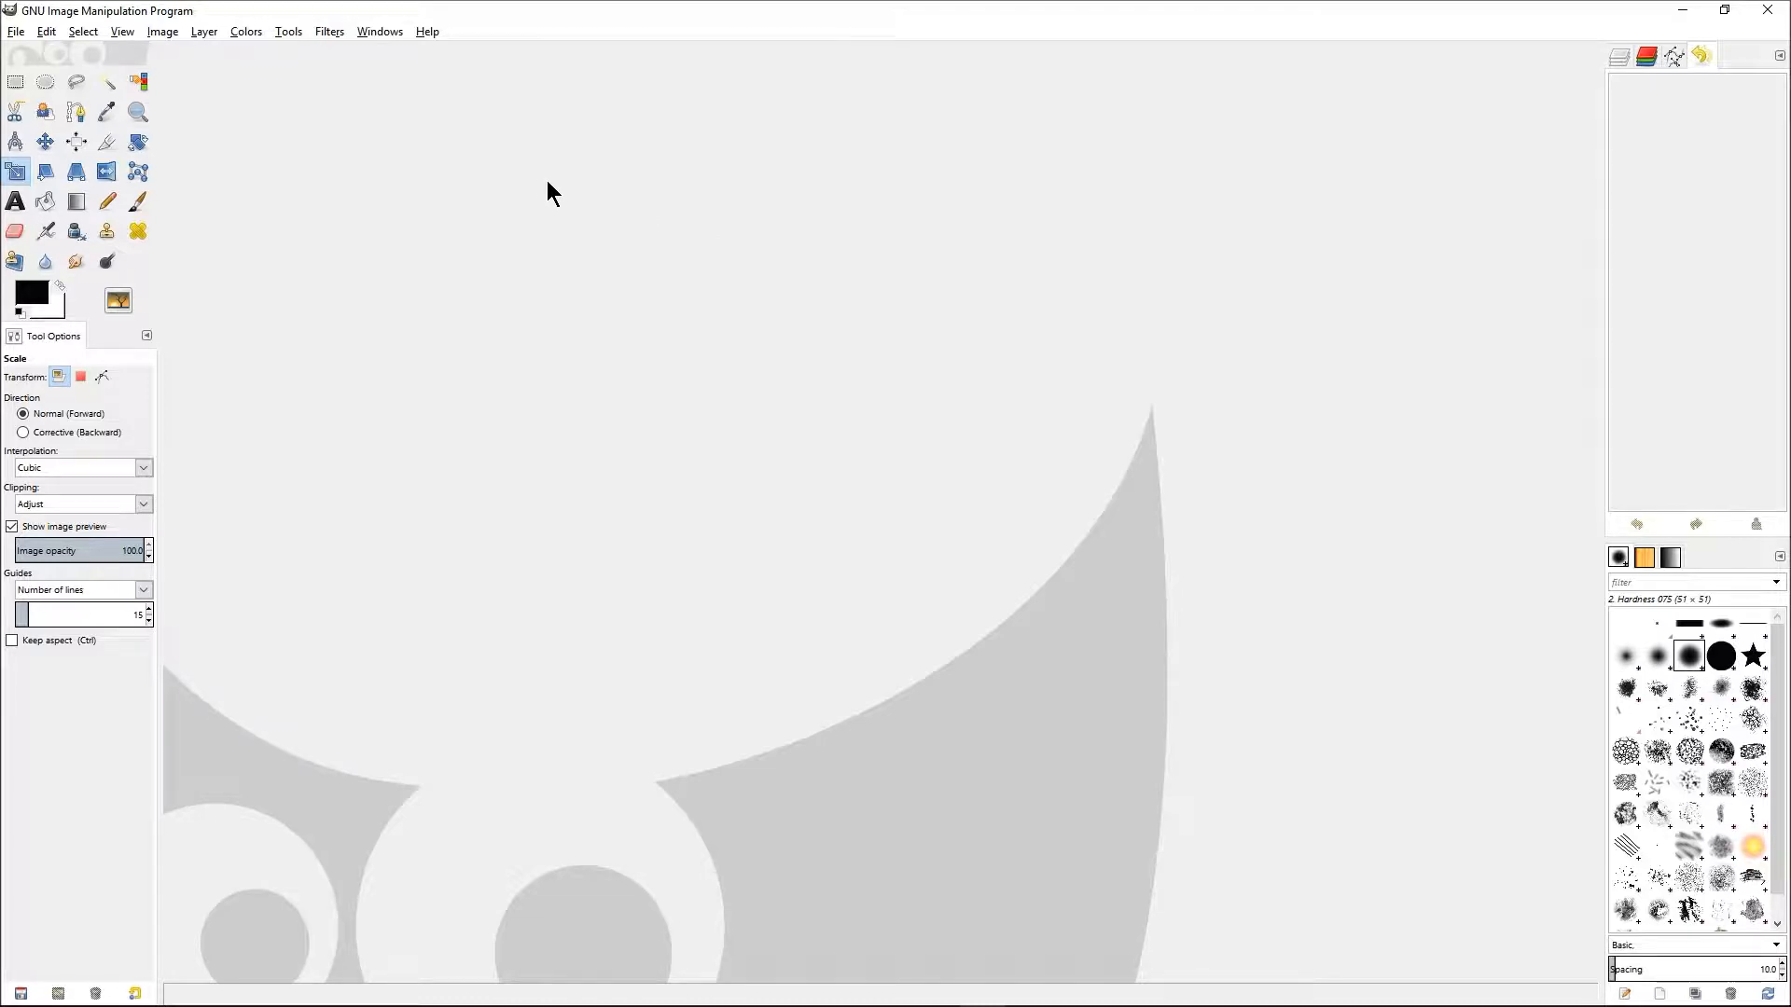
mouse_move(539, 198)
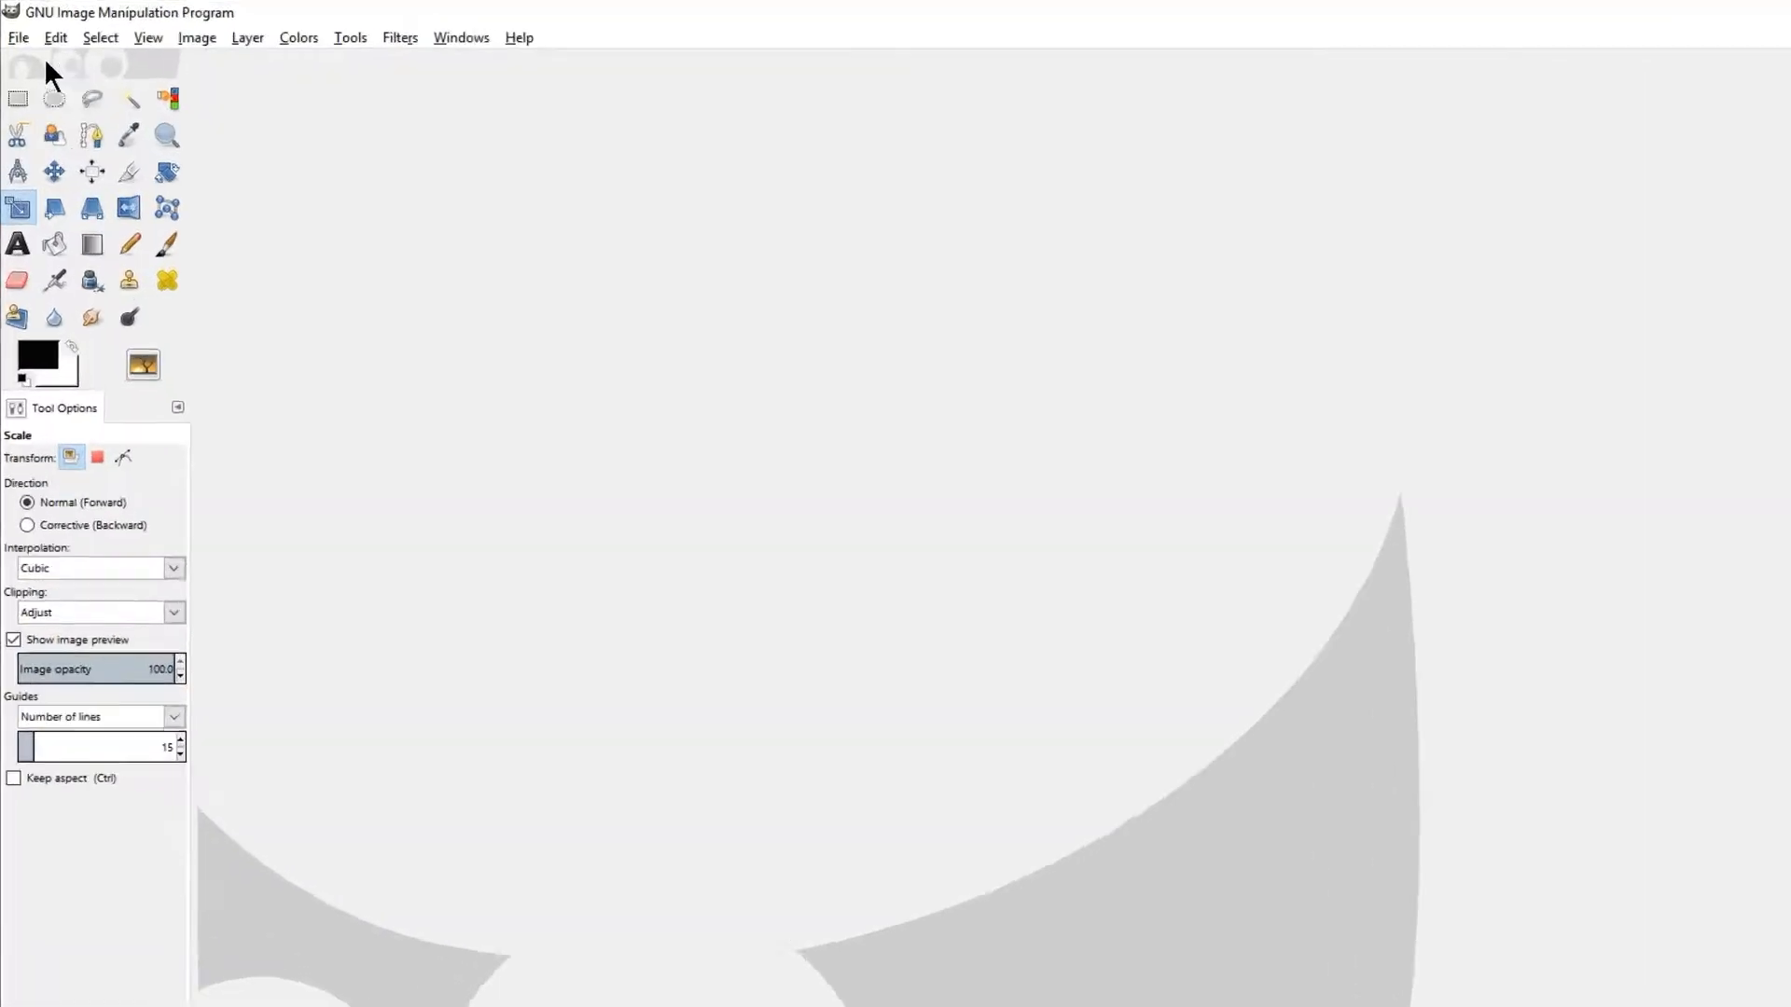
- Create a new blank white 600 × 800 pixel image
click(18, 37)
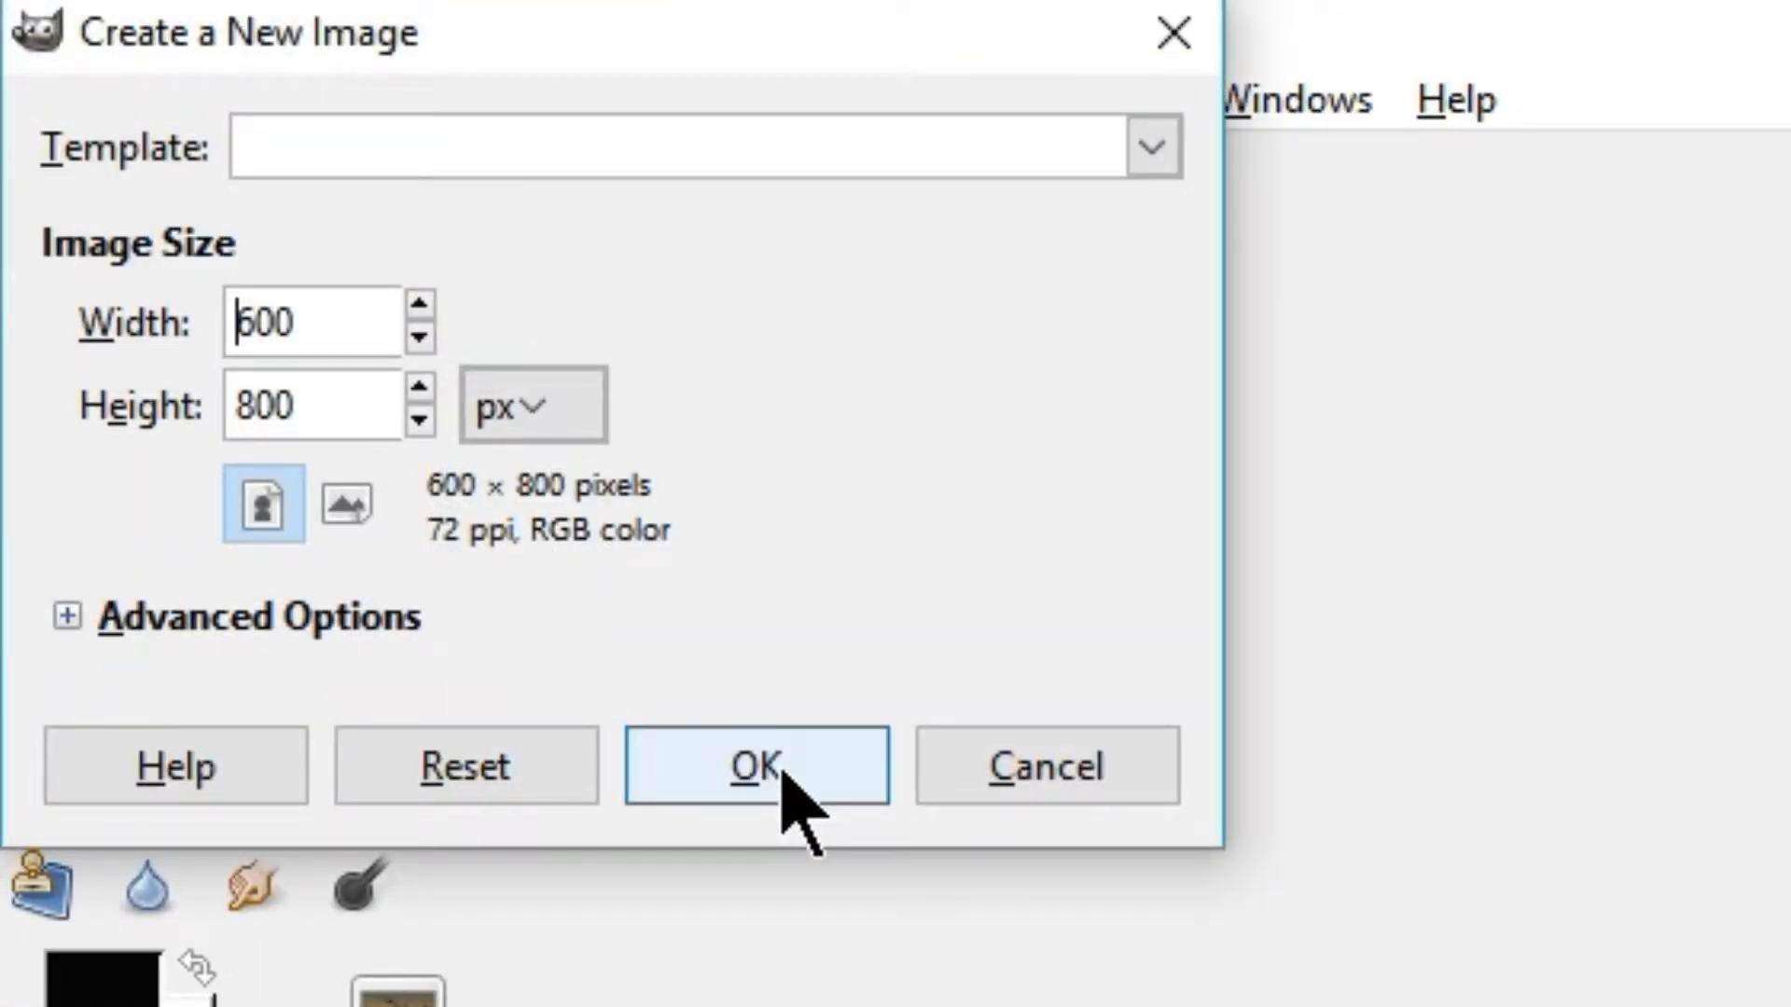
click(755, 765)
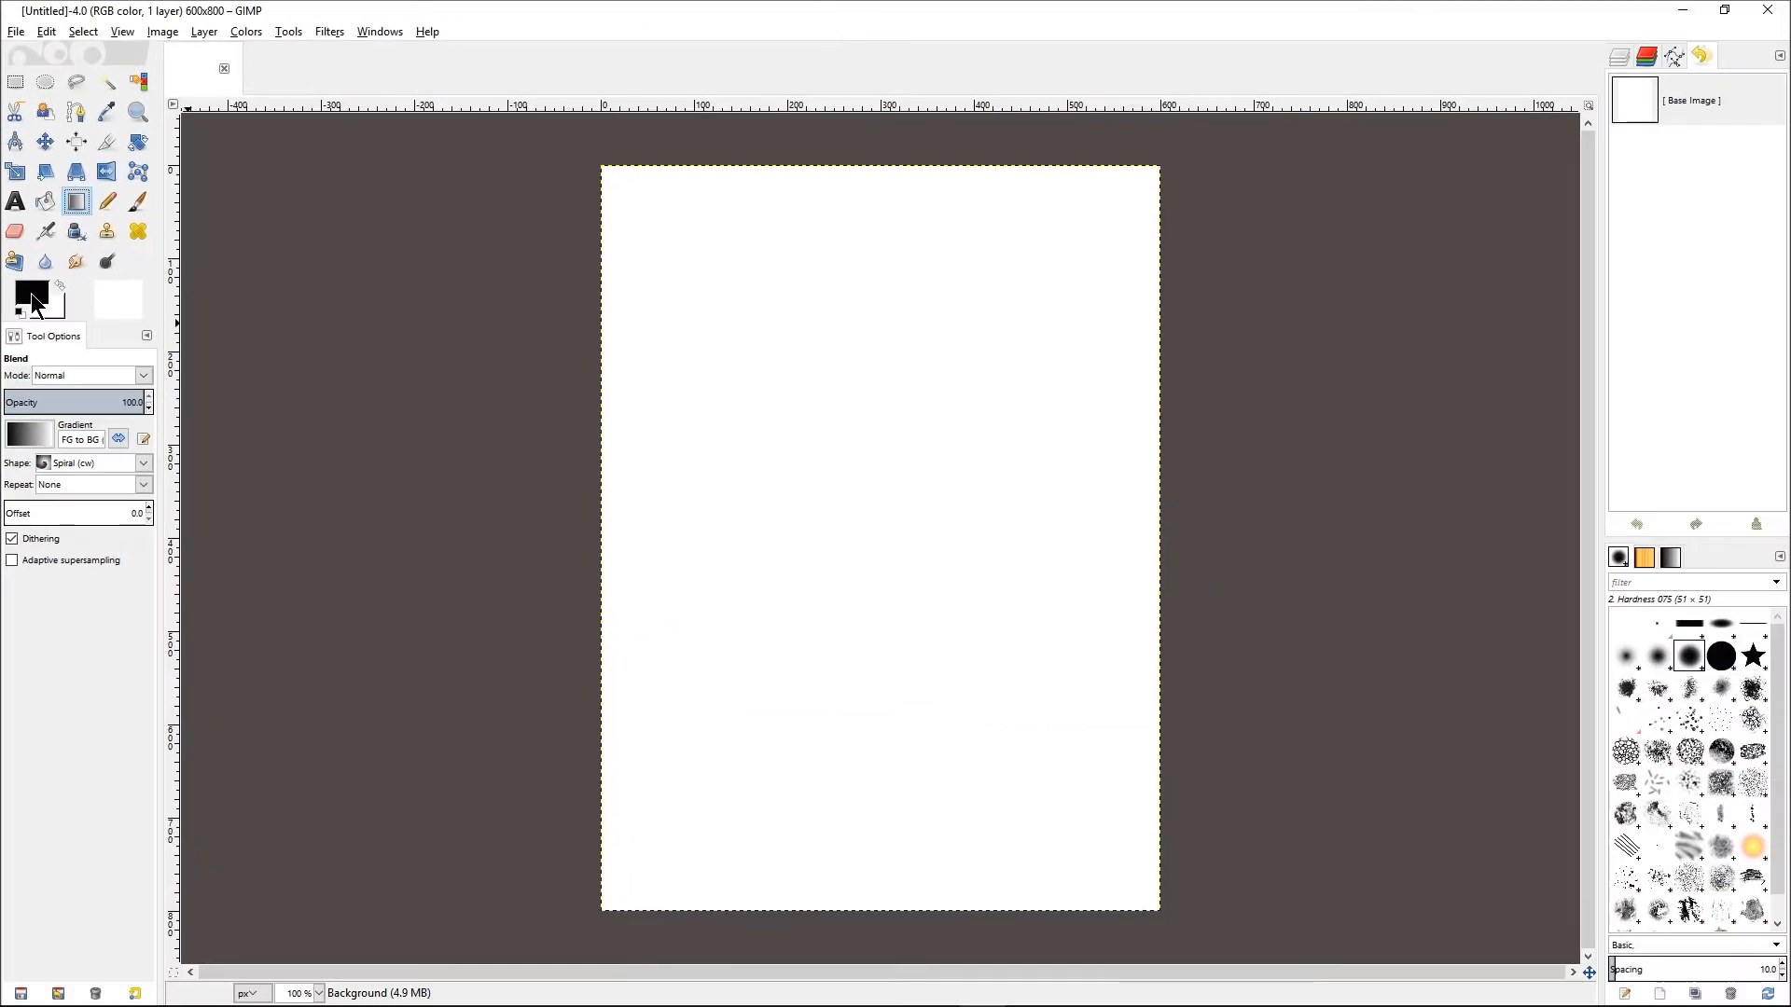
- Set the foreground colour to yellow f6ee15 and start choosing a red background
click(26, 288)
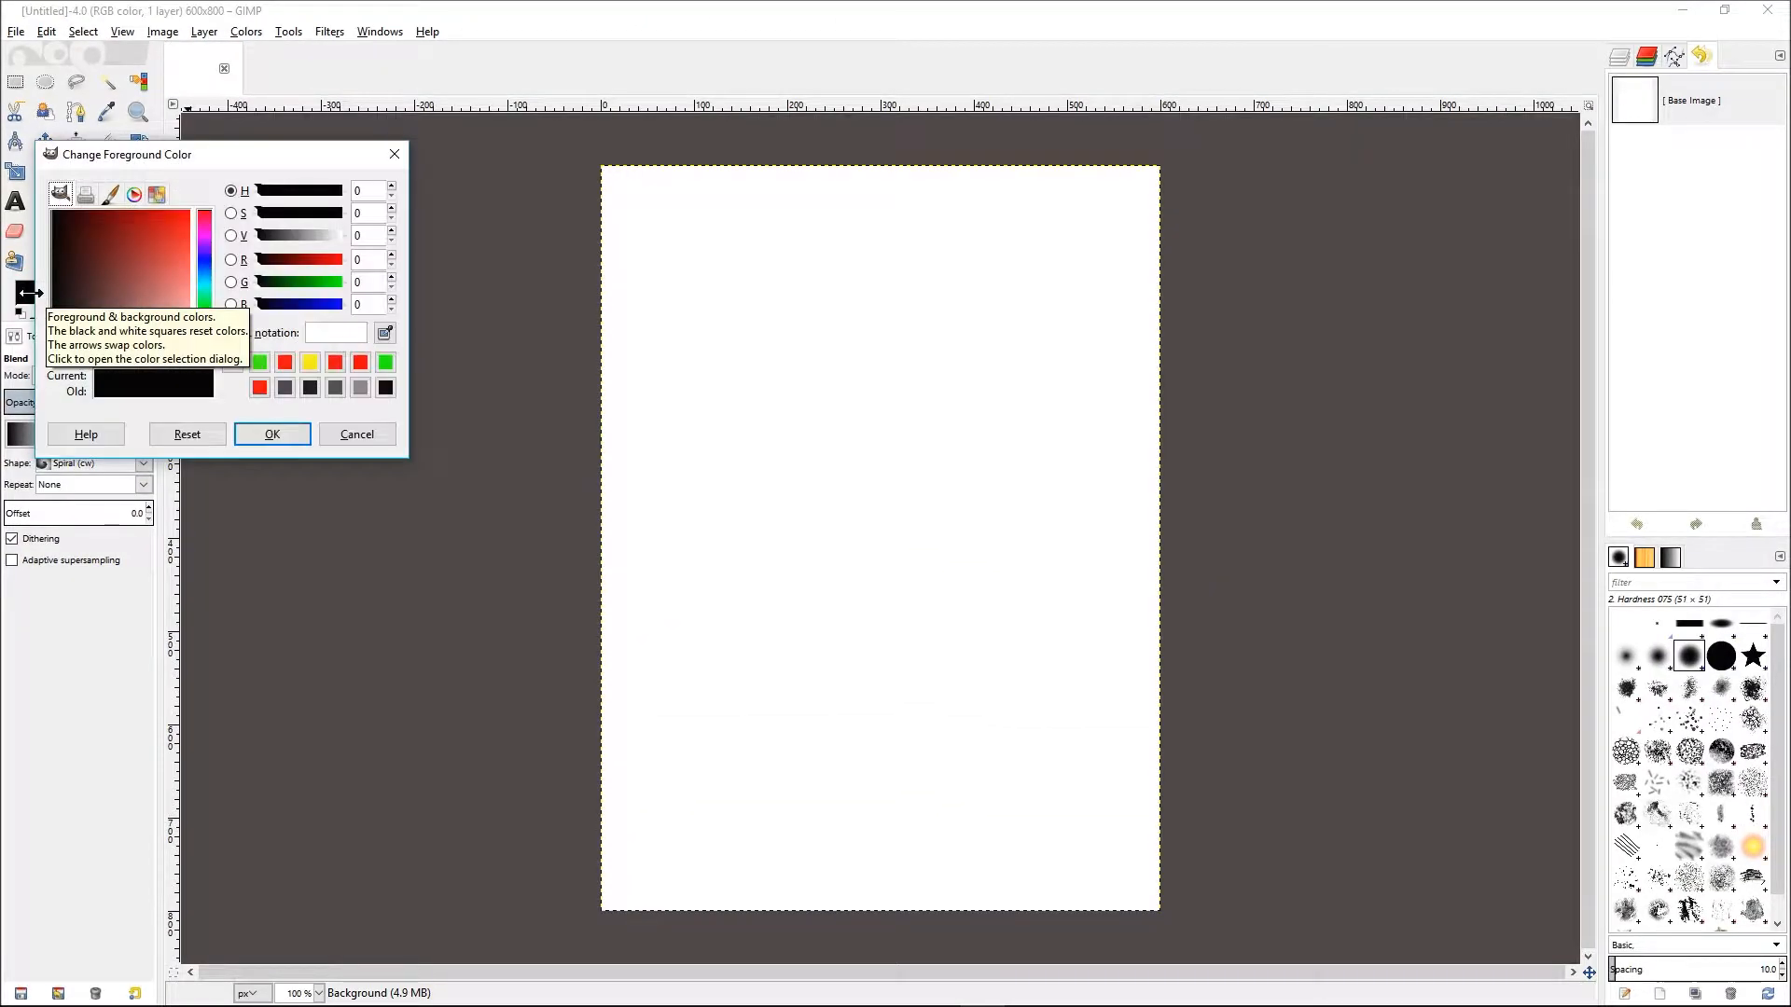
click(308, 362)
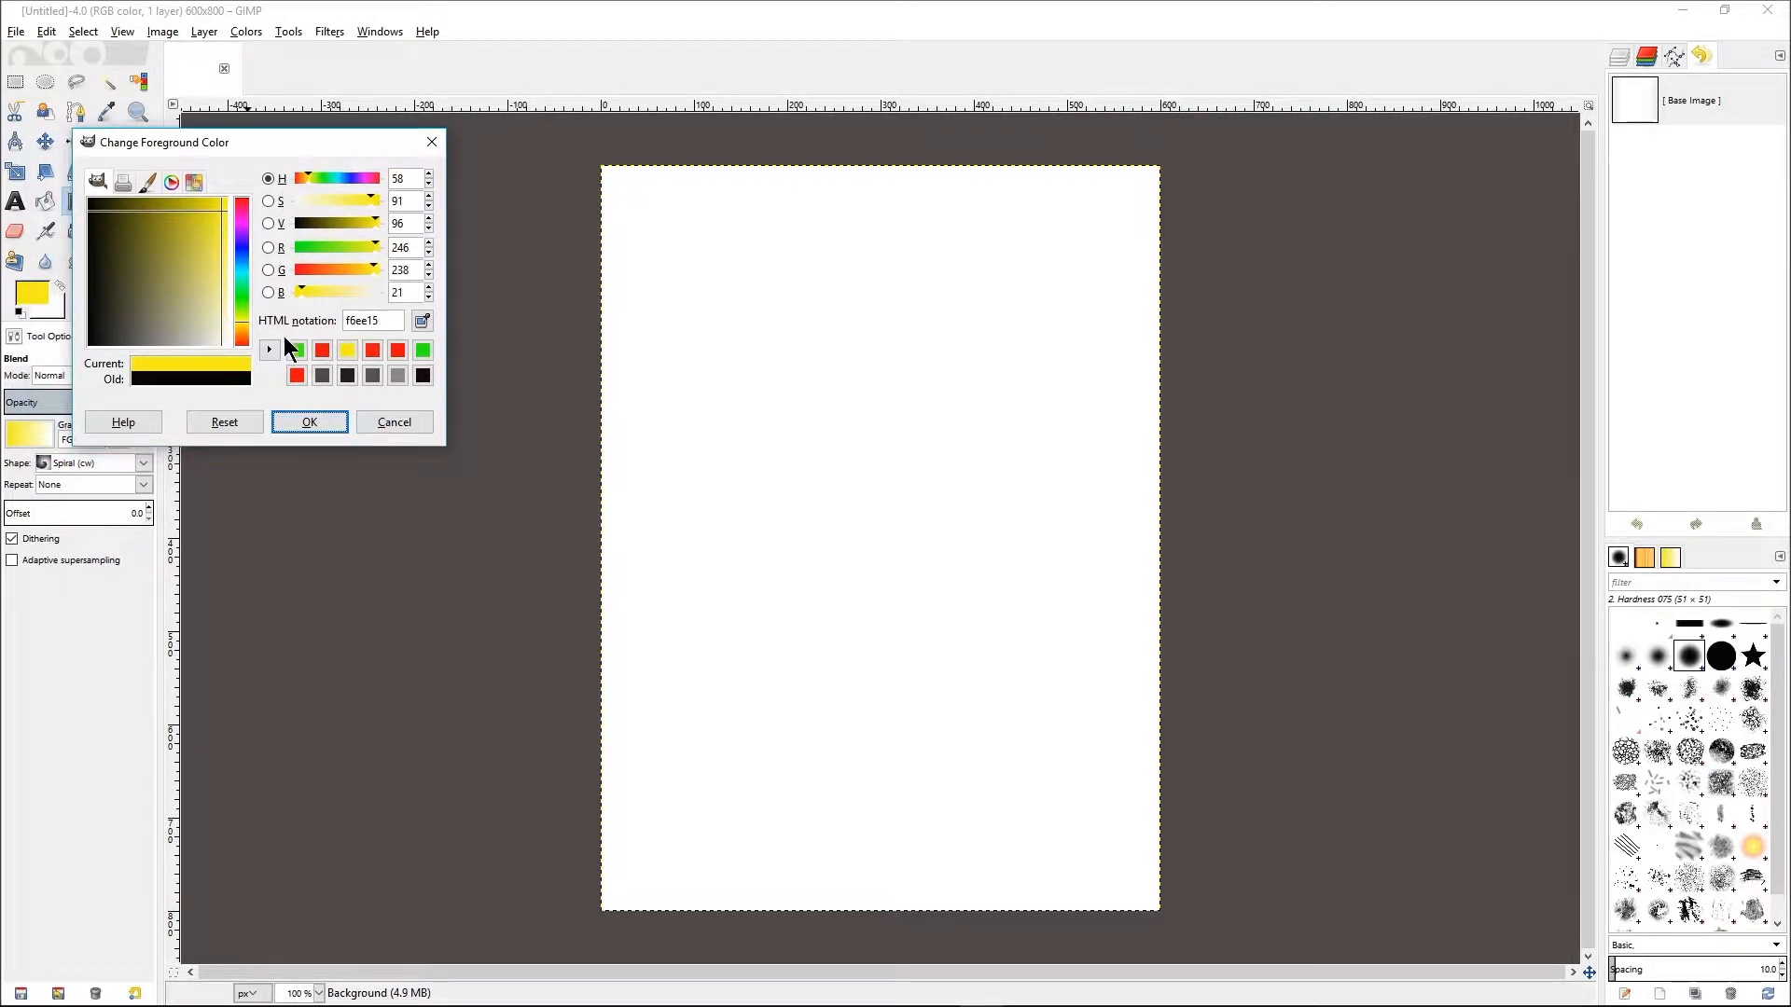
click(308, 421)
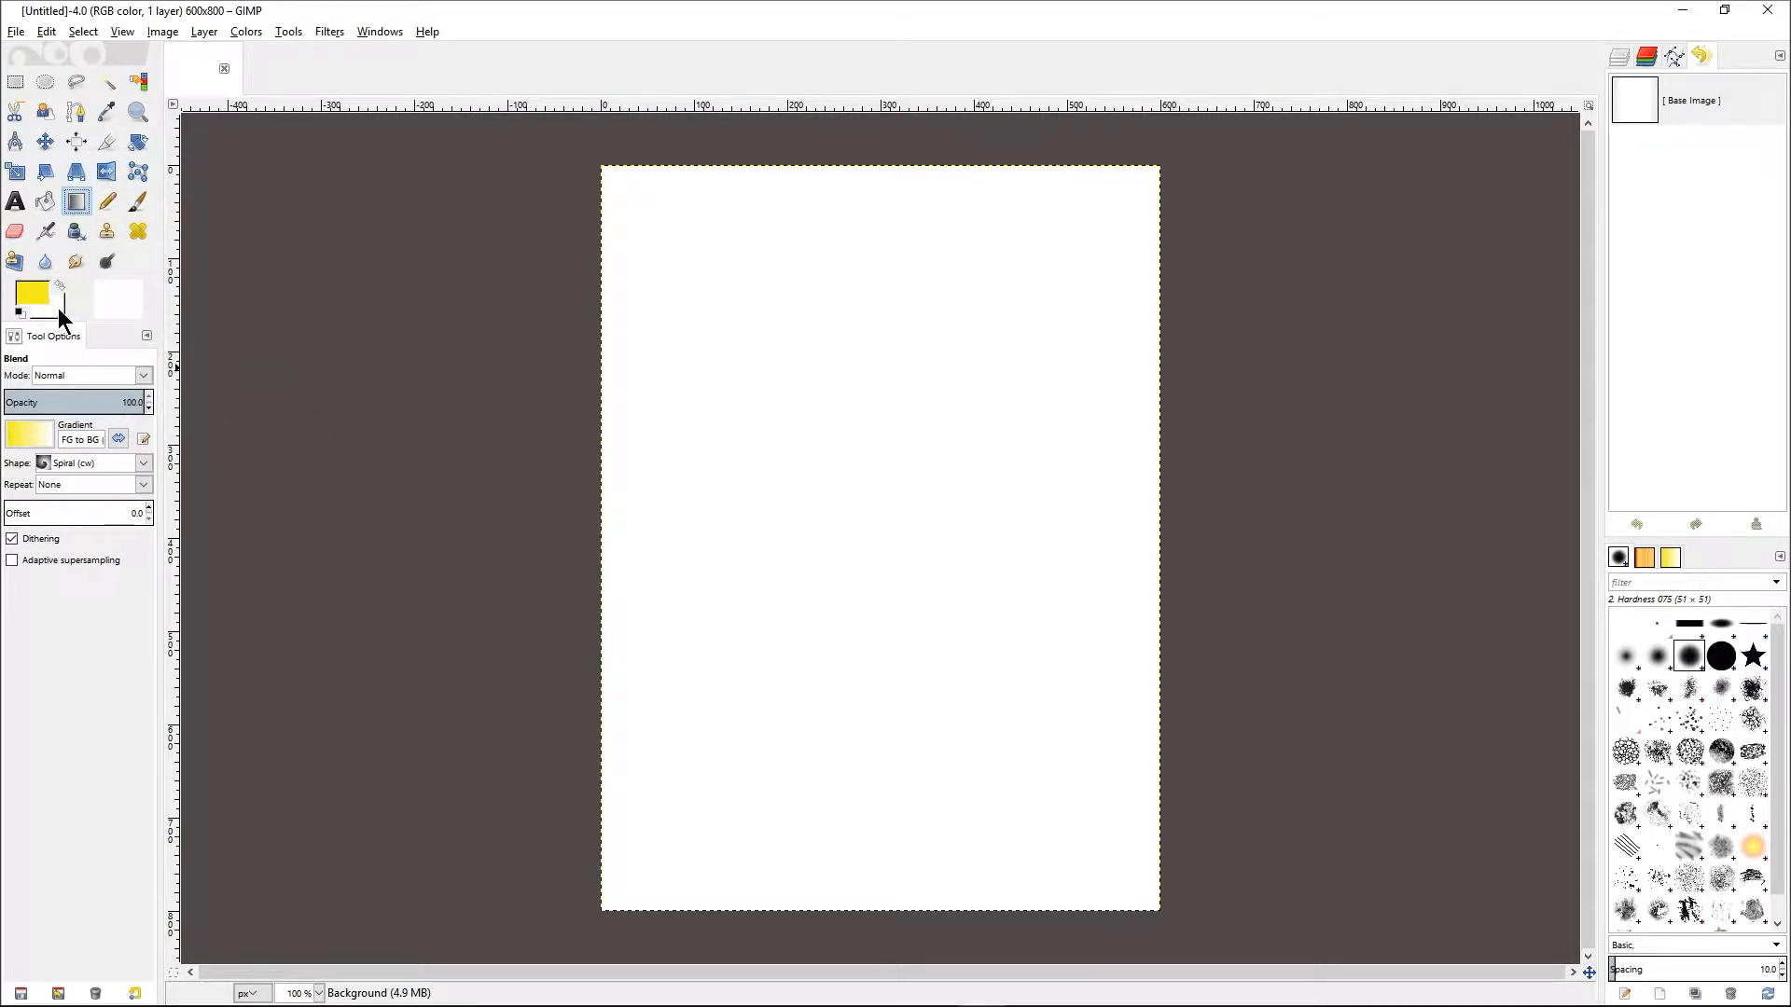
click(118, 298)
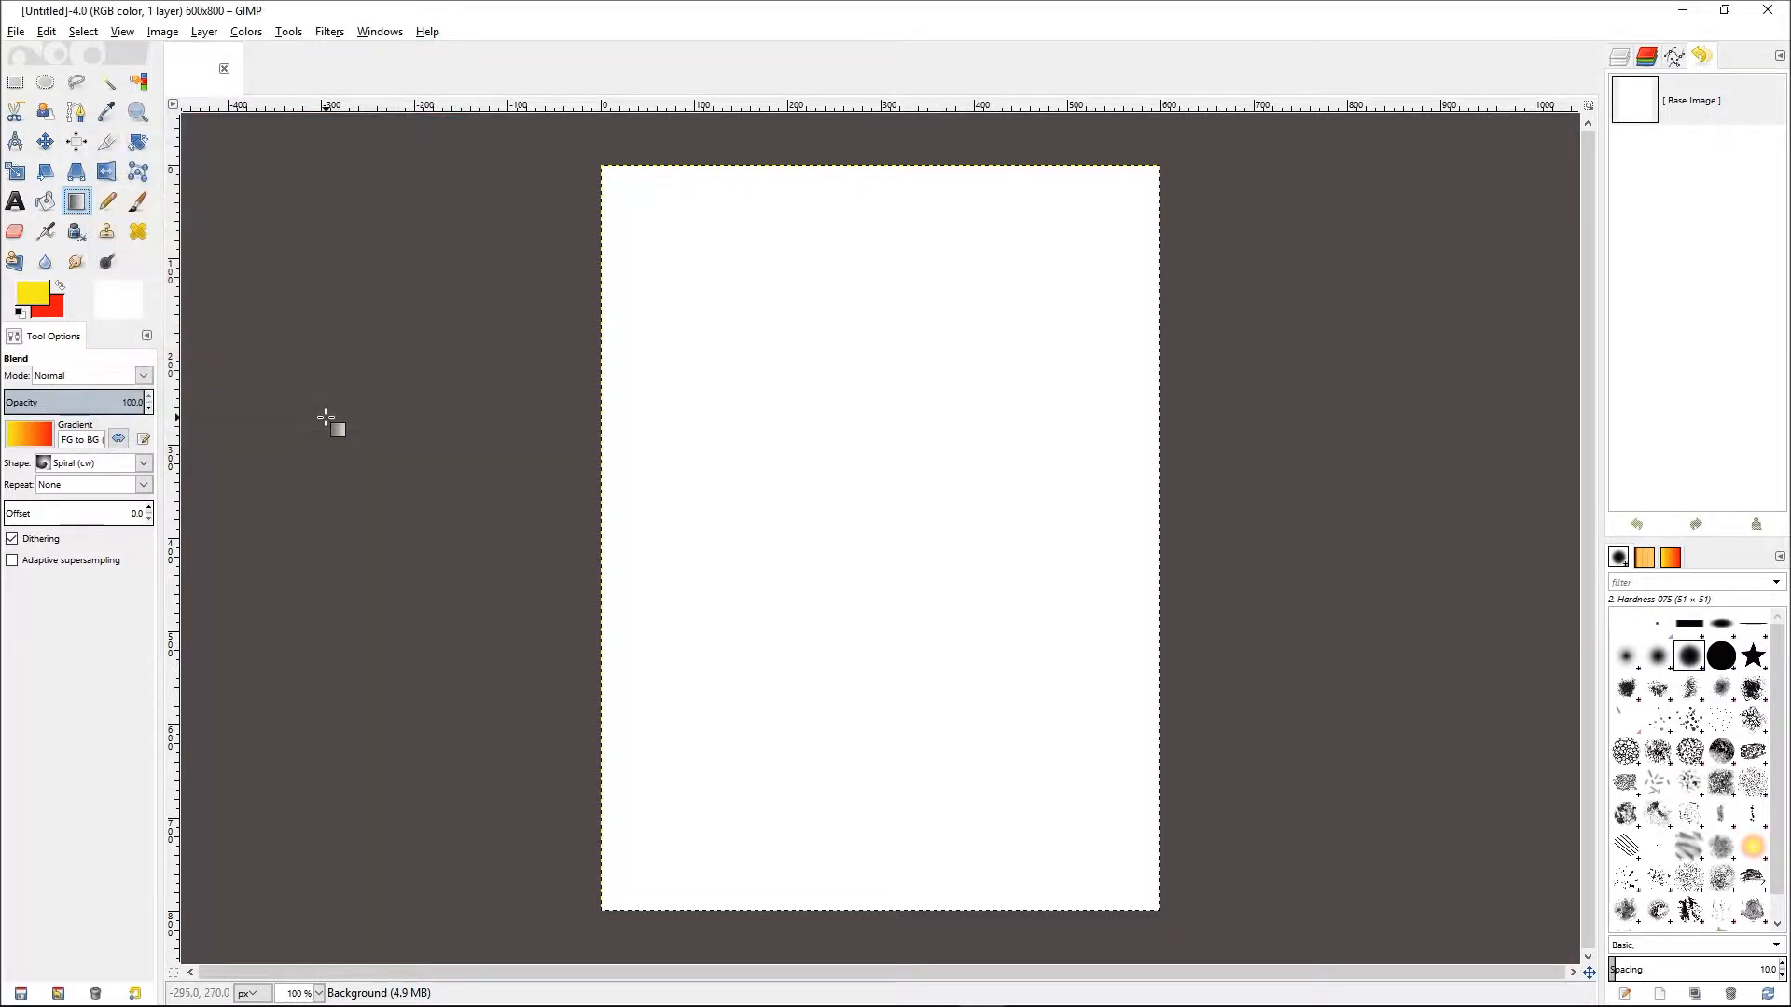
mouse_move(262, 437)
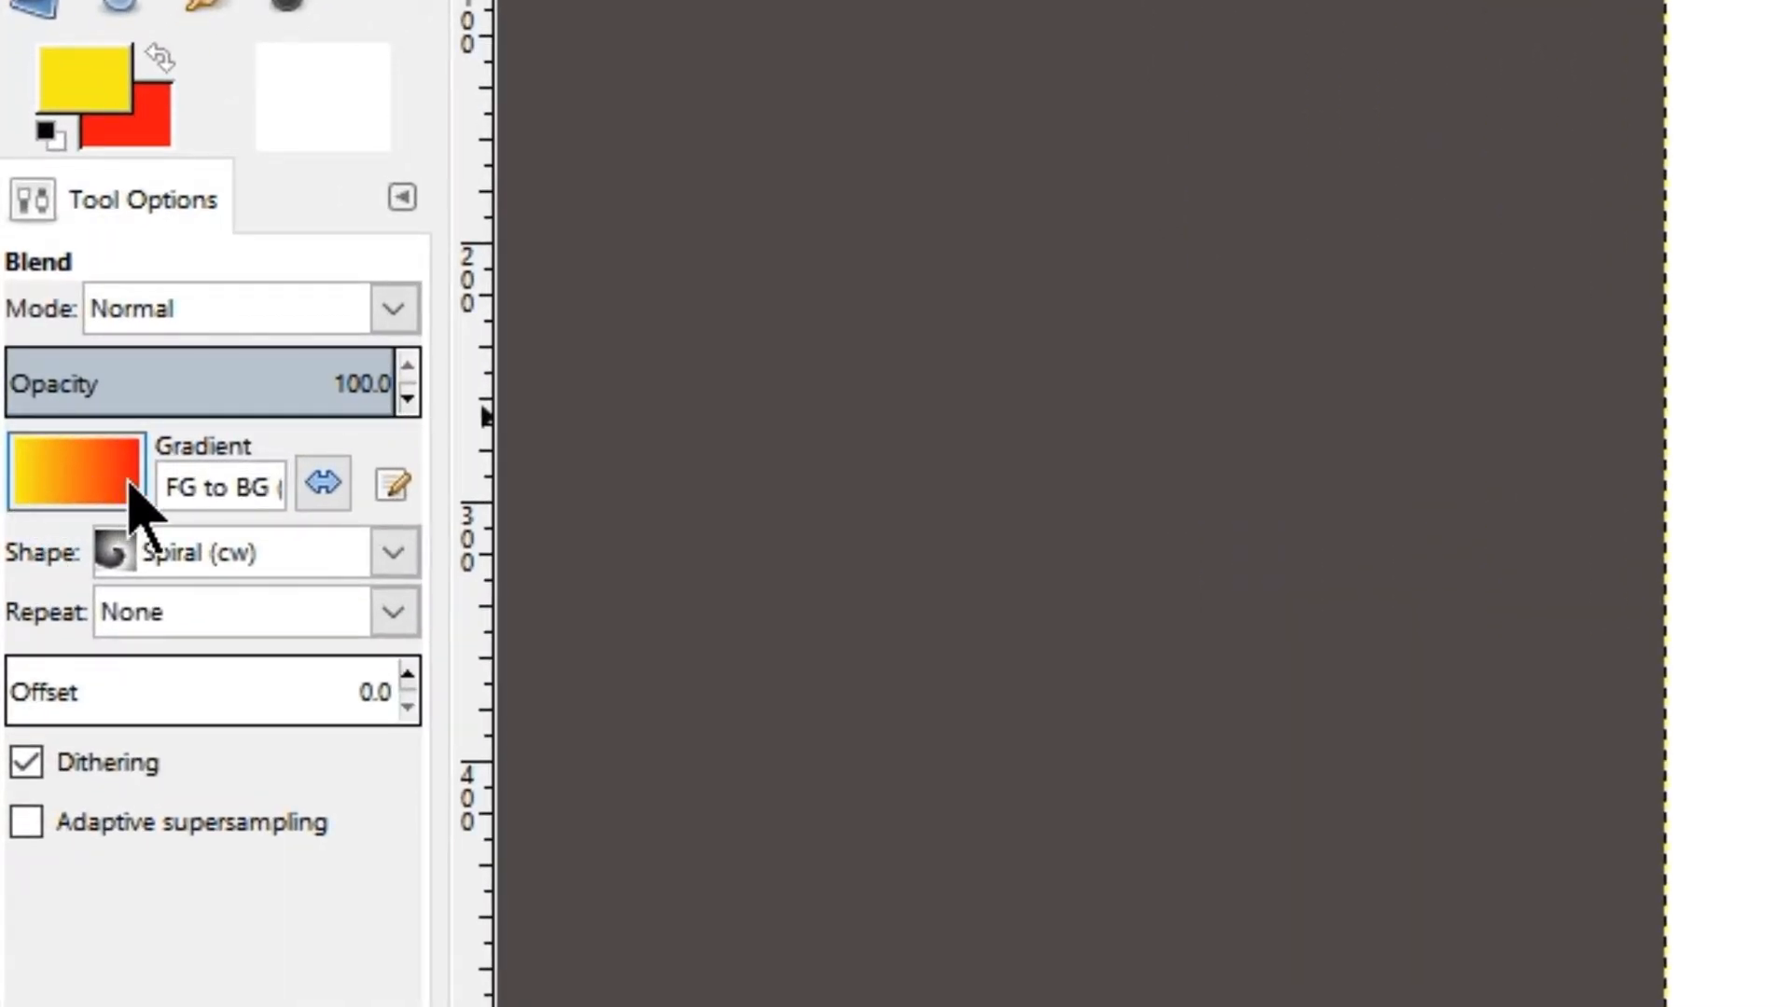
mouse_move(28, 502)
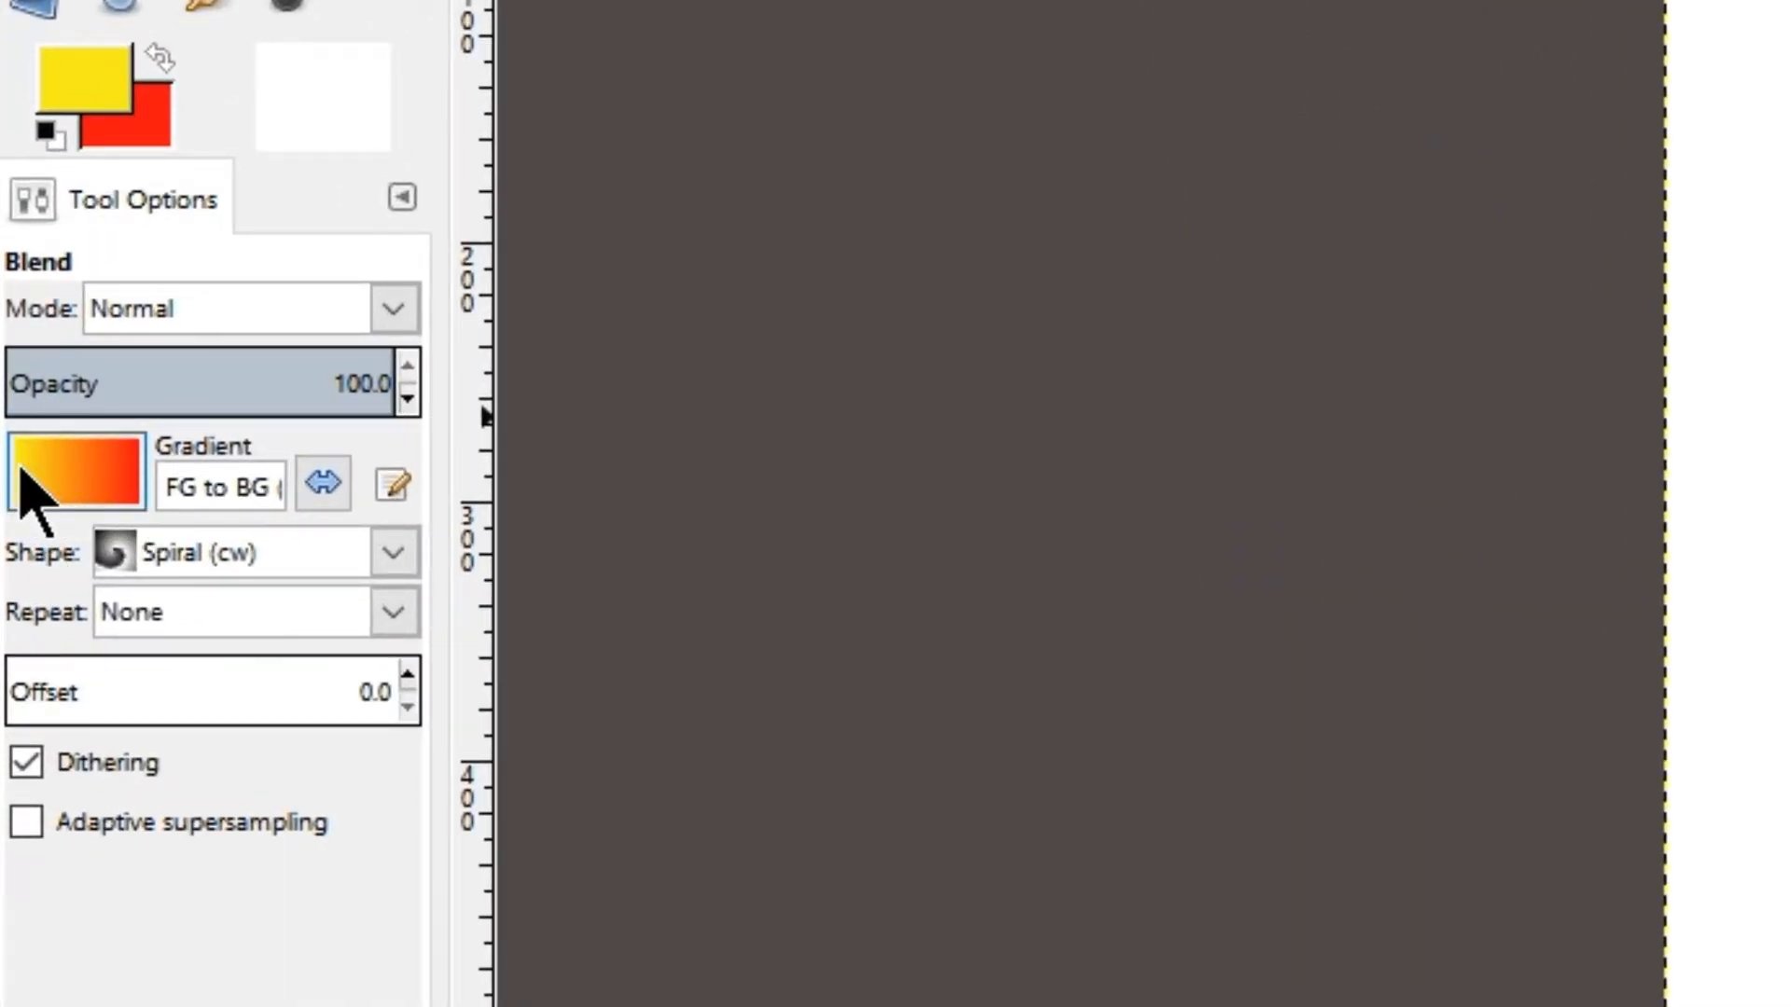
mouse_move(134, 508)
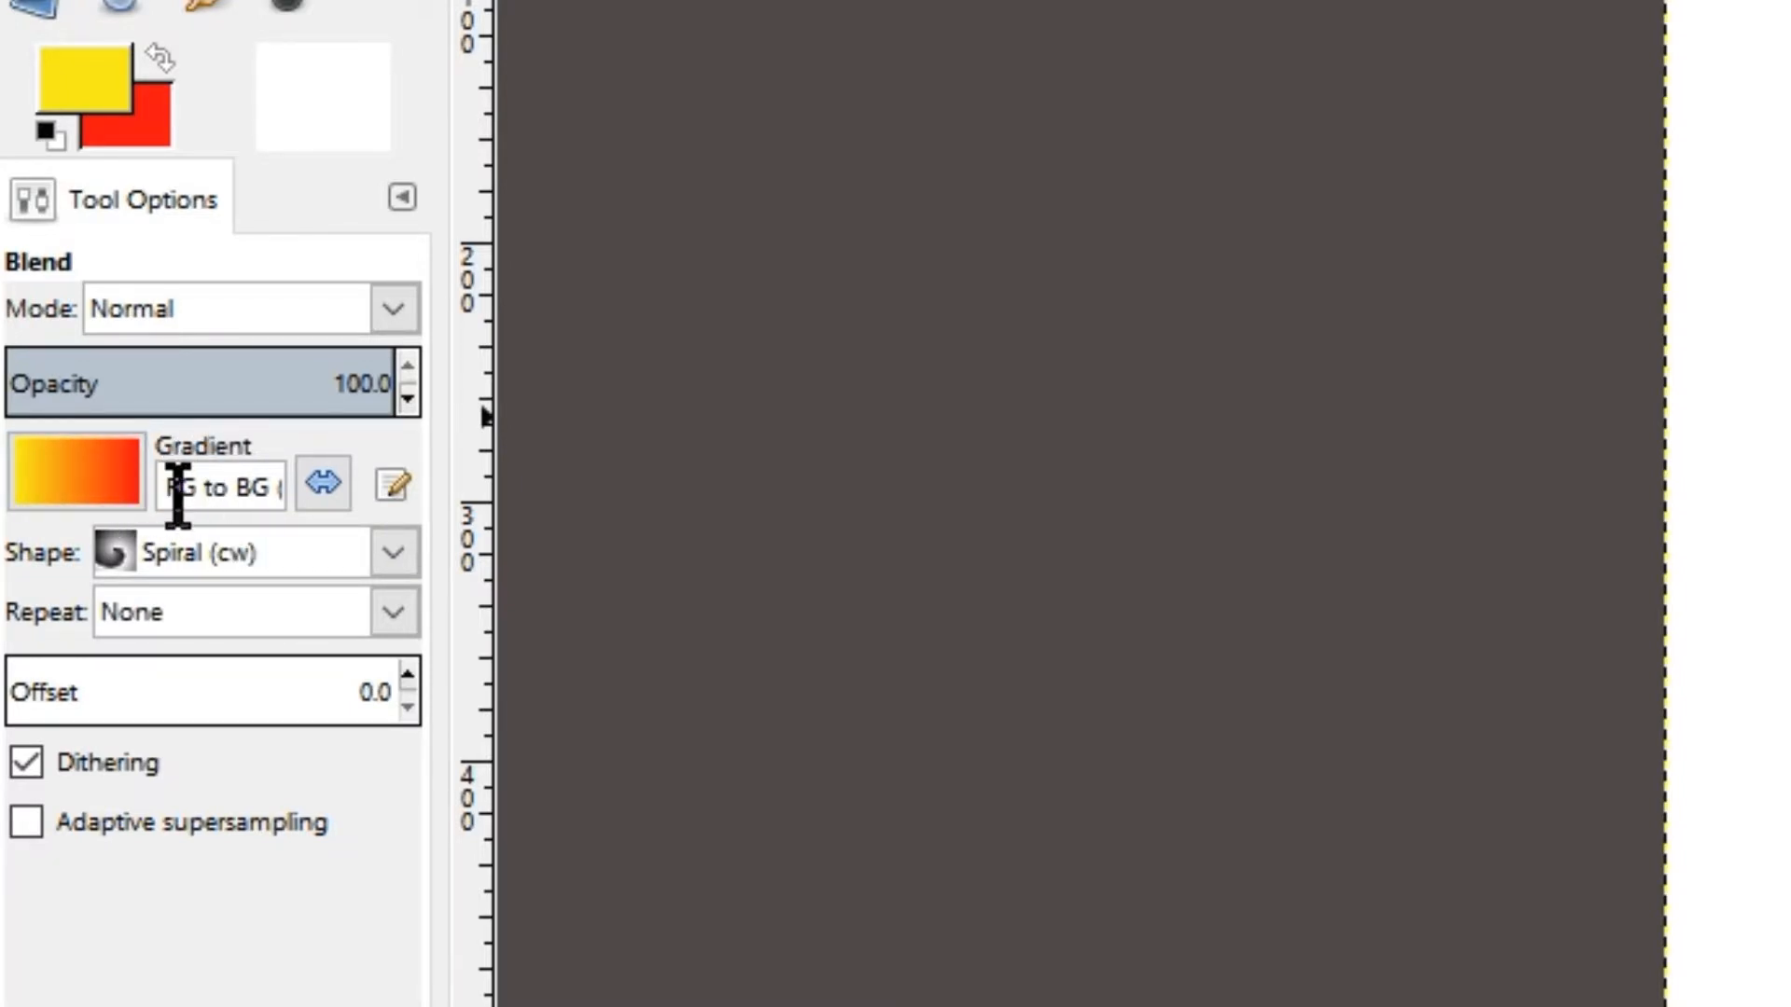
mouse_move(265, 483)
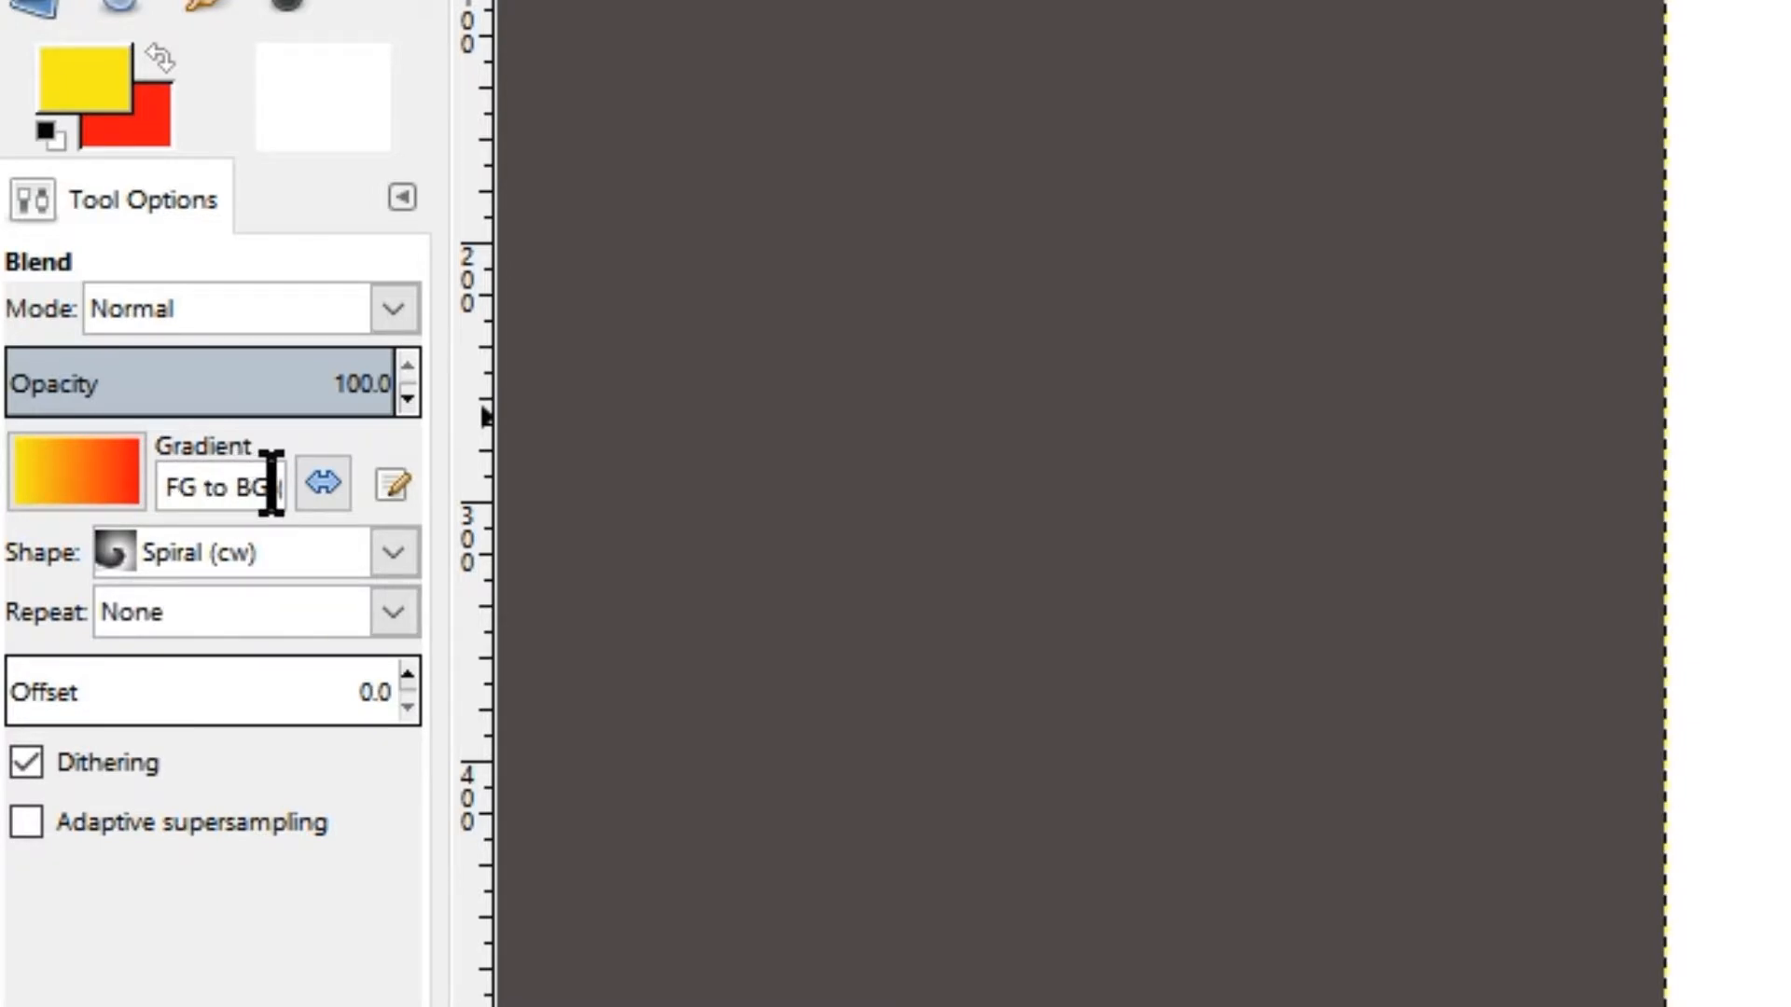
mouse_move(102, 86)
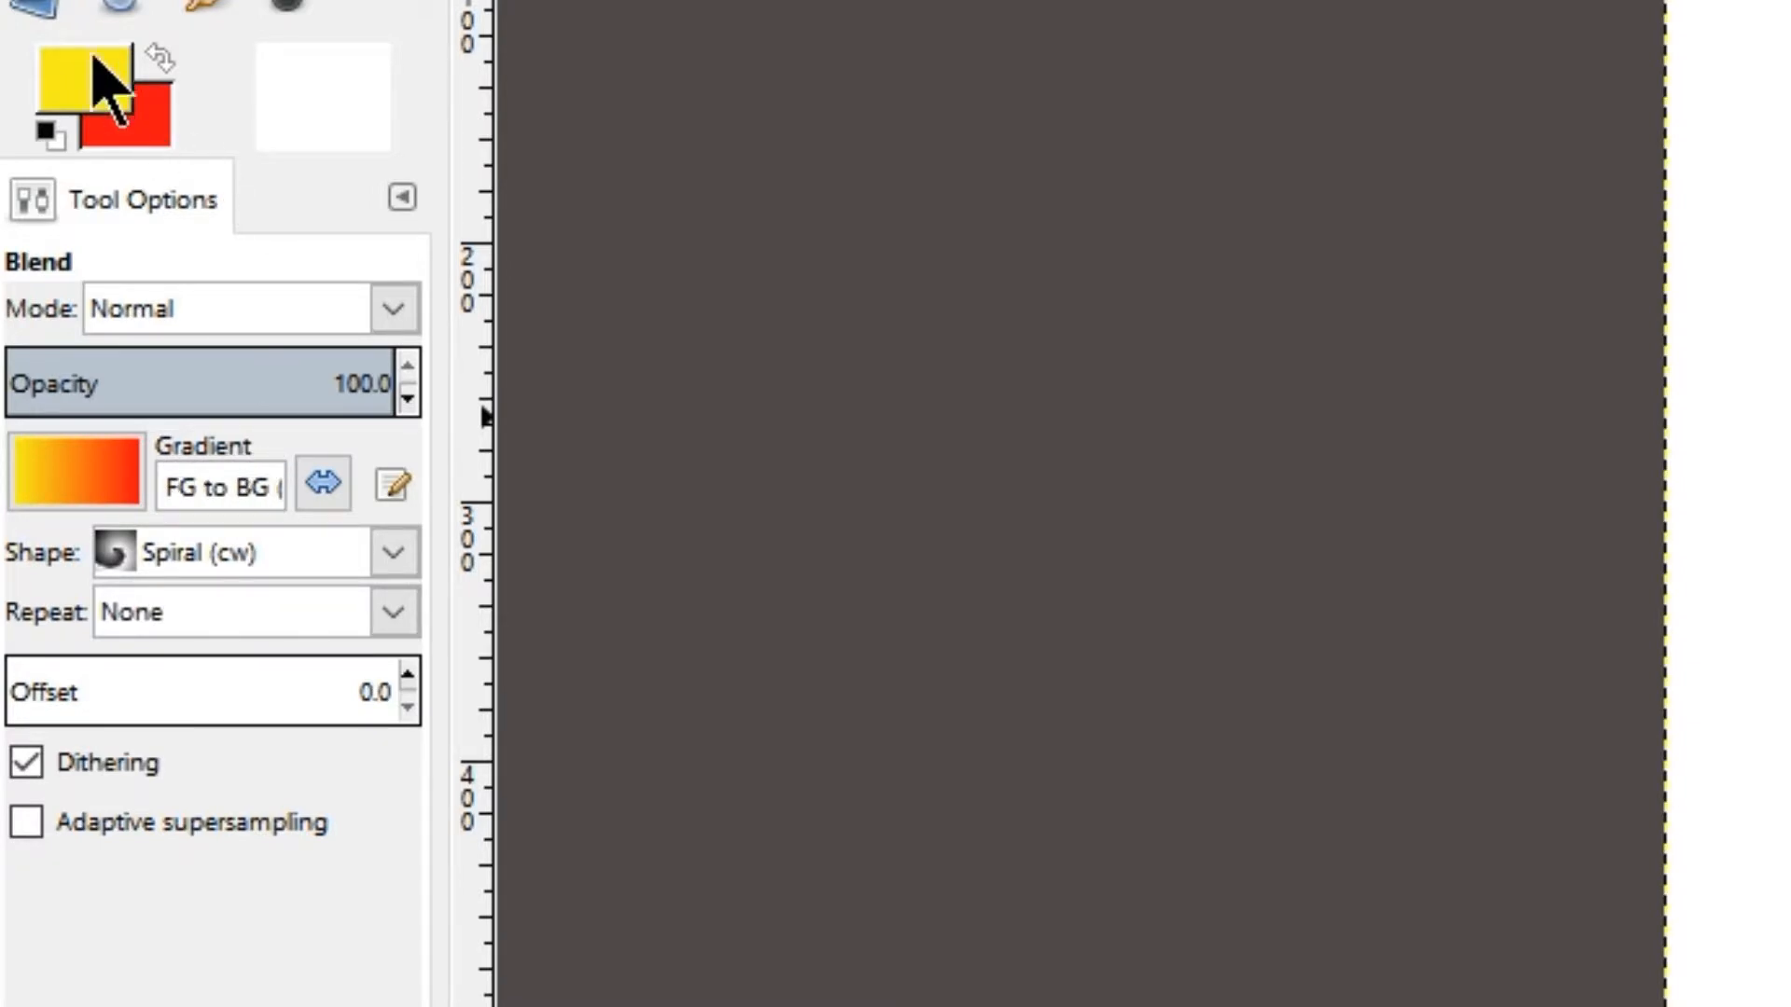
mouse_move(166, 149)
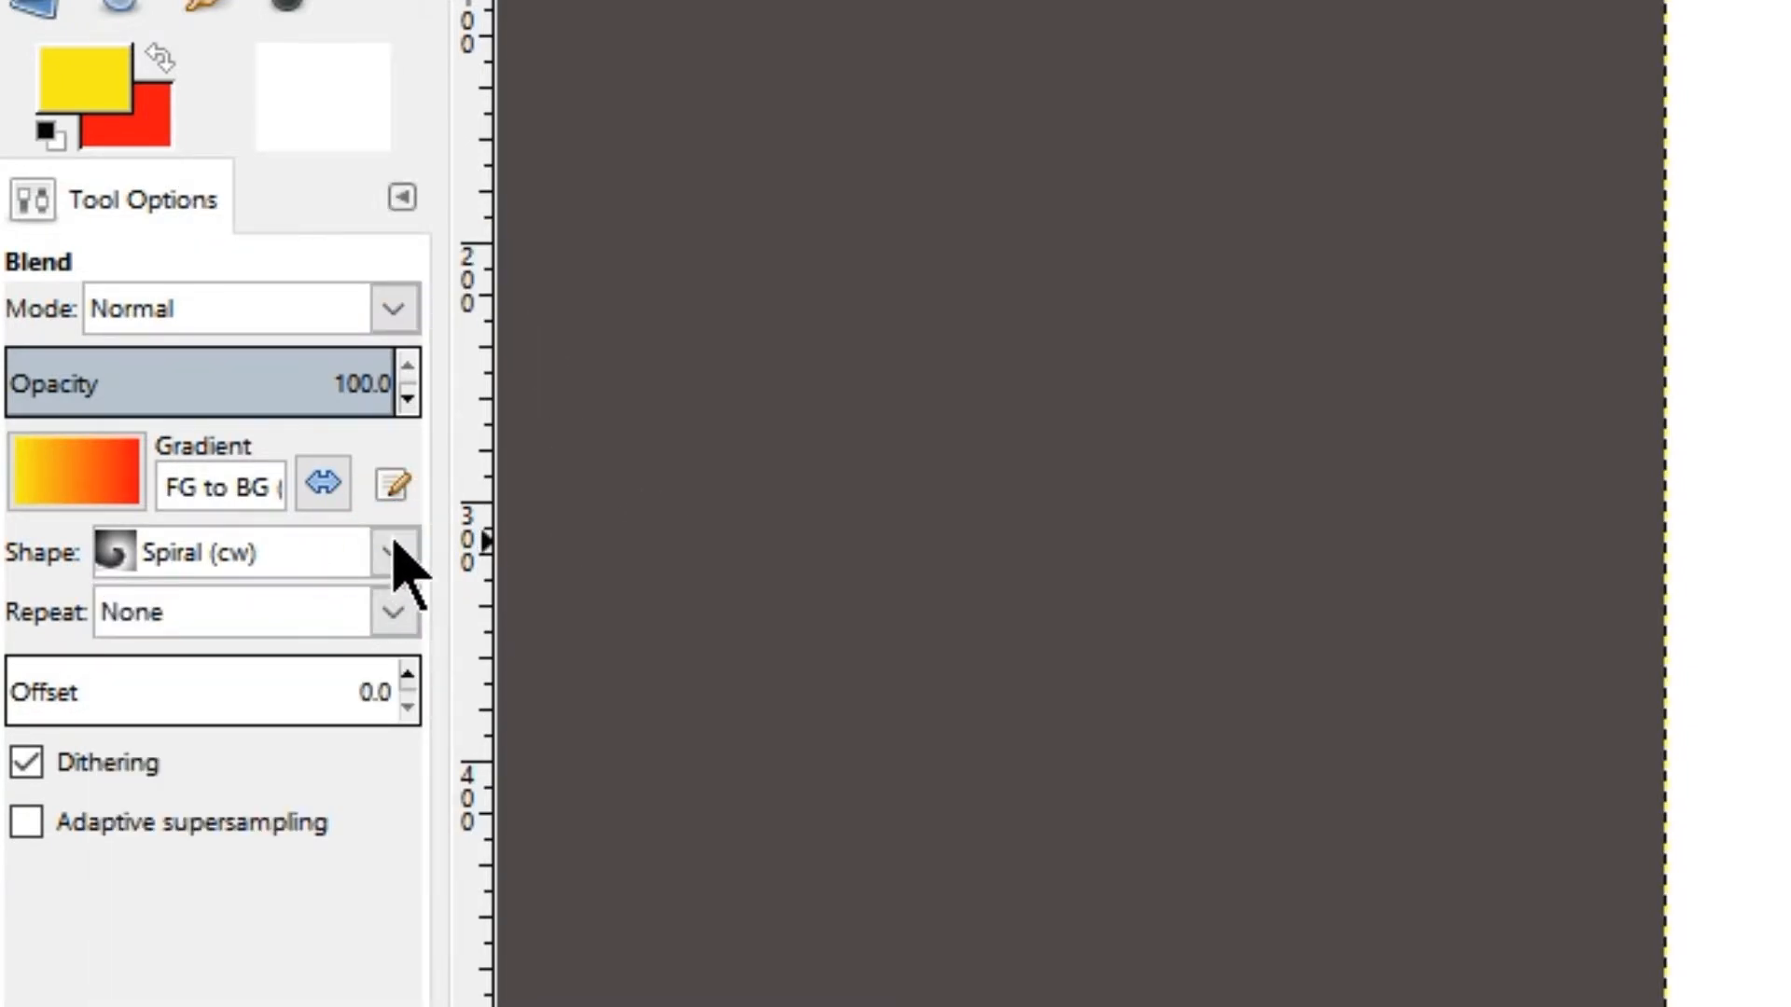
- Set the Blend tool's gradient shape to Linear
click(393, 552)
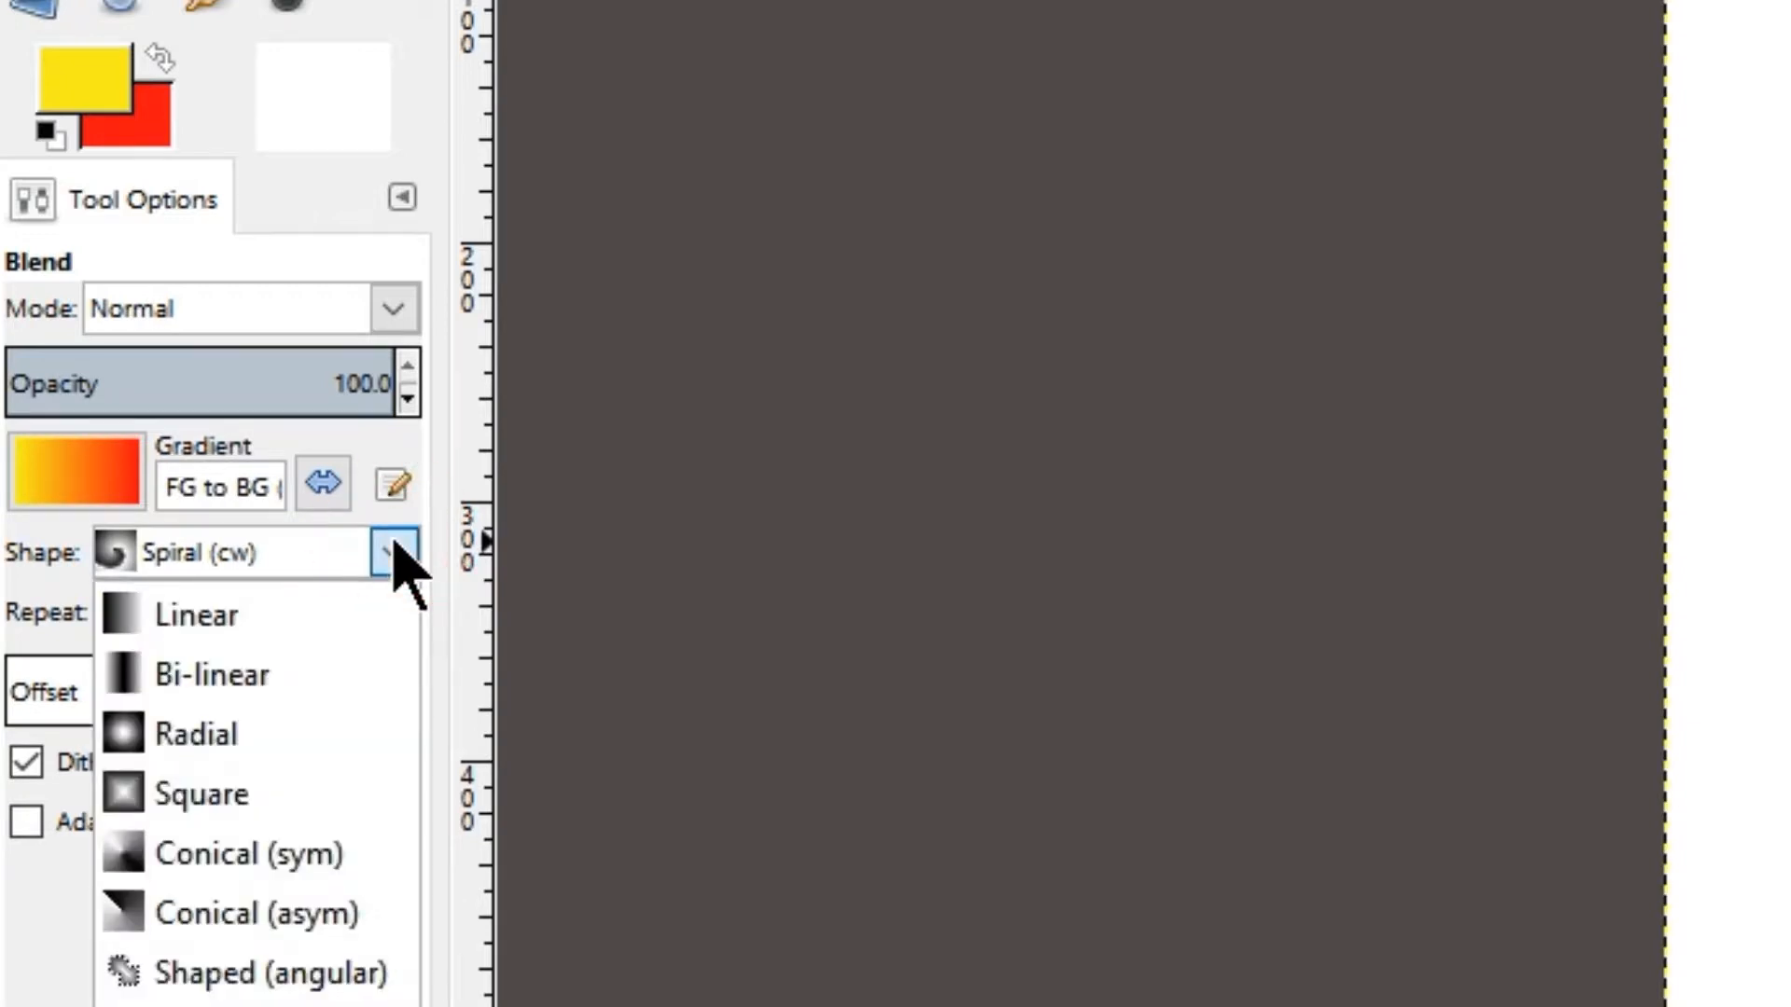
mouse_move(194, 614)
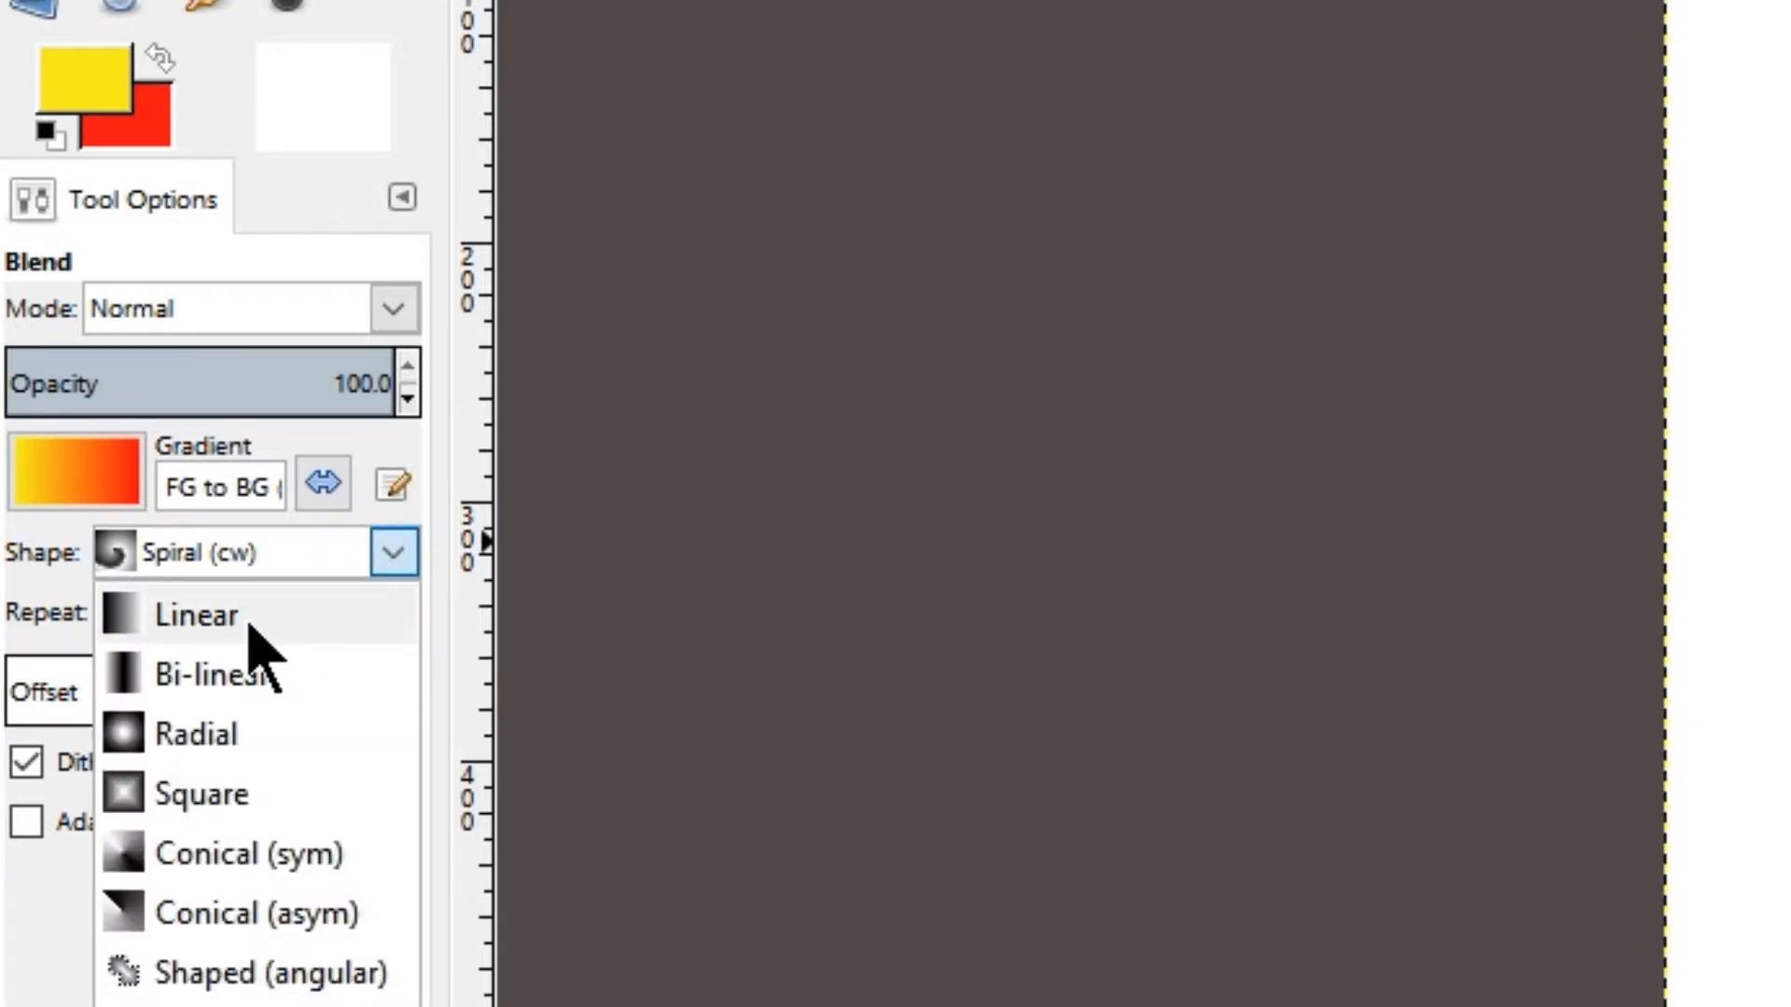
click(195, 614)
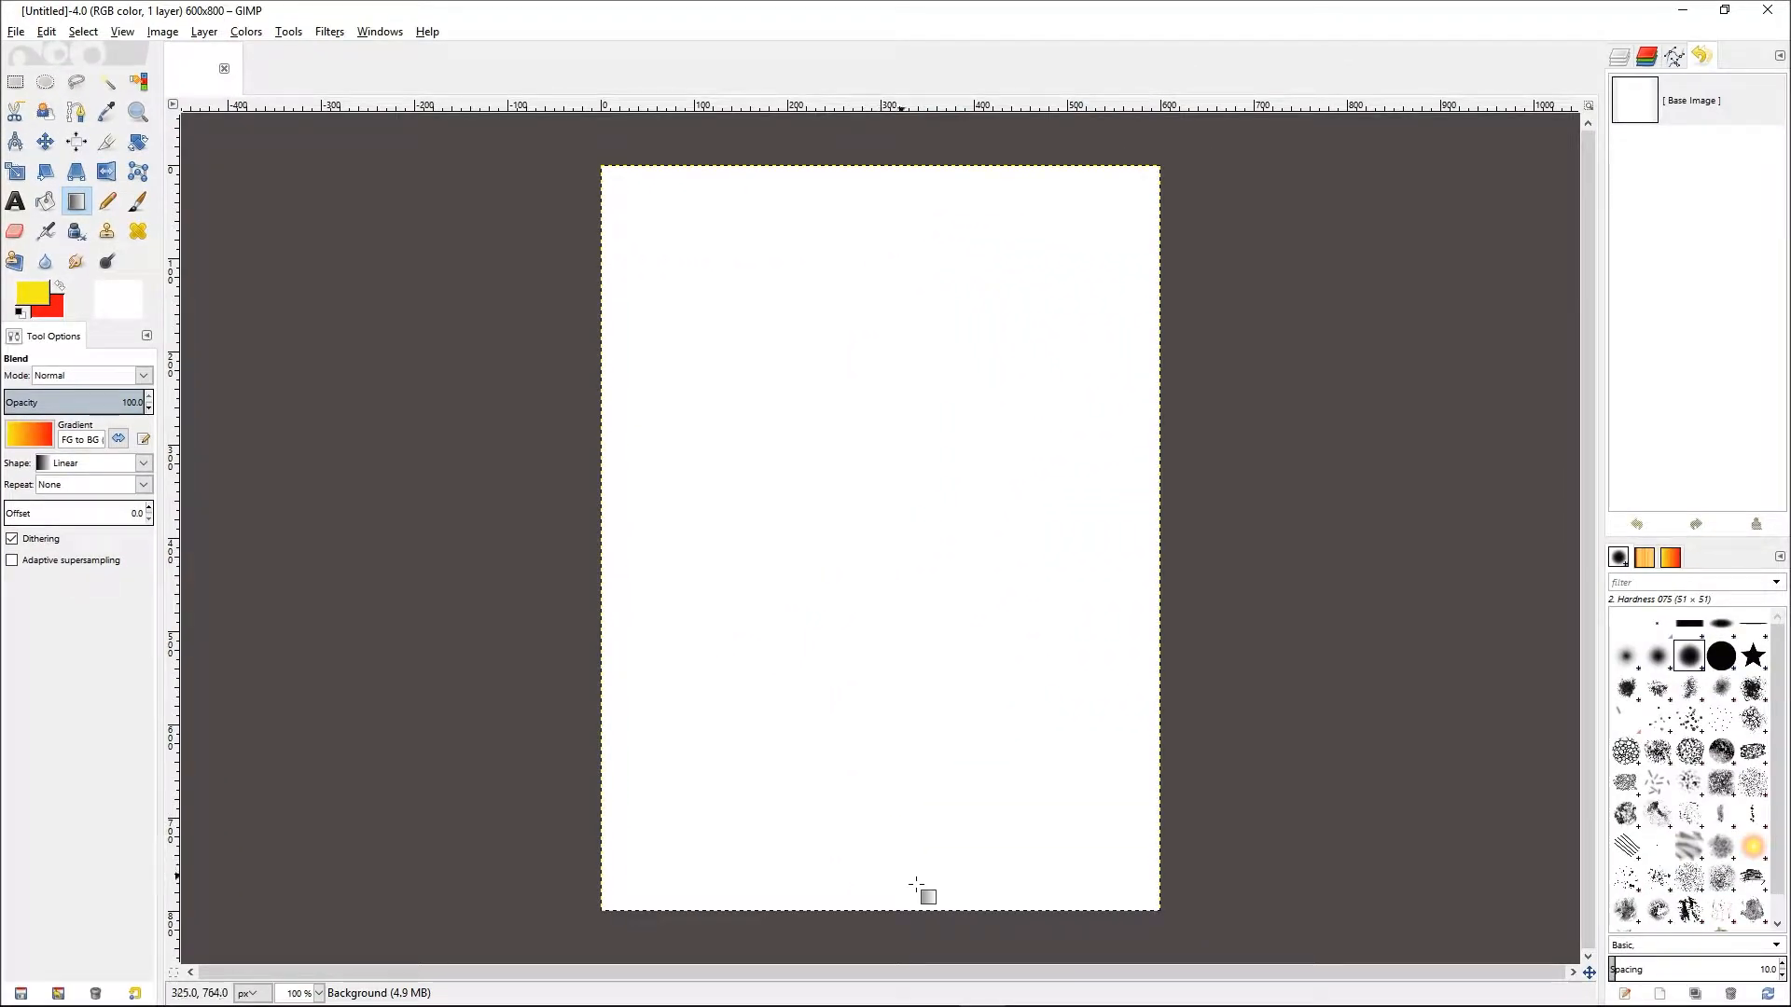
mouse_move(910, 918)
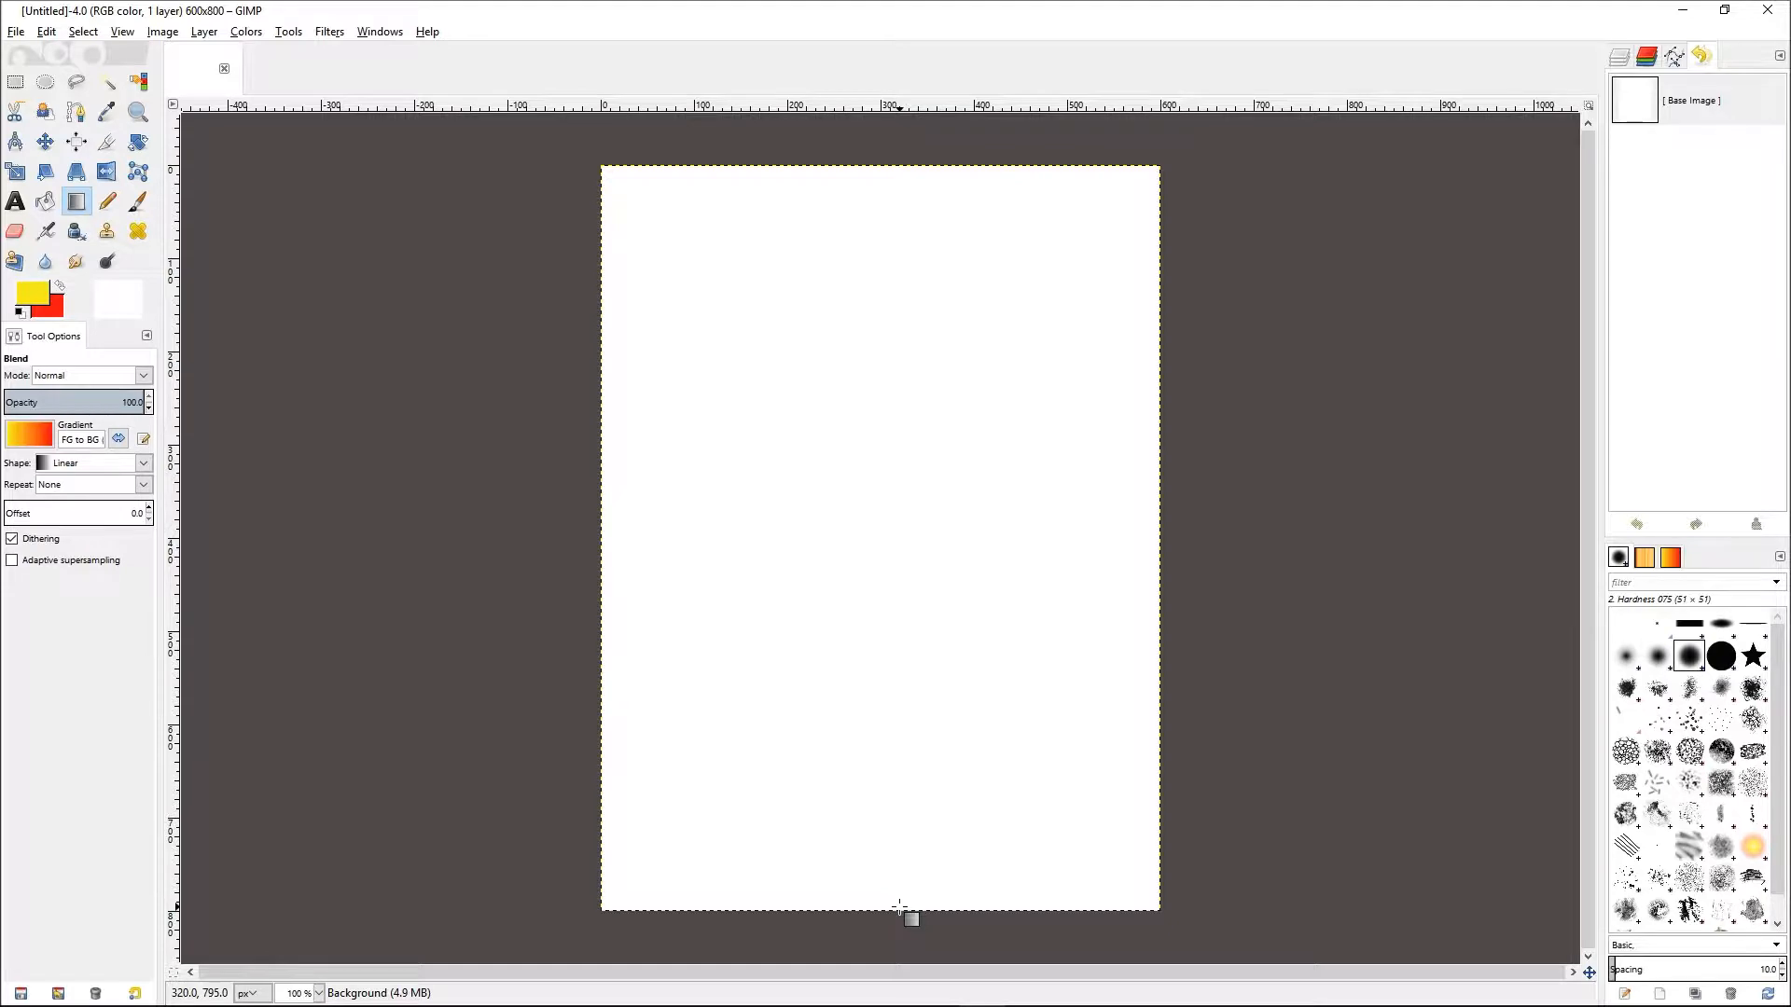
mouse_move(898, 918)
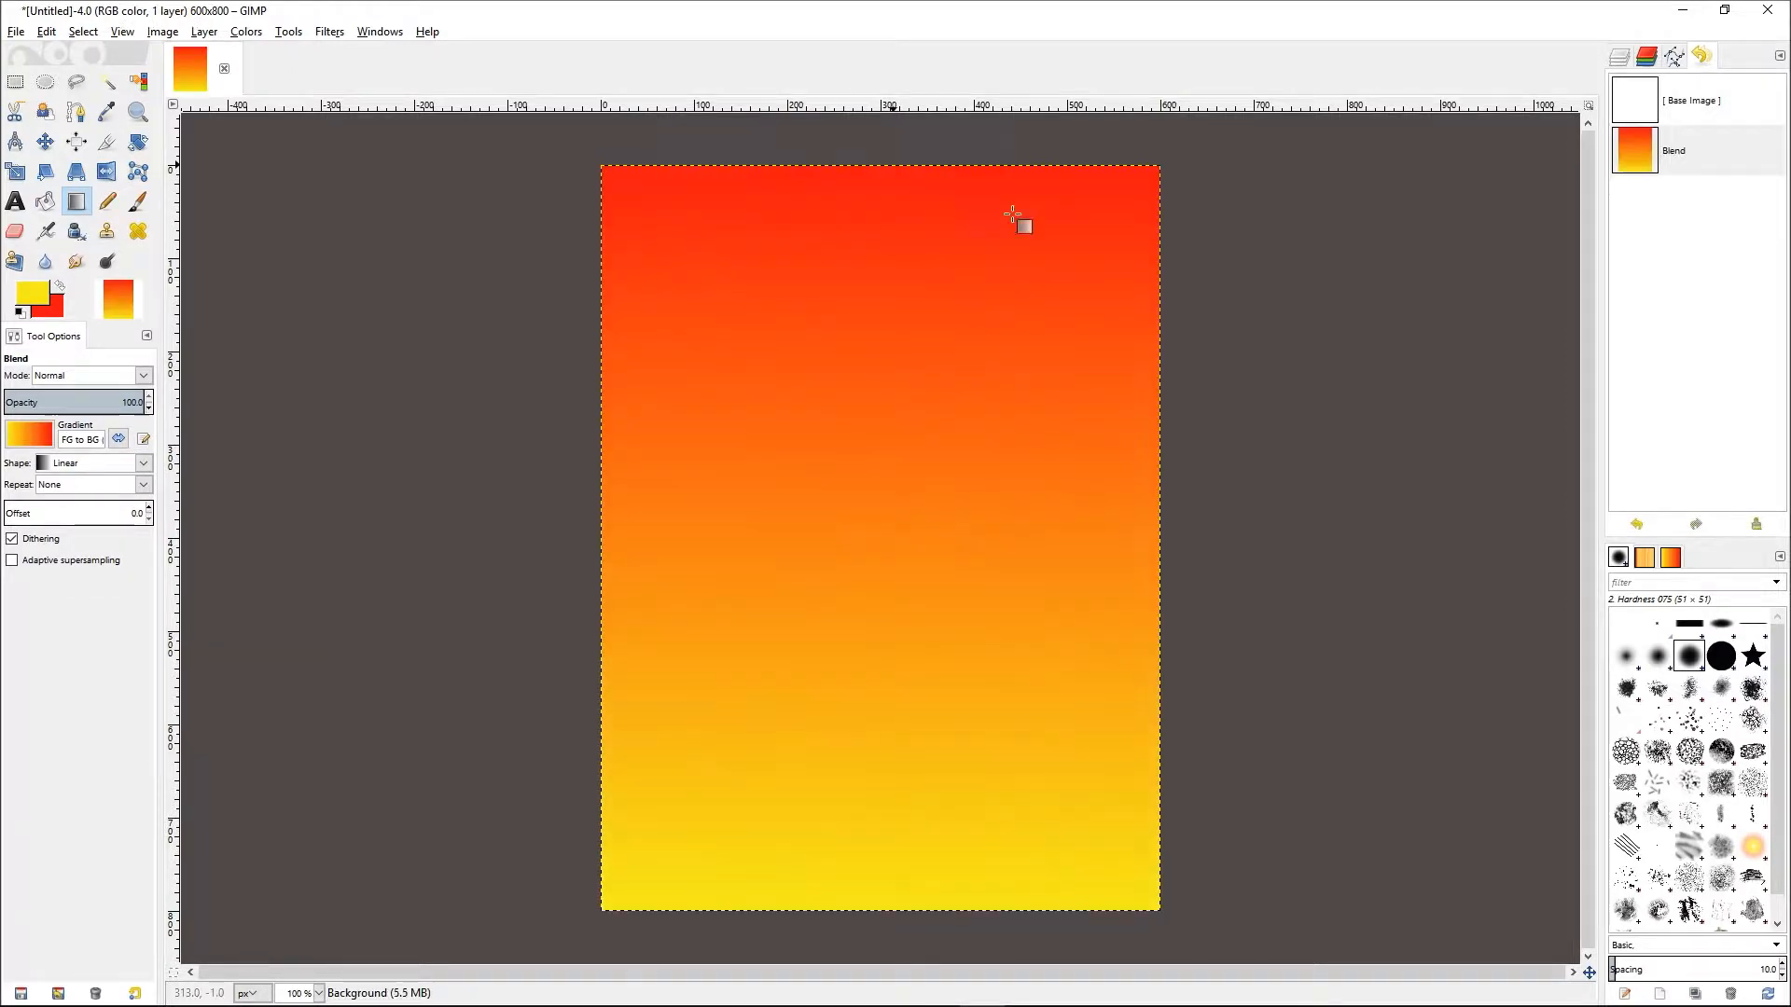
mouse_move(1297, 394)
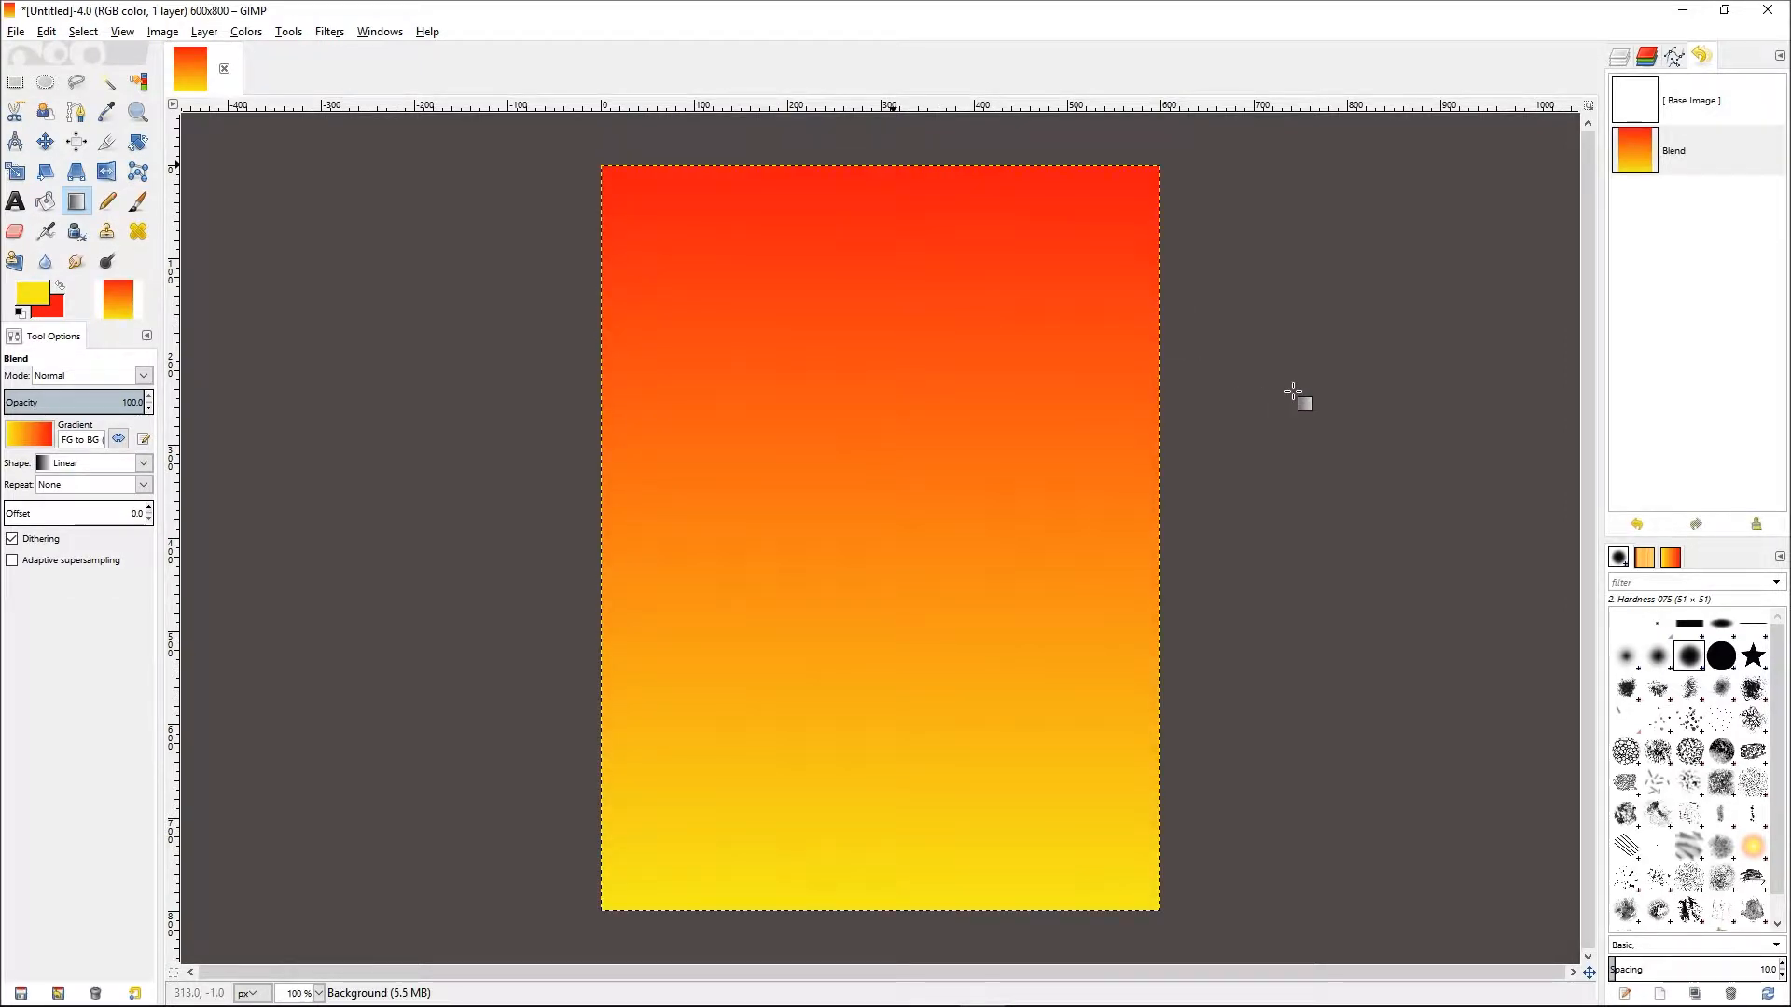
mouse_move(1258, 431)
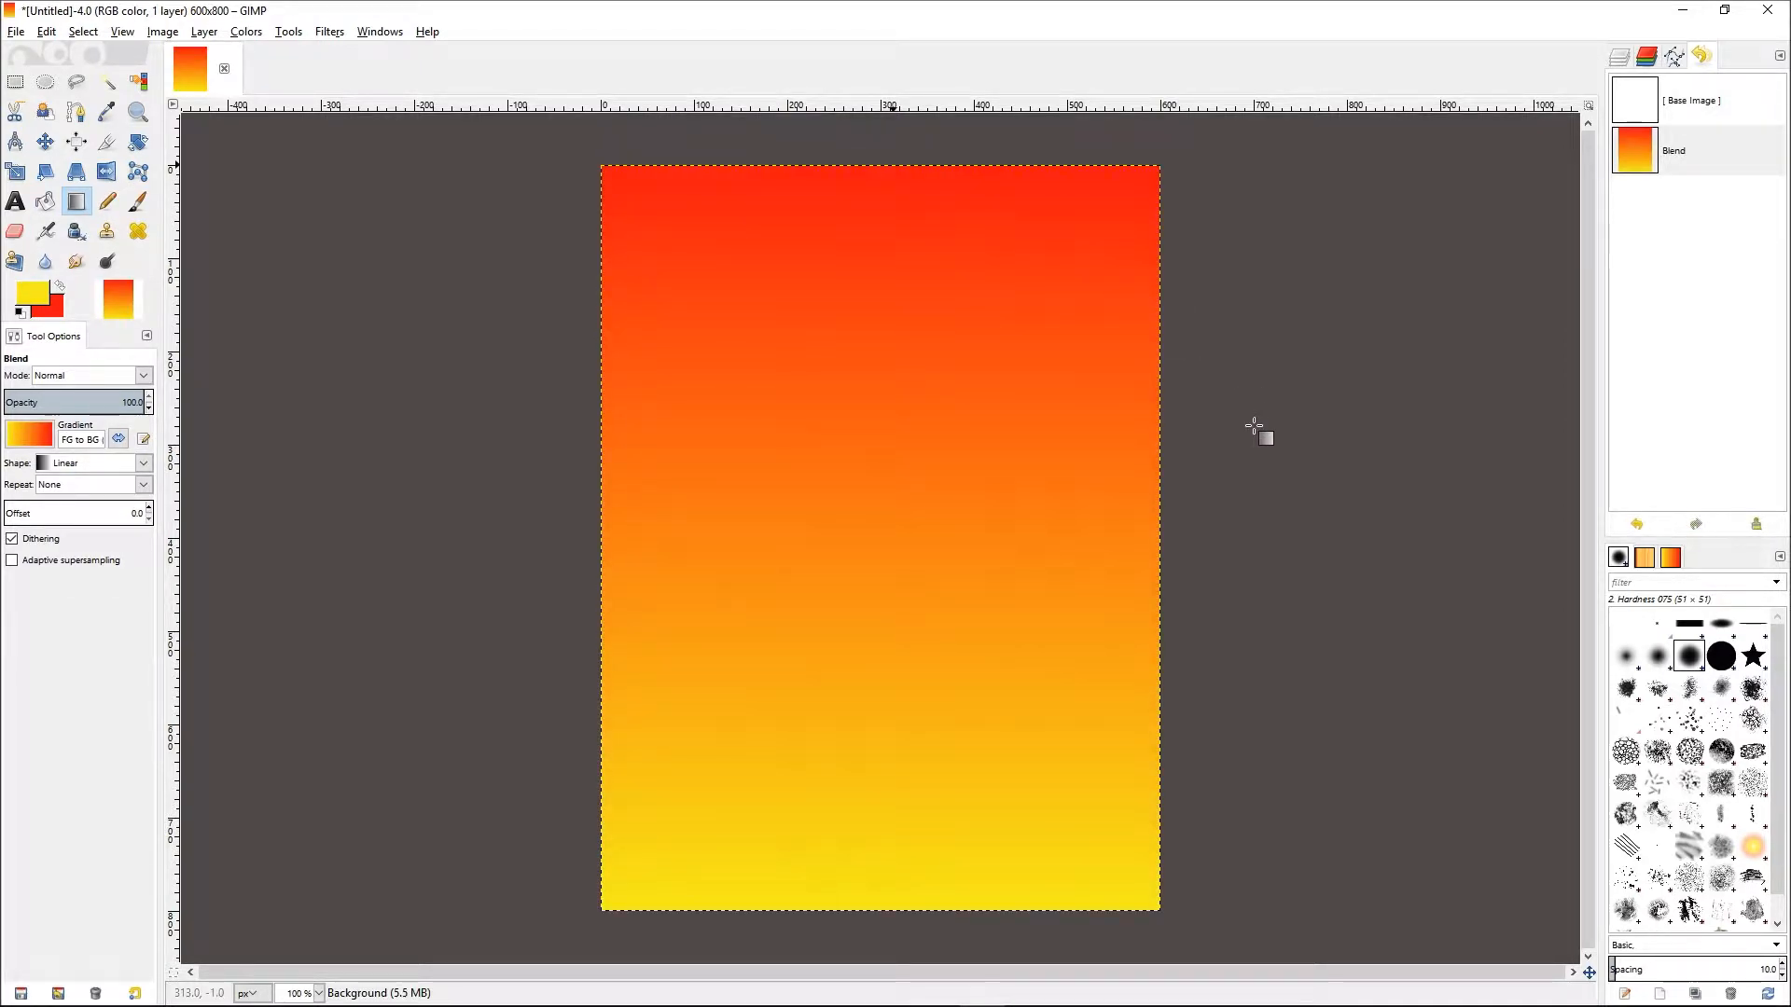
mouse_move(1221, 444)
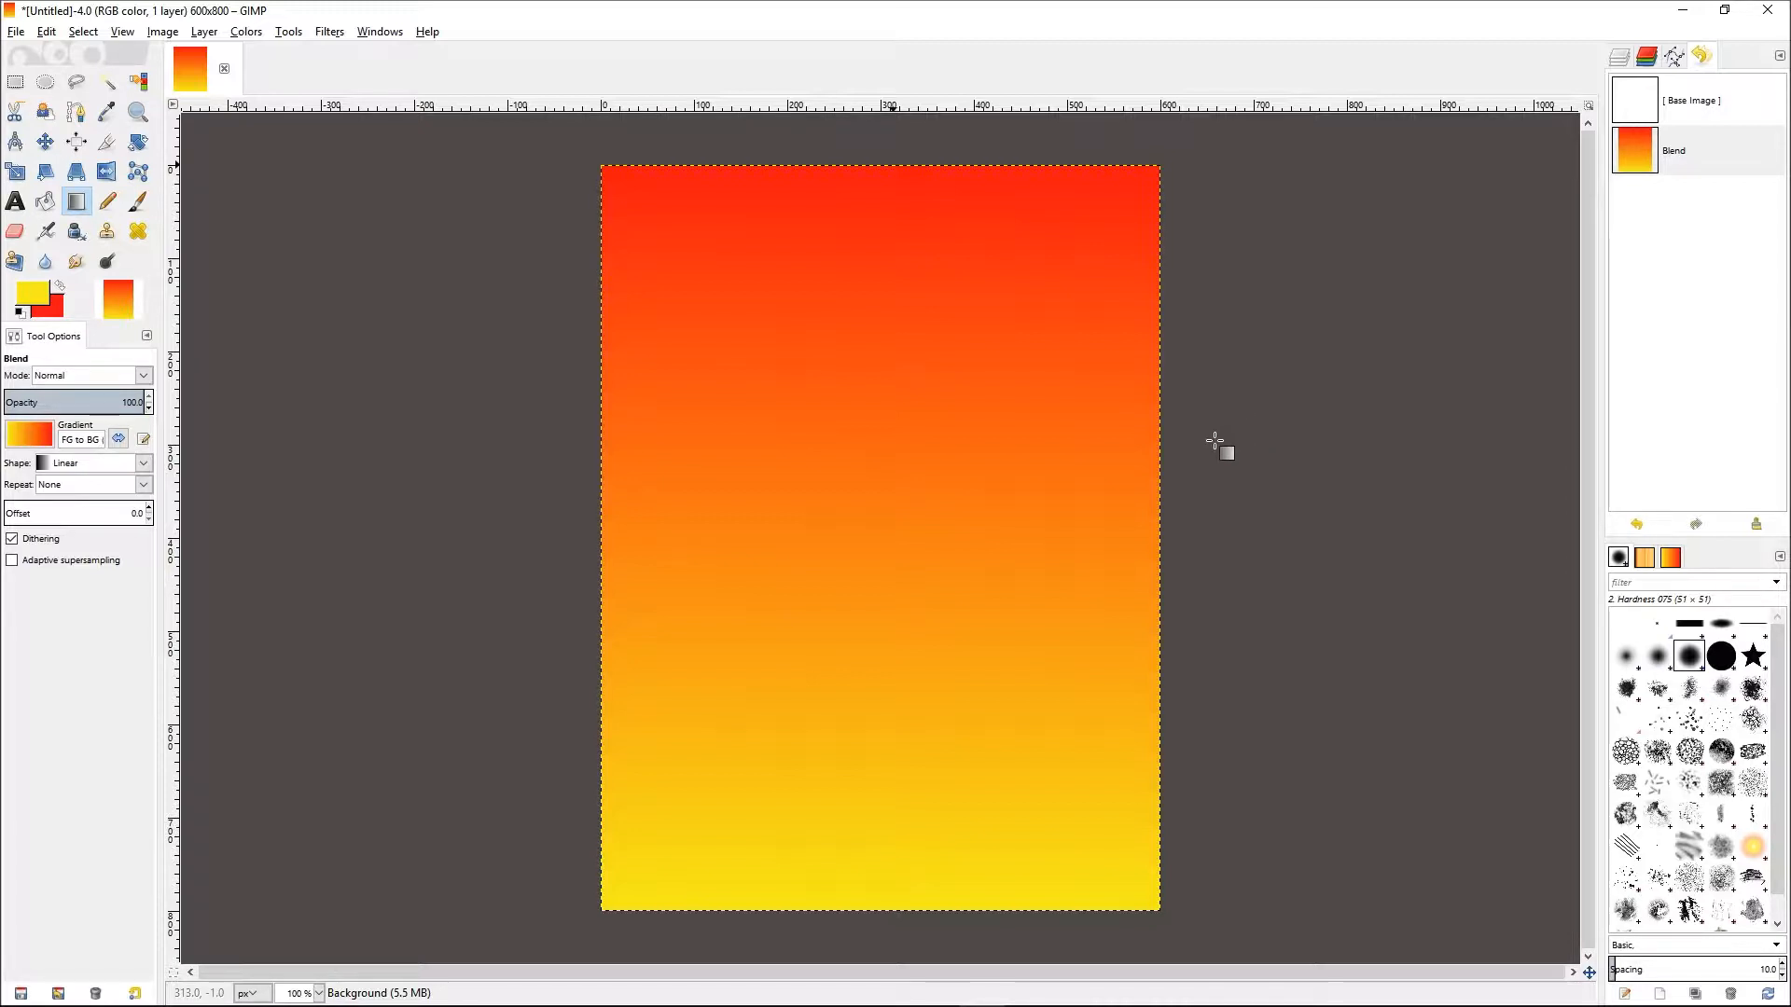
mouse_move(1215, 446)
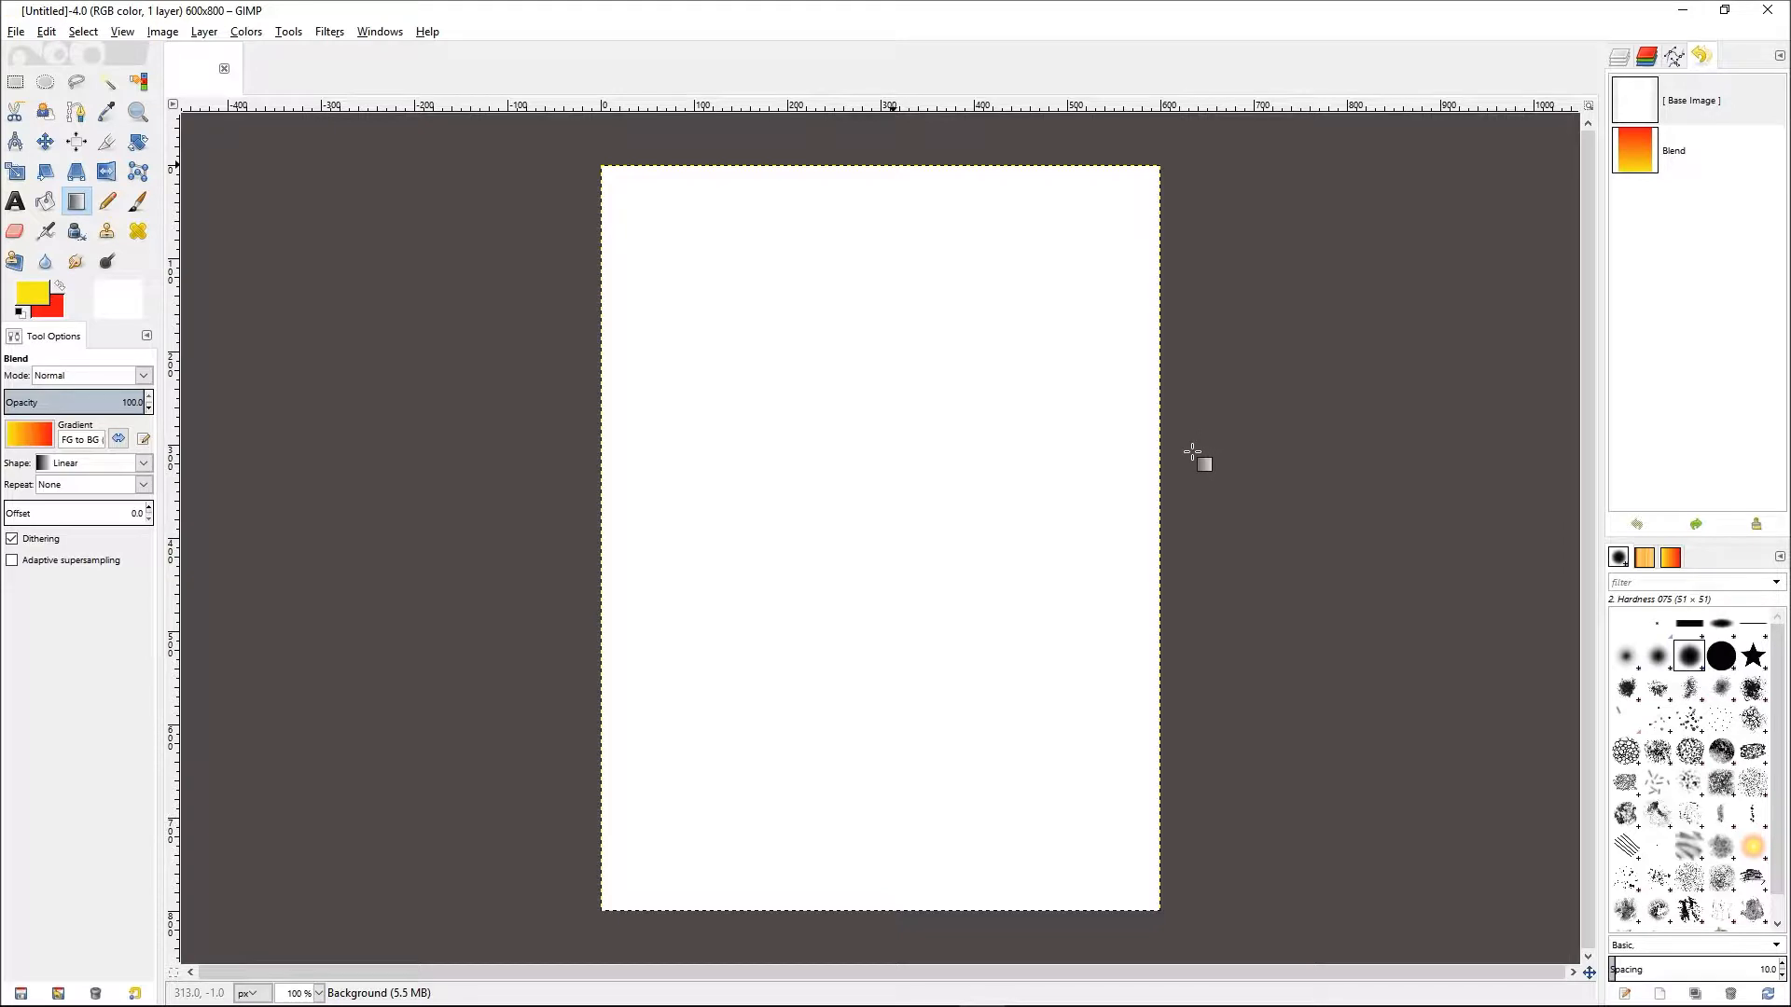
mouse_move(1168, 470)
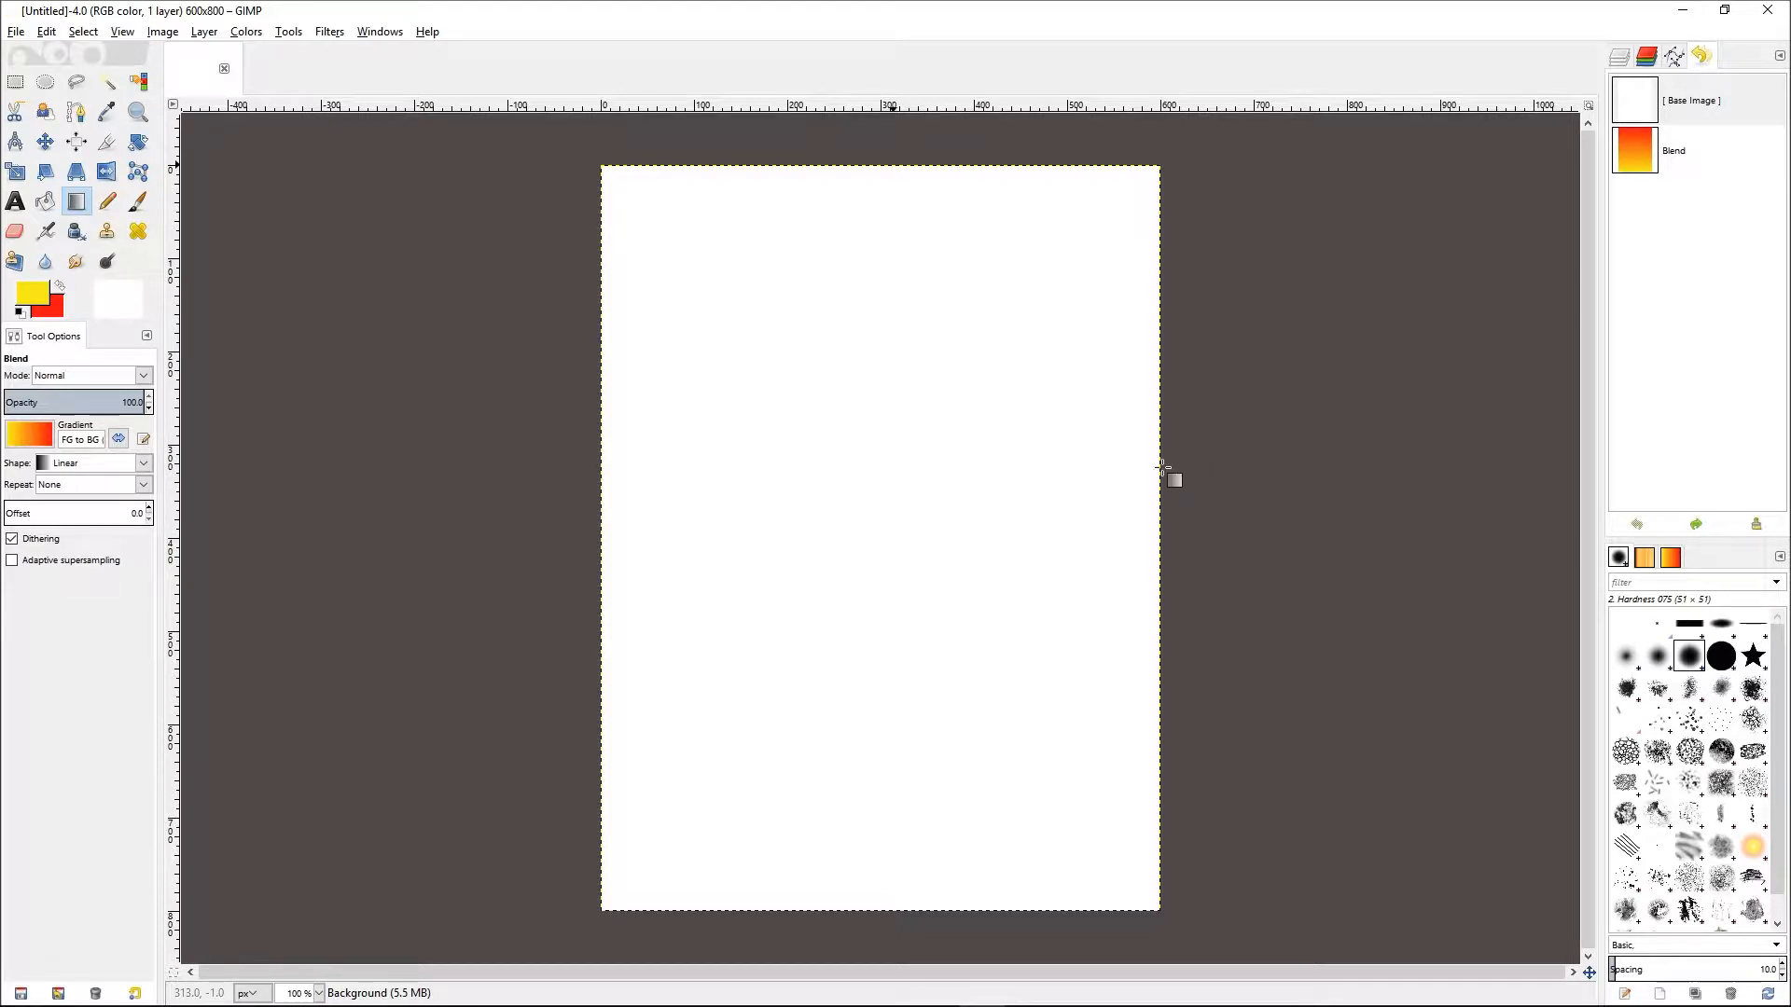
mouse_move(851, 520)
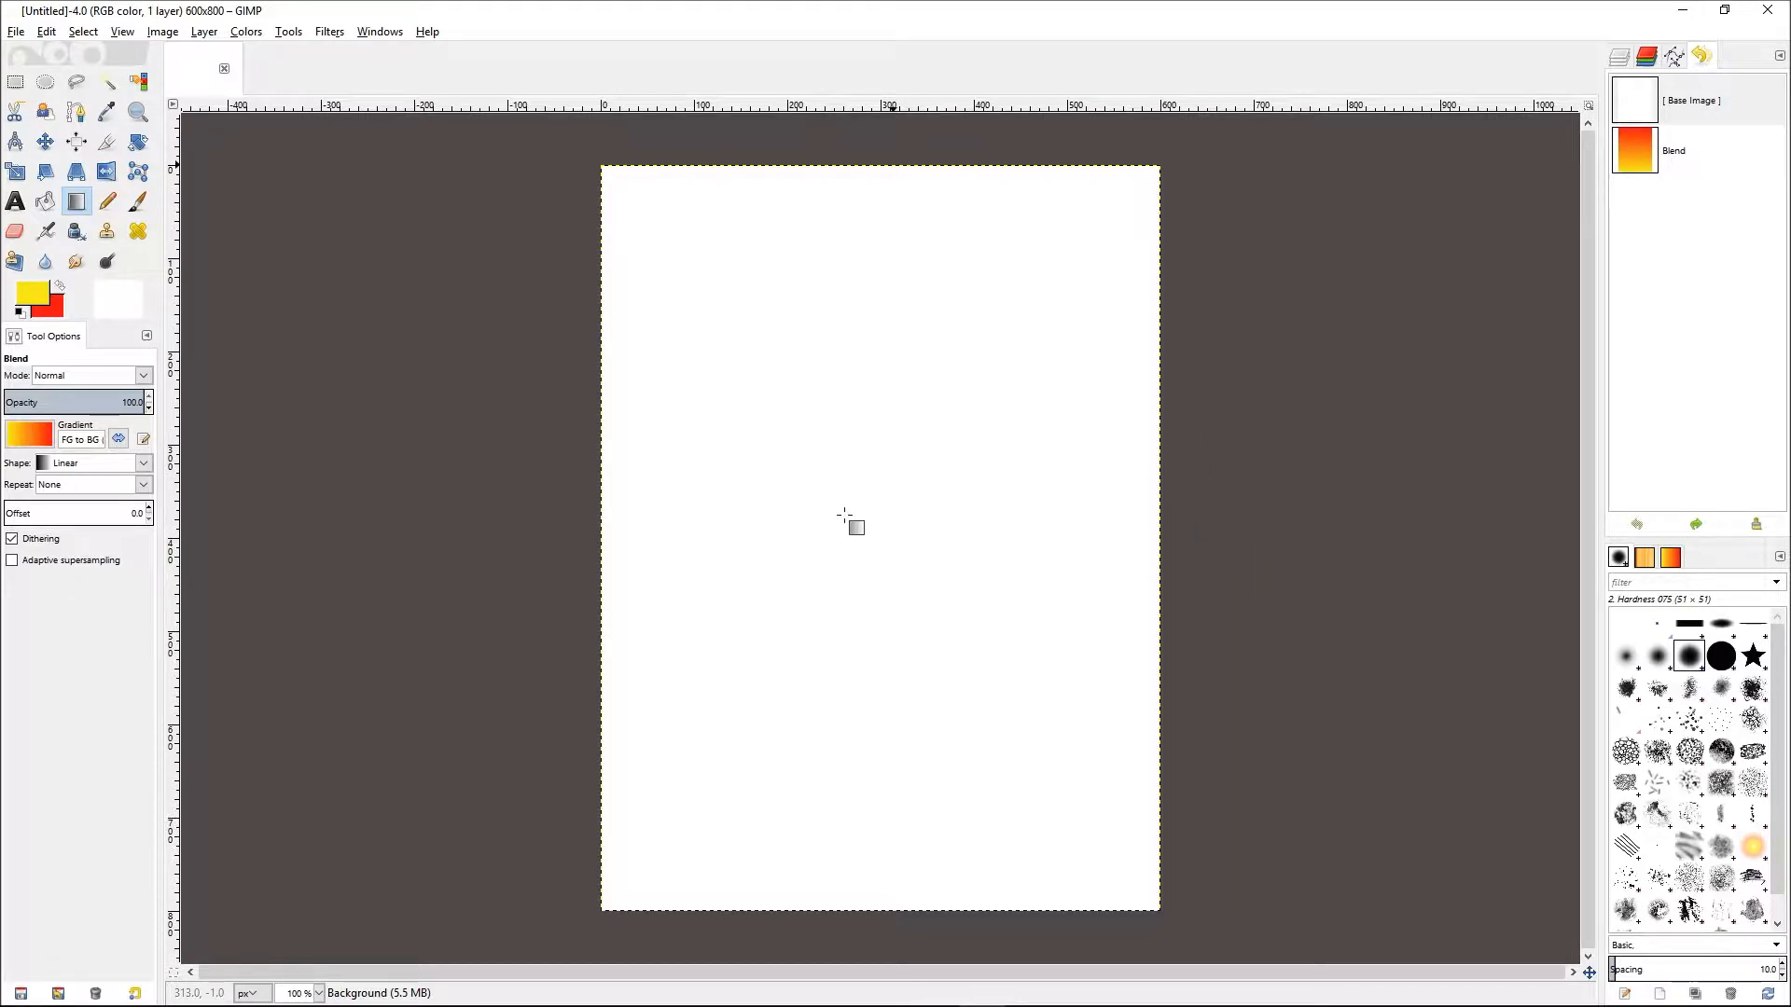
mouse_move(604, 515)
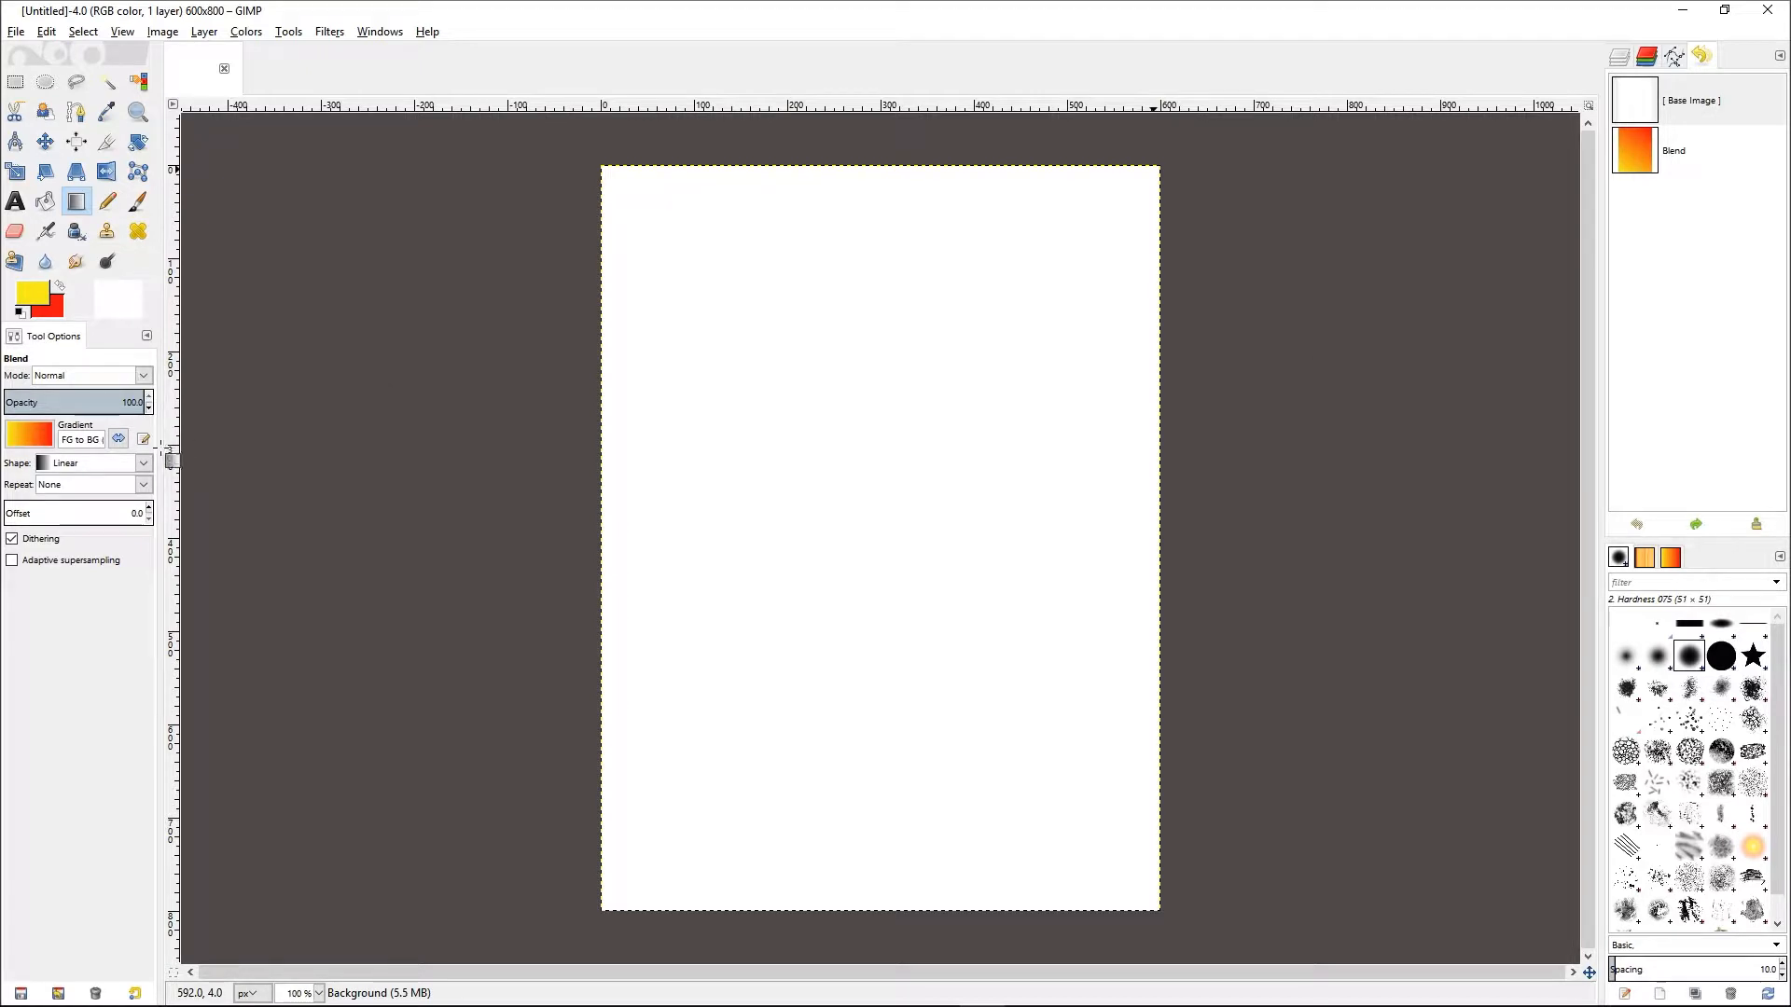
- Set the Blend tool's gradient shape to Bi-linear
click(143, 463)
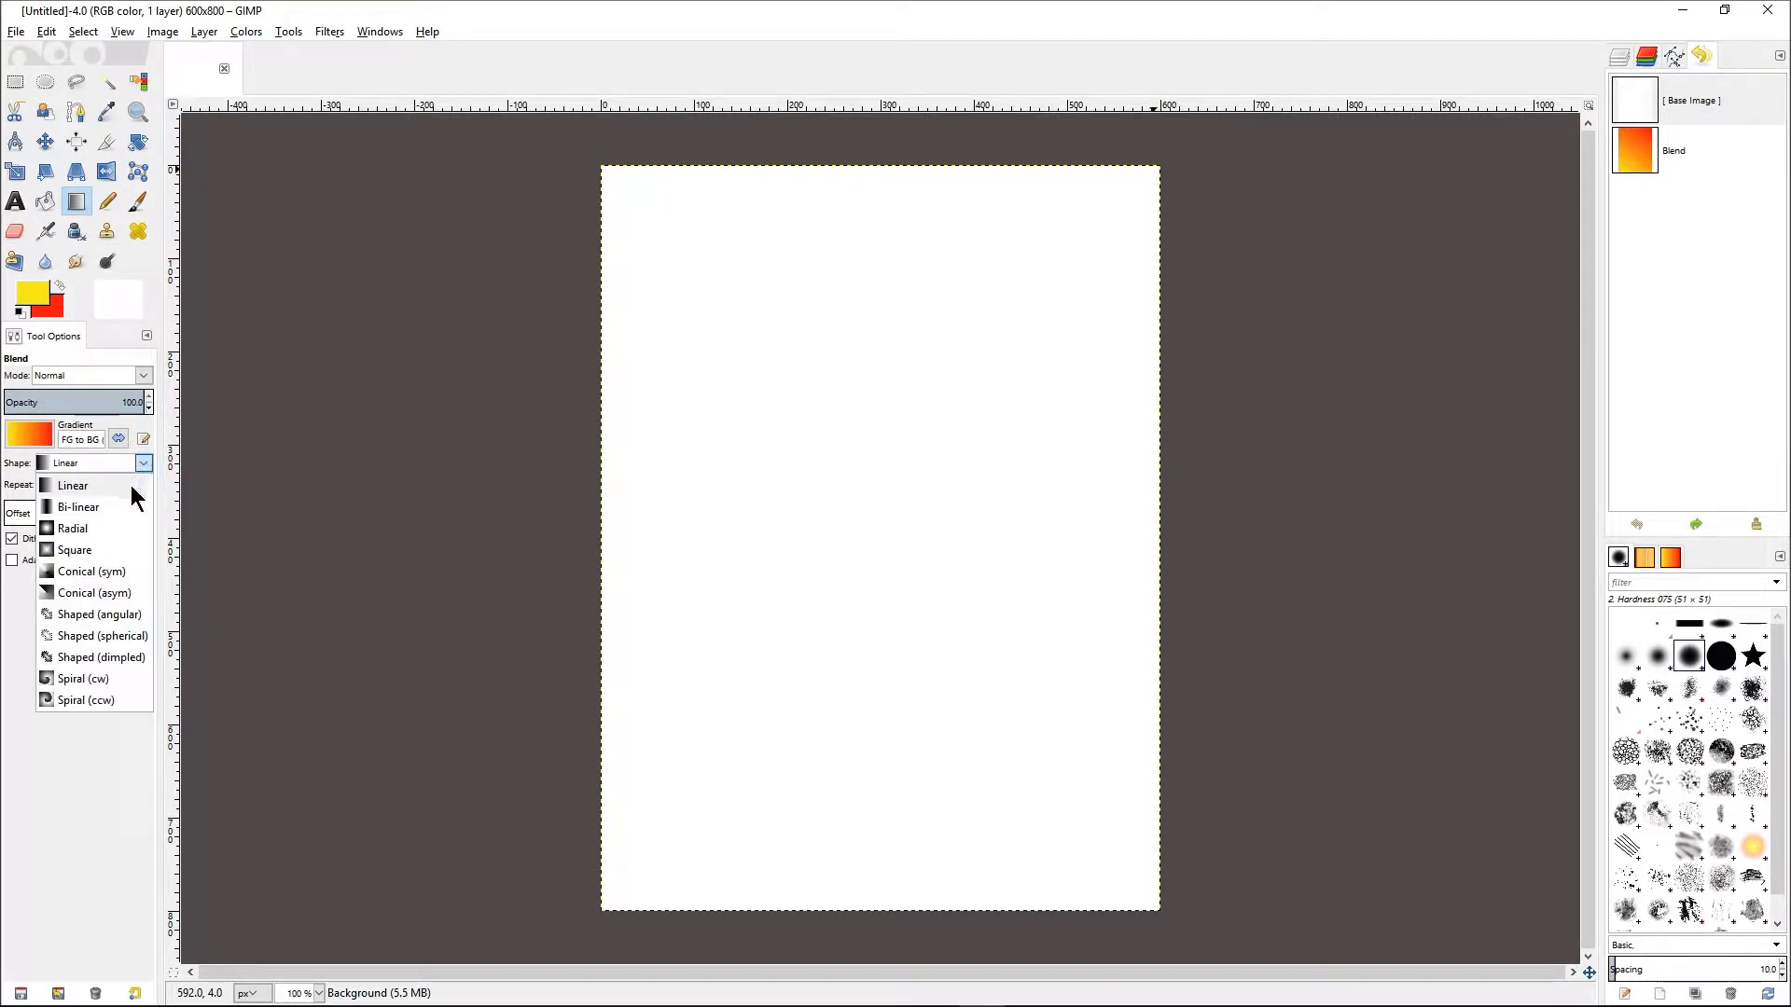
mouse_move(106, 517)
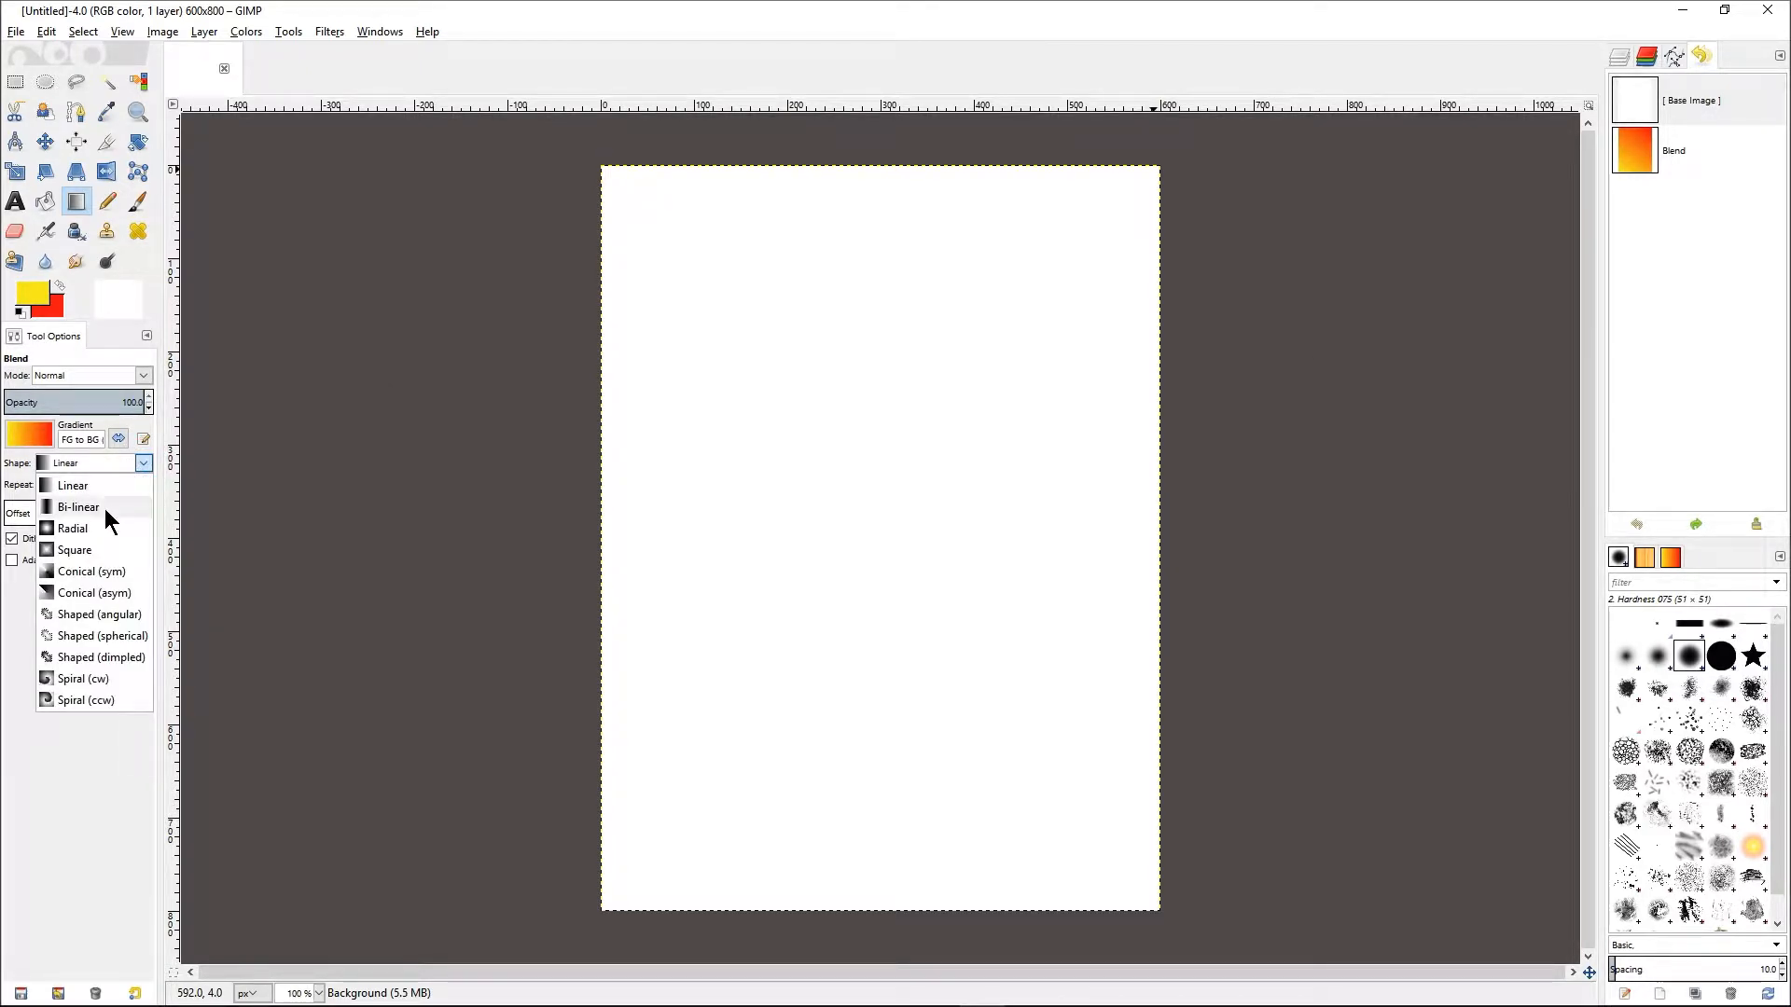
click(78, 505)
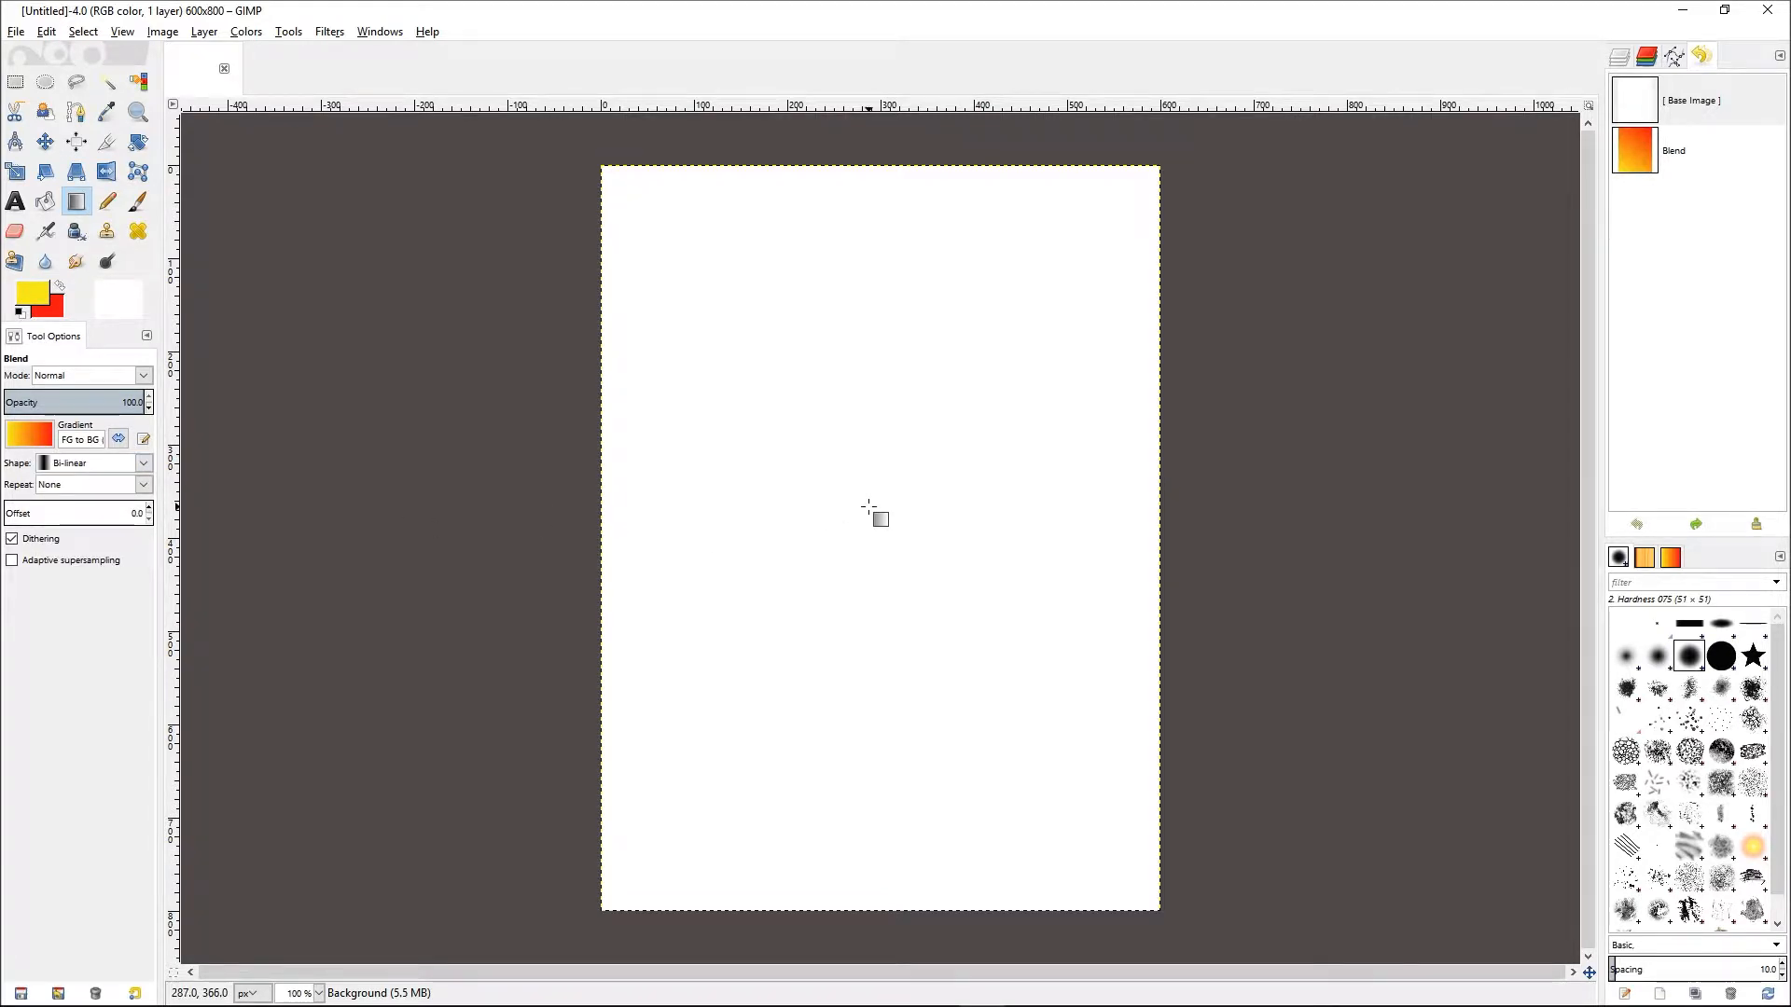
mouse_move(892, 538)
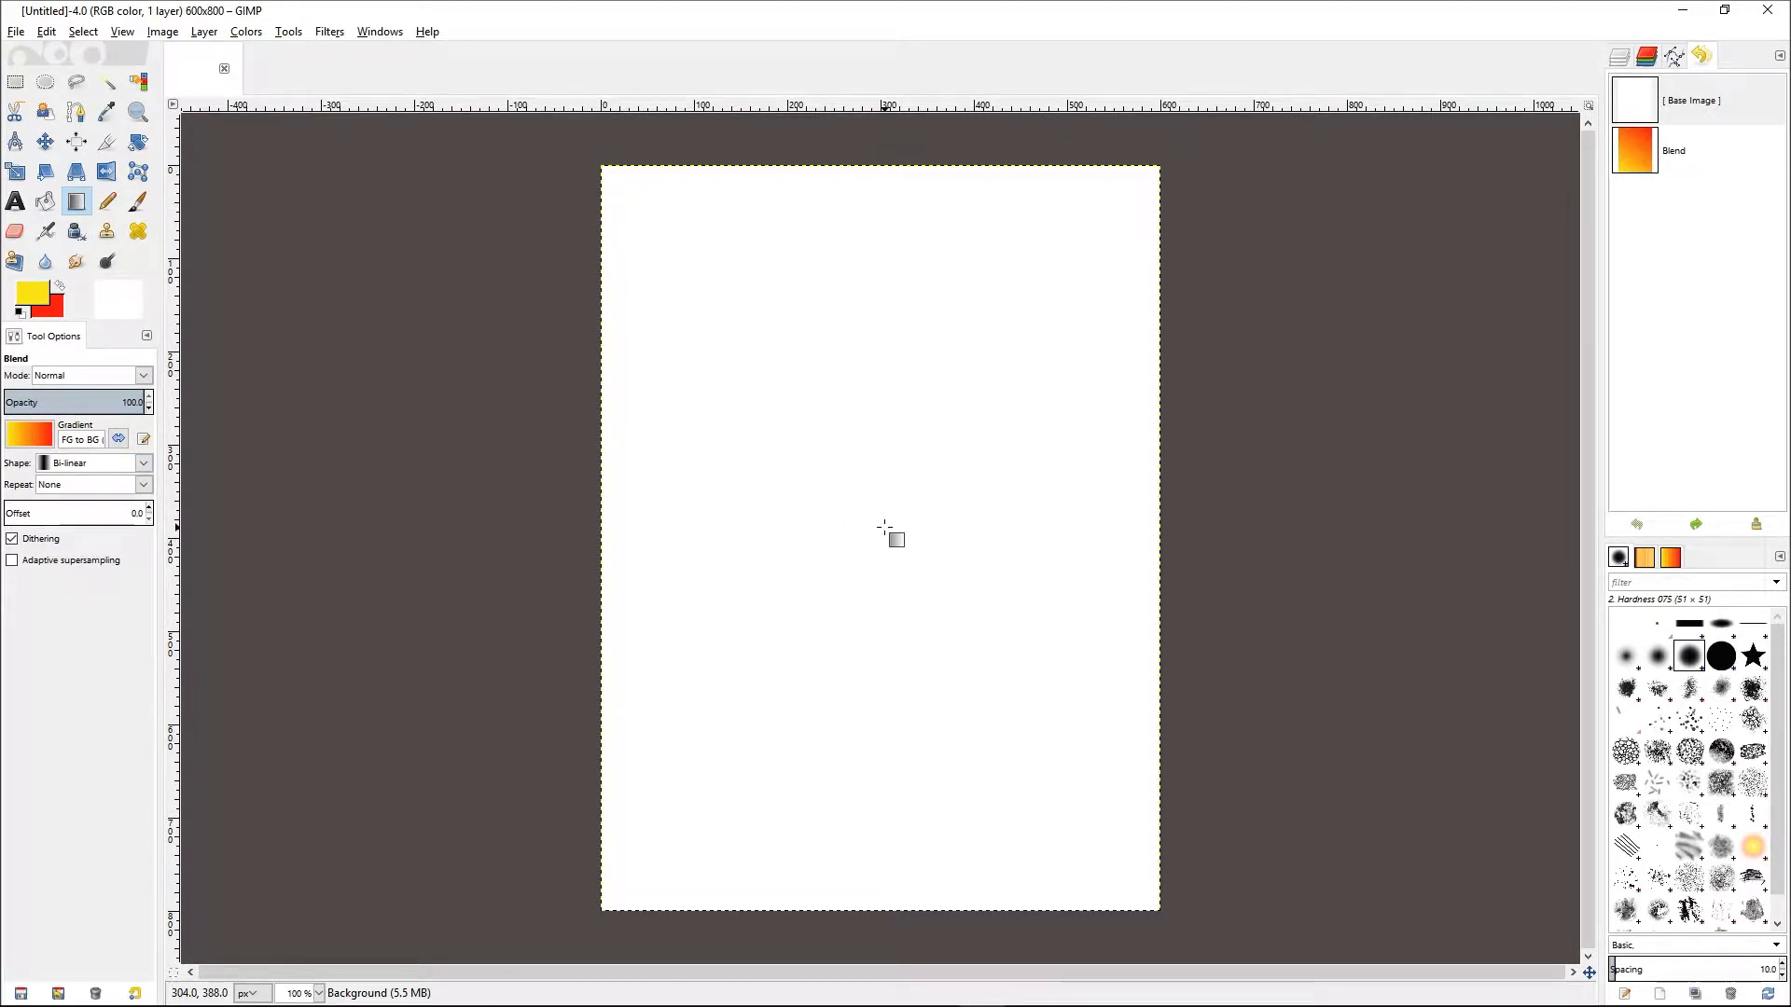
mouse_move(883, 543)
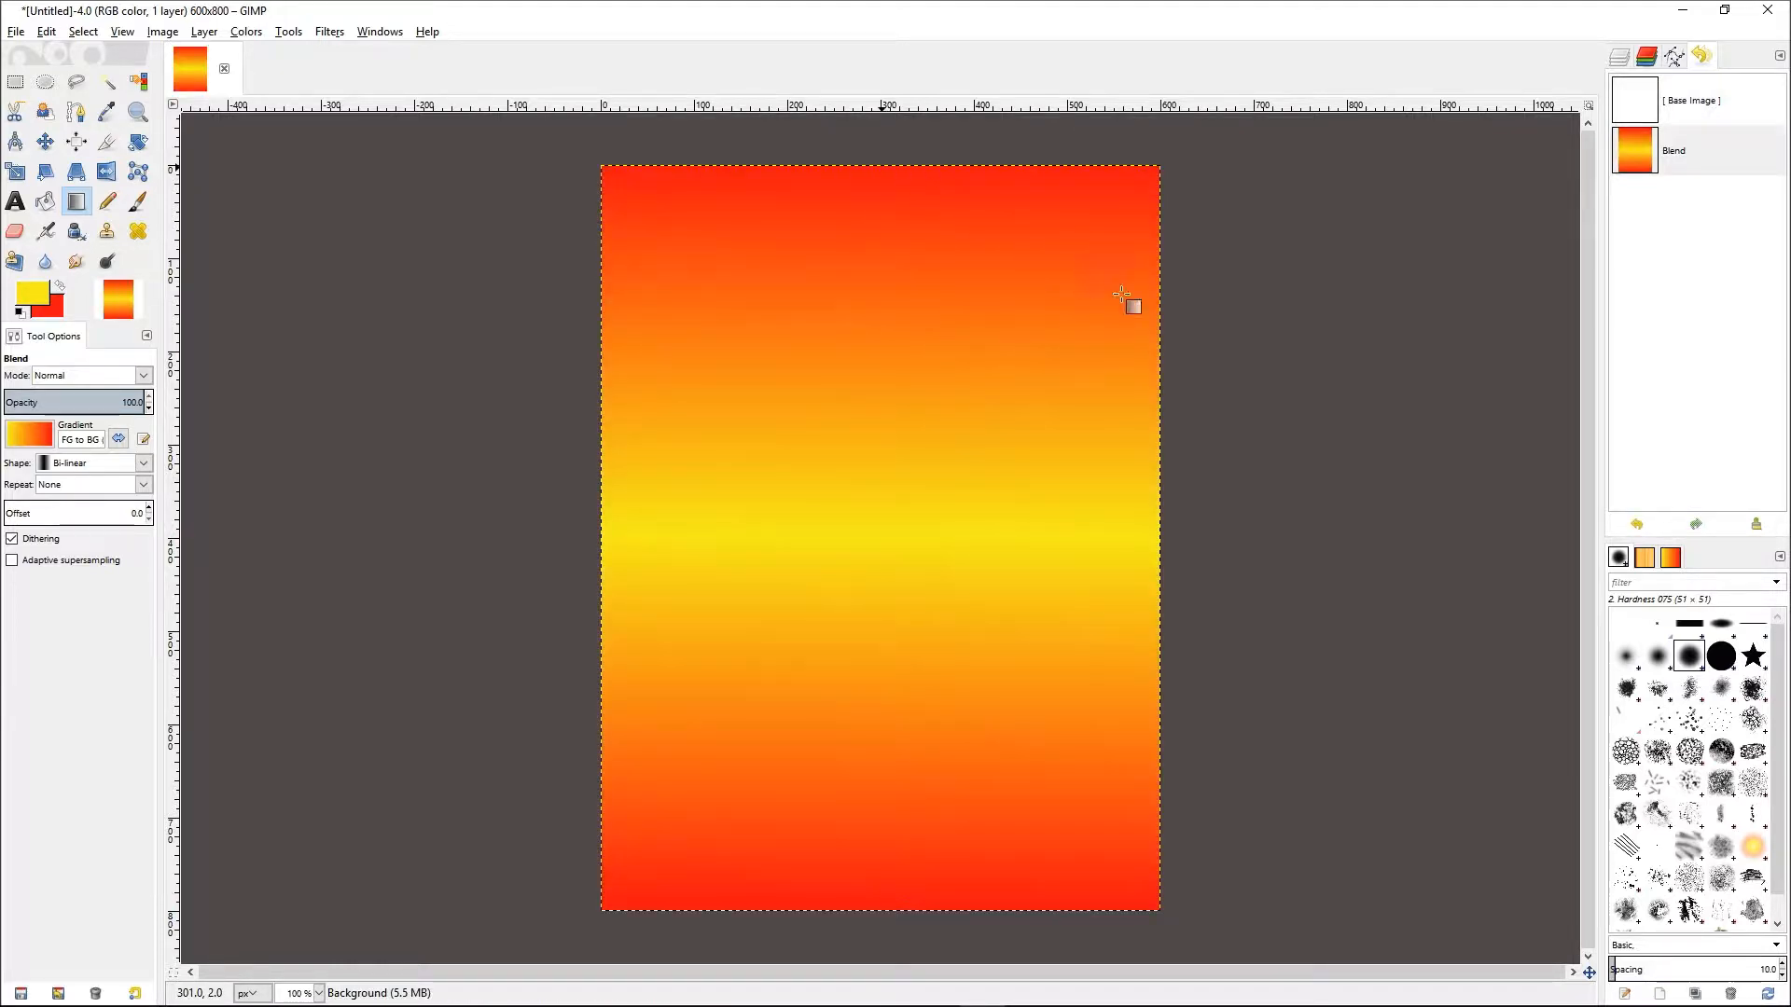
mouse_move(1158, 334)
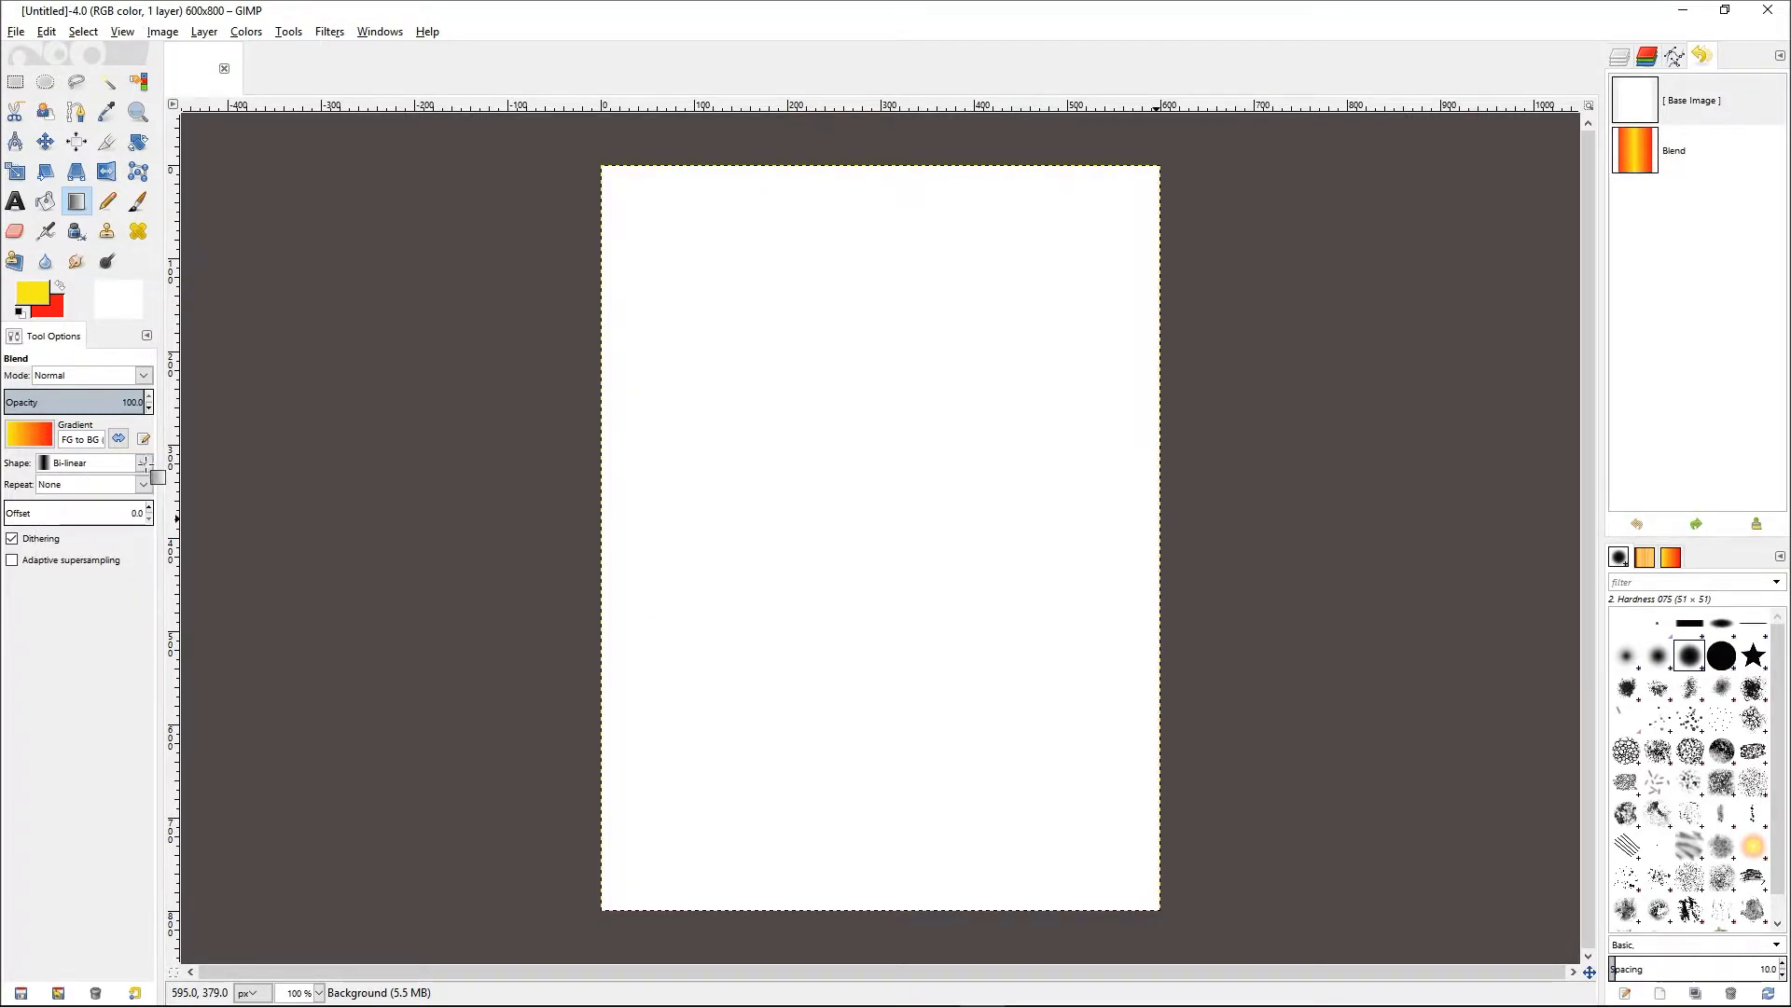
- Set the gradient shape to Radial and undo the trial radial fill
click(141, 463)
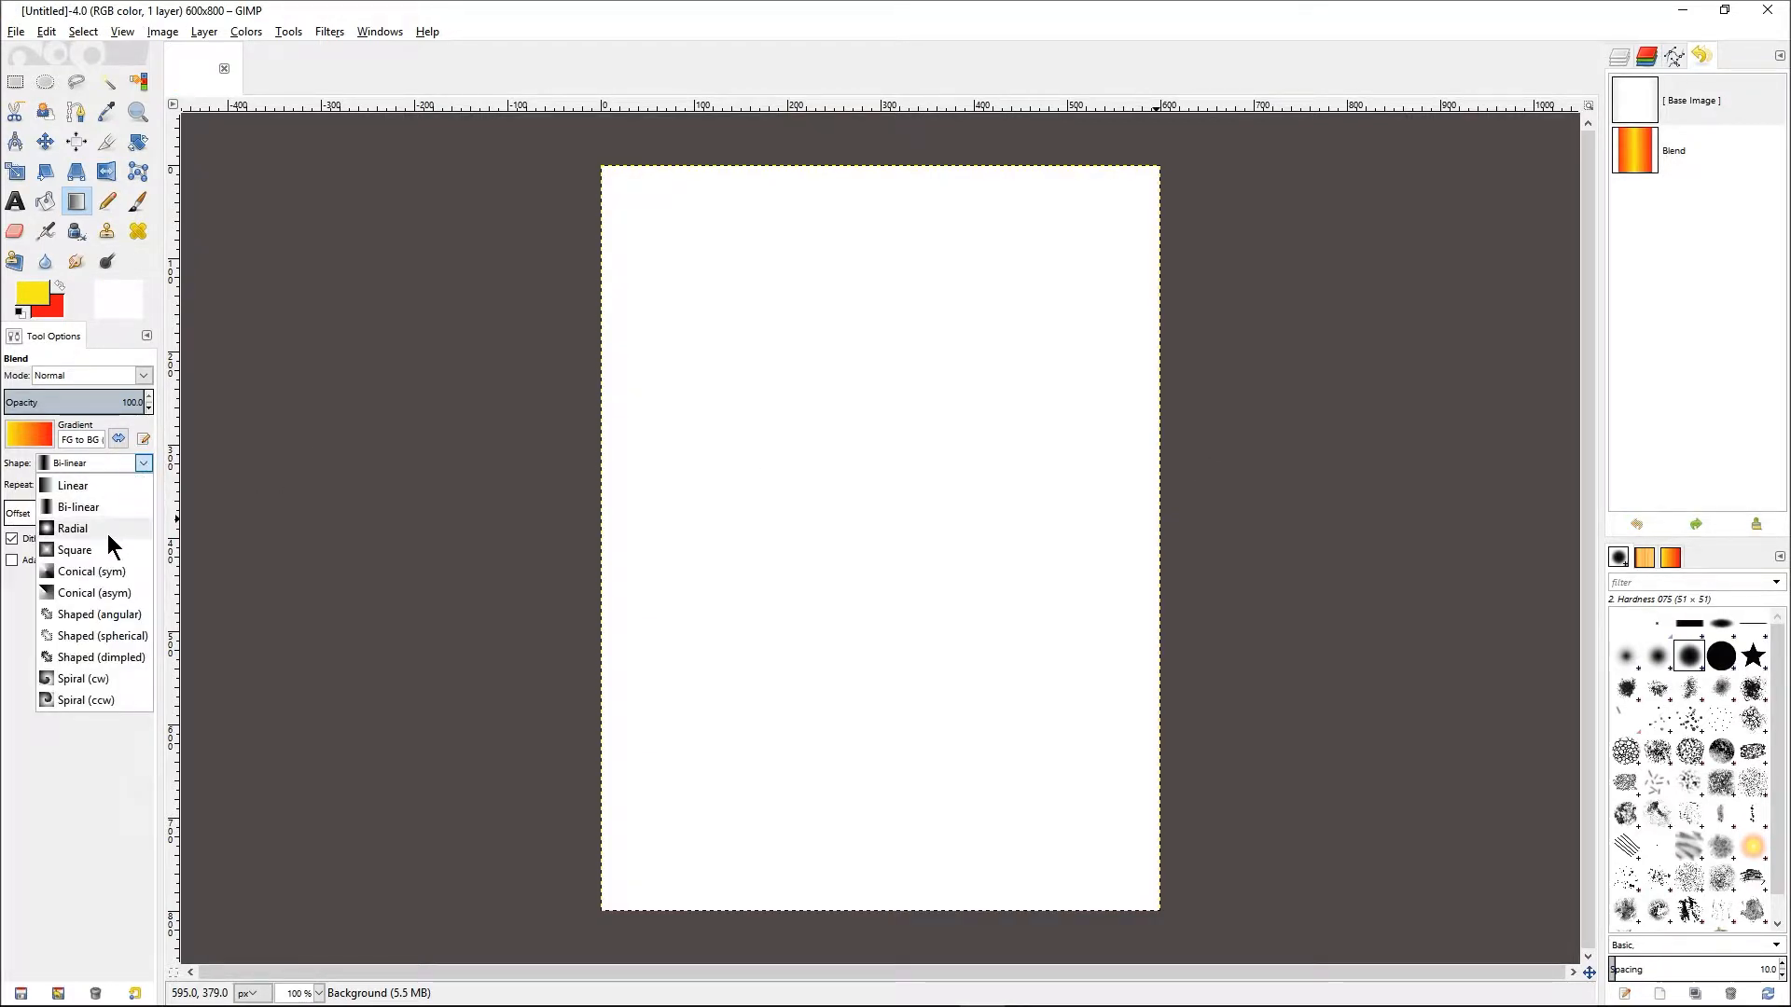
click(73, 528)
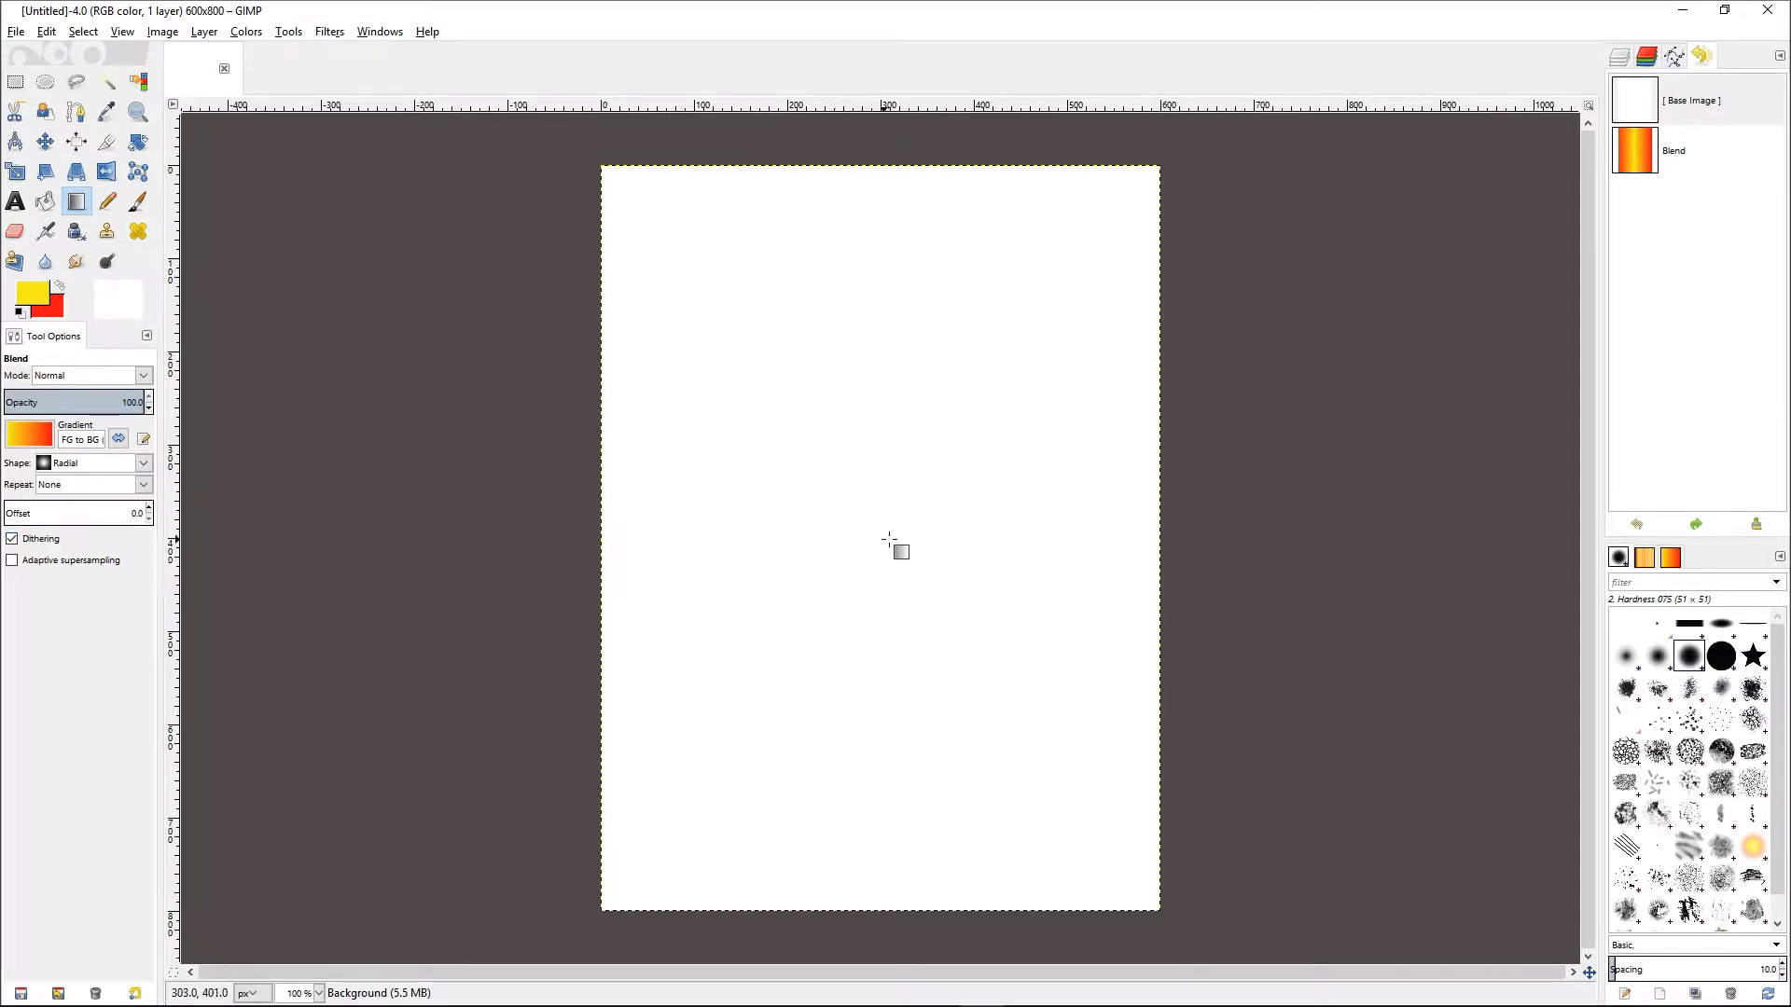
mouse_move(890, 545)
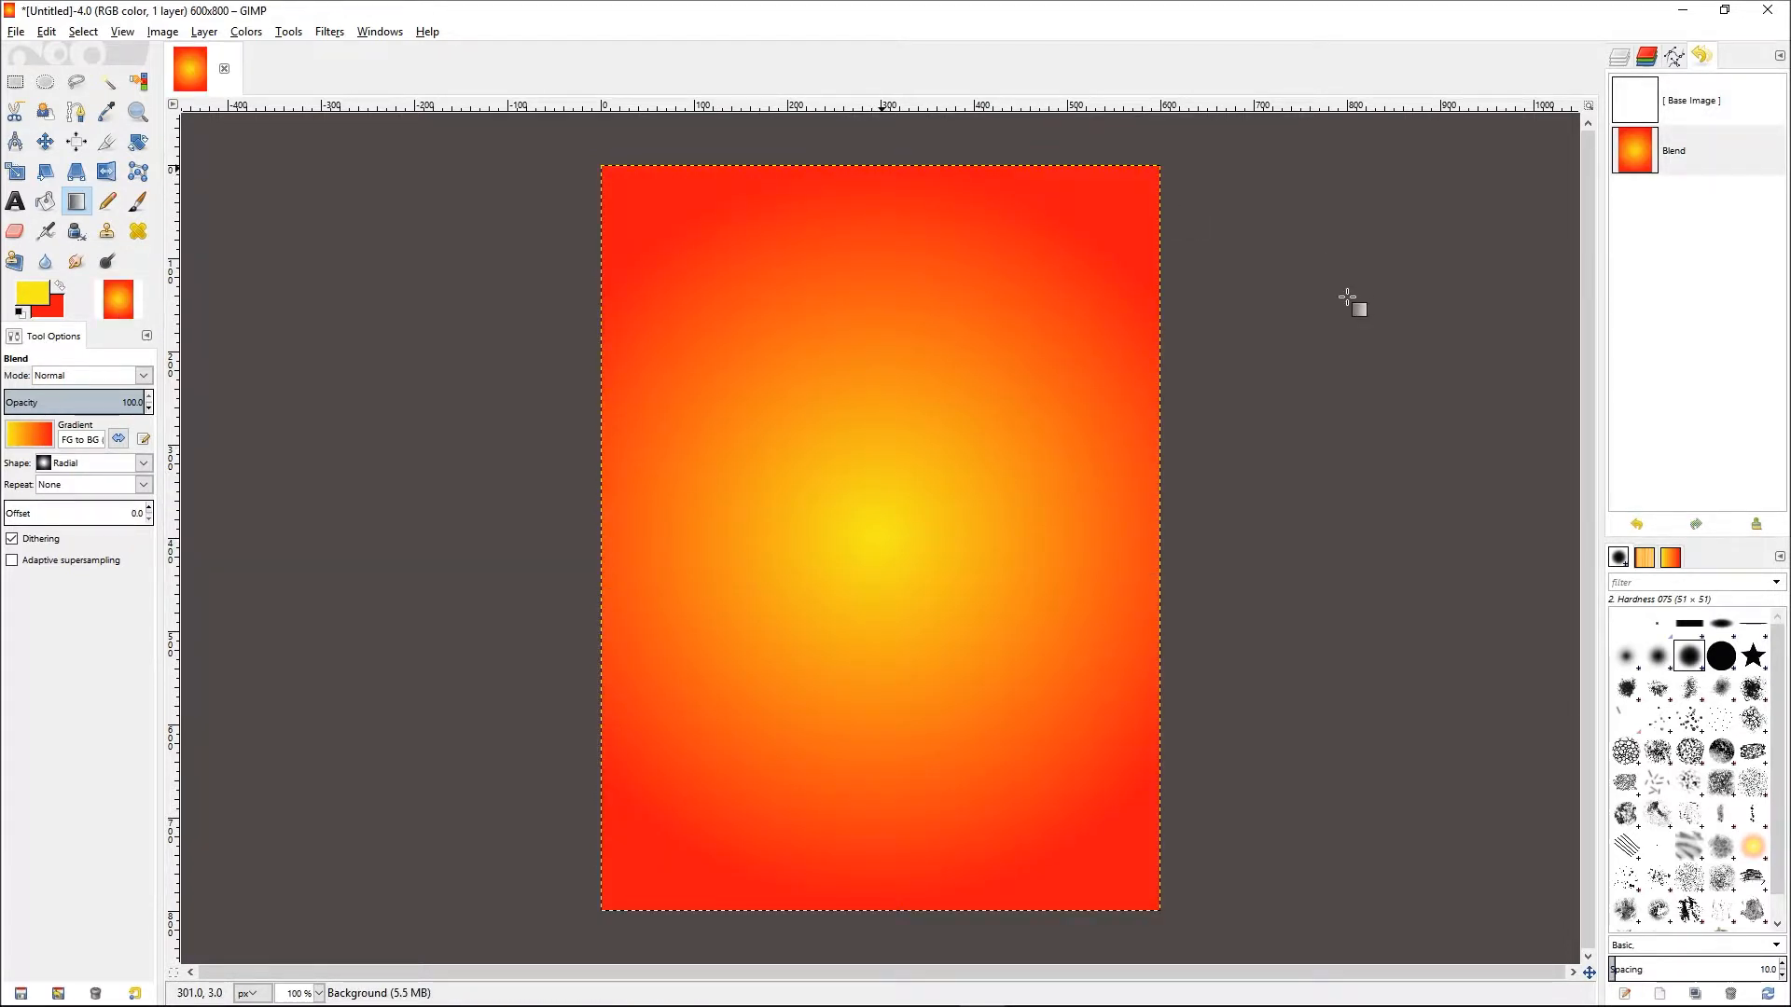
key(ctrl+z)
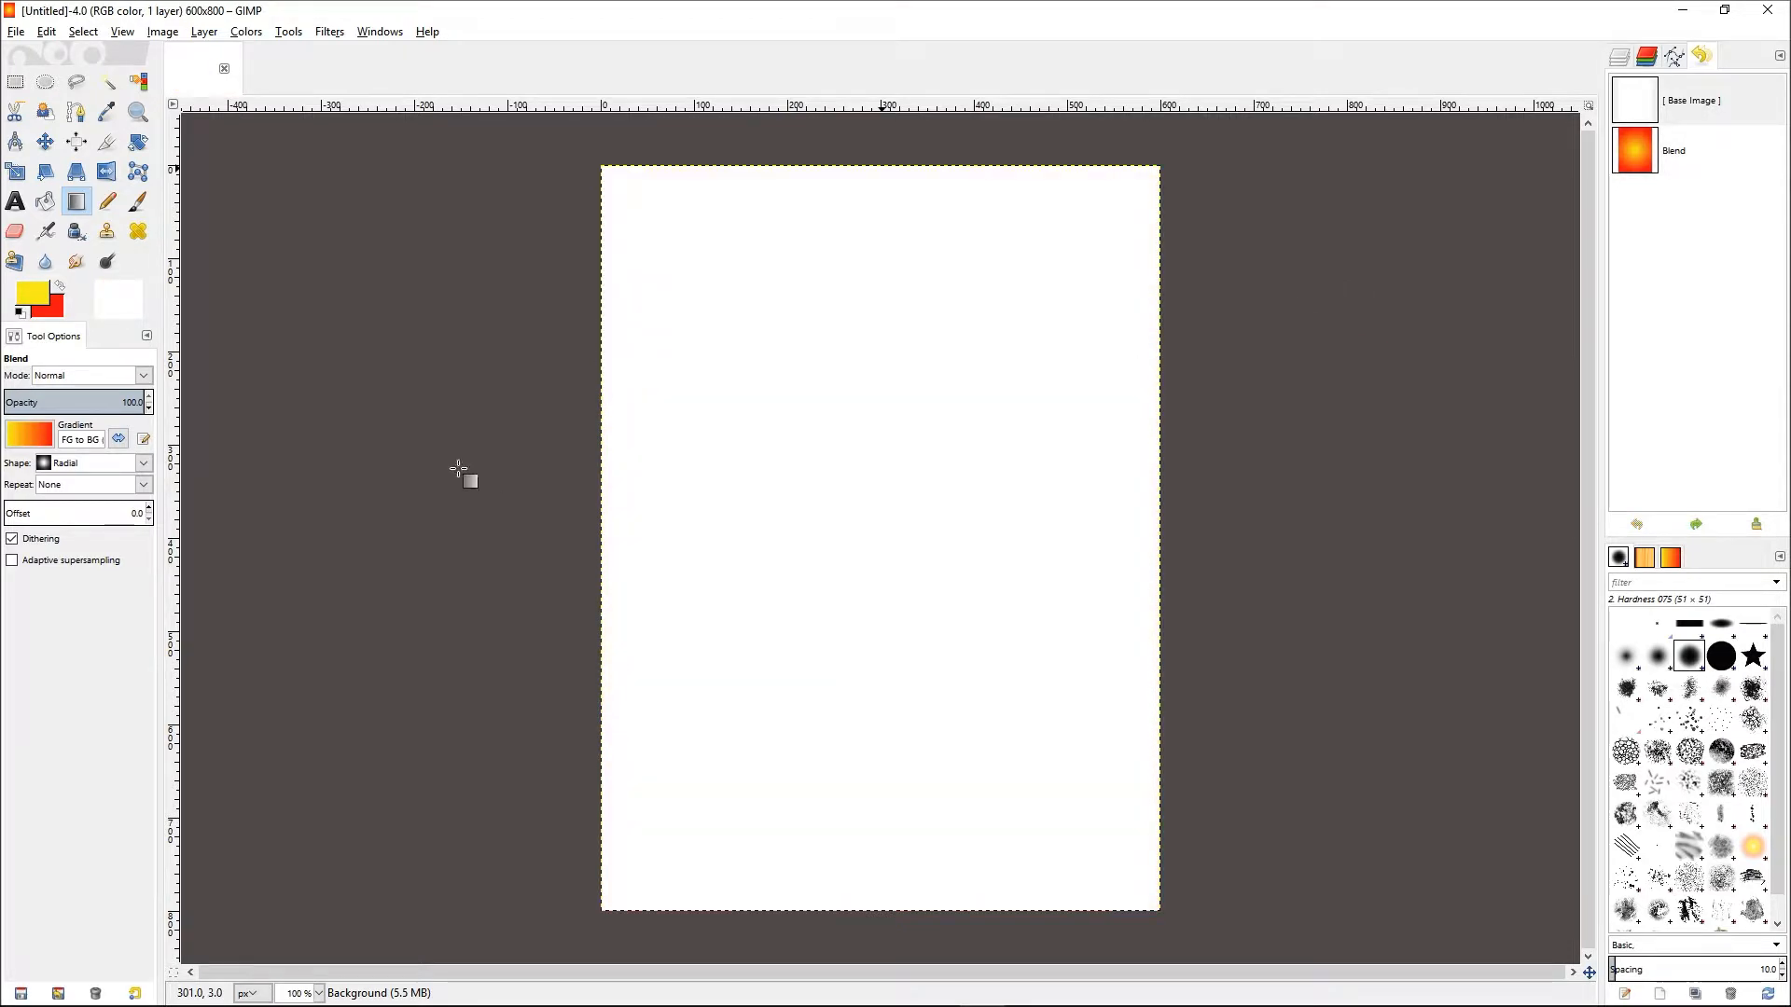
mouse_move(464, 478)
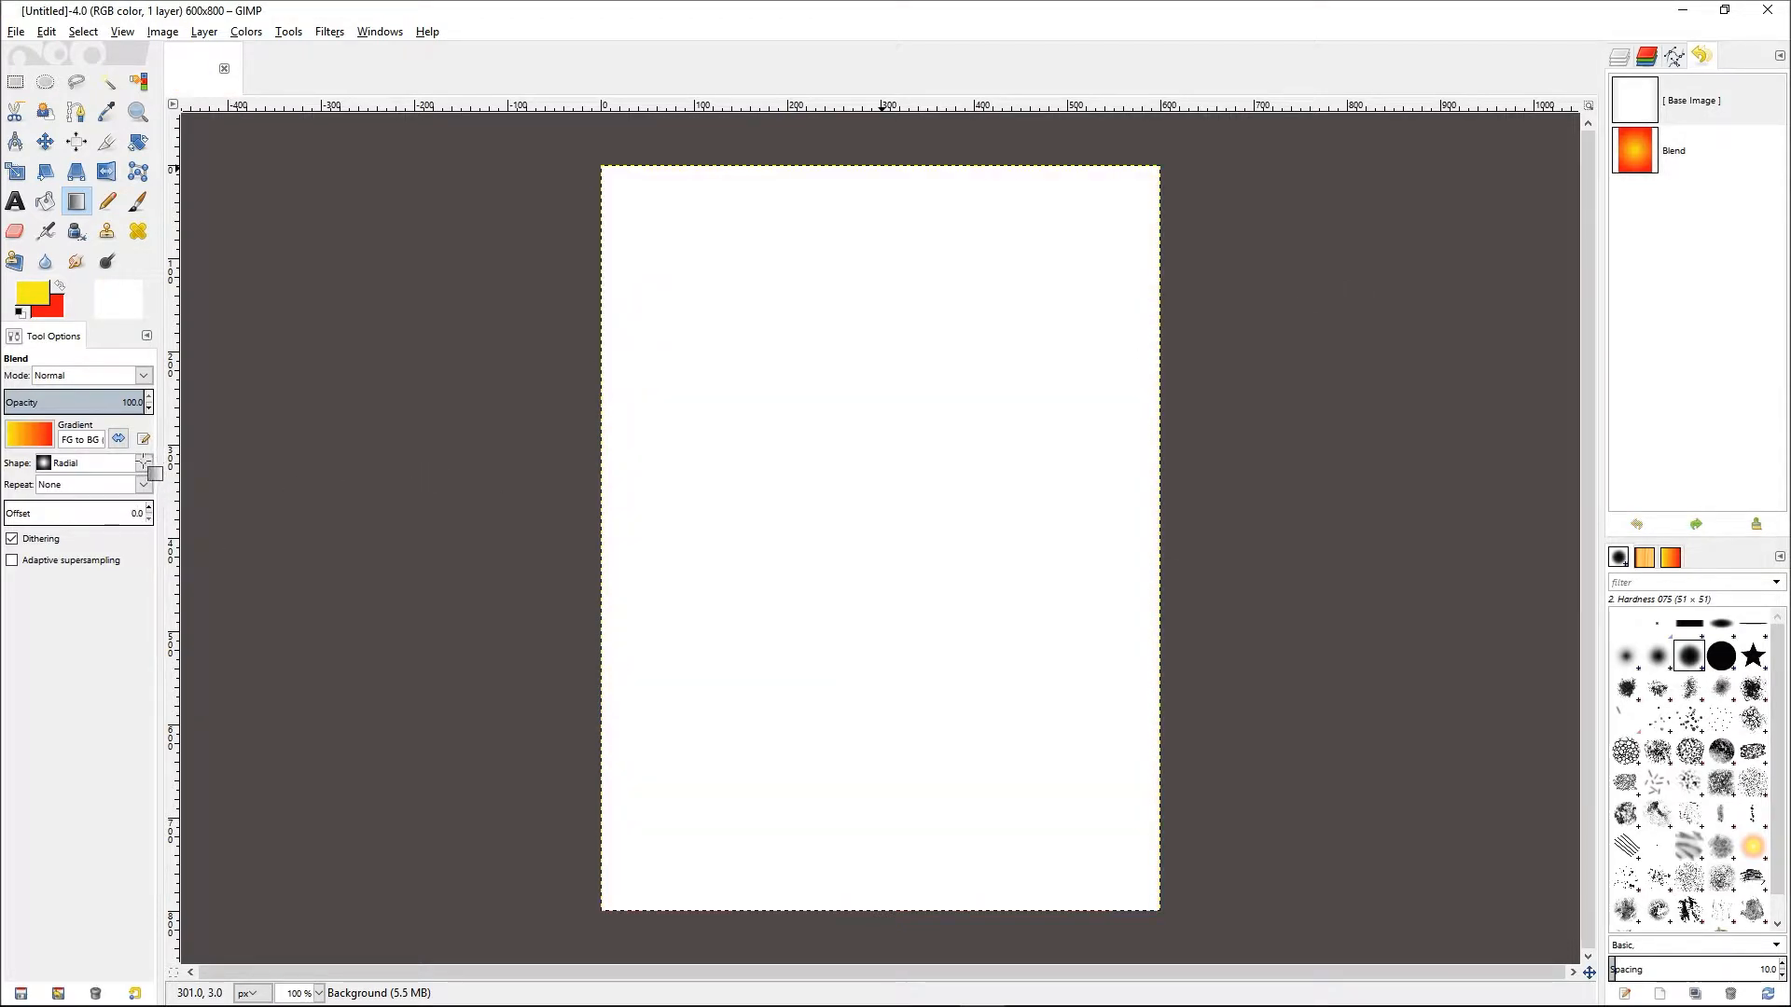
- Set the gradient shape to Spiral (cw) for a trial spiral fill
click(91, 462)
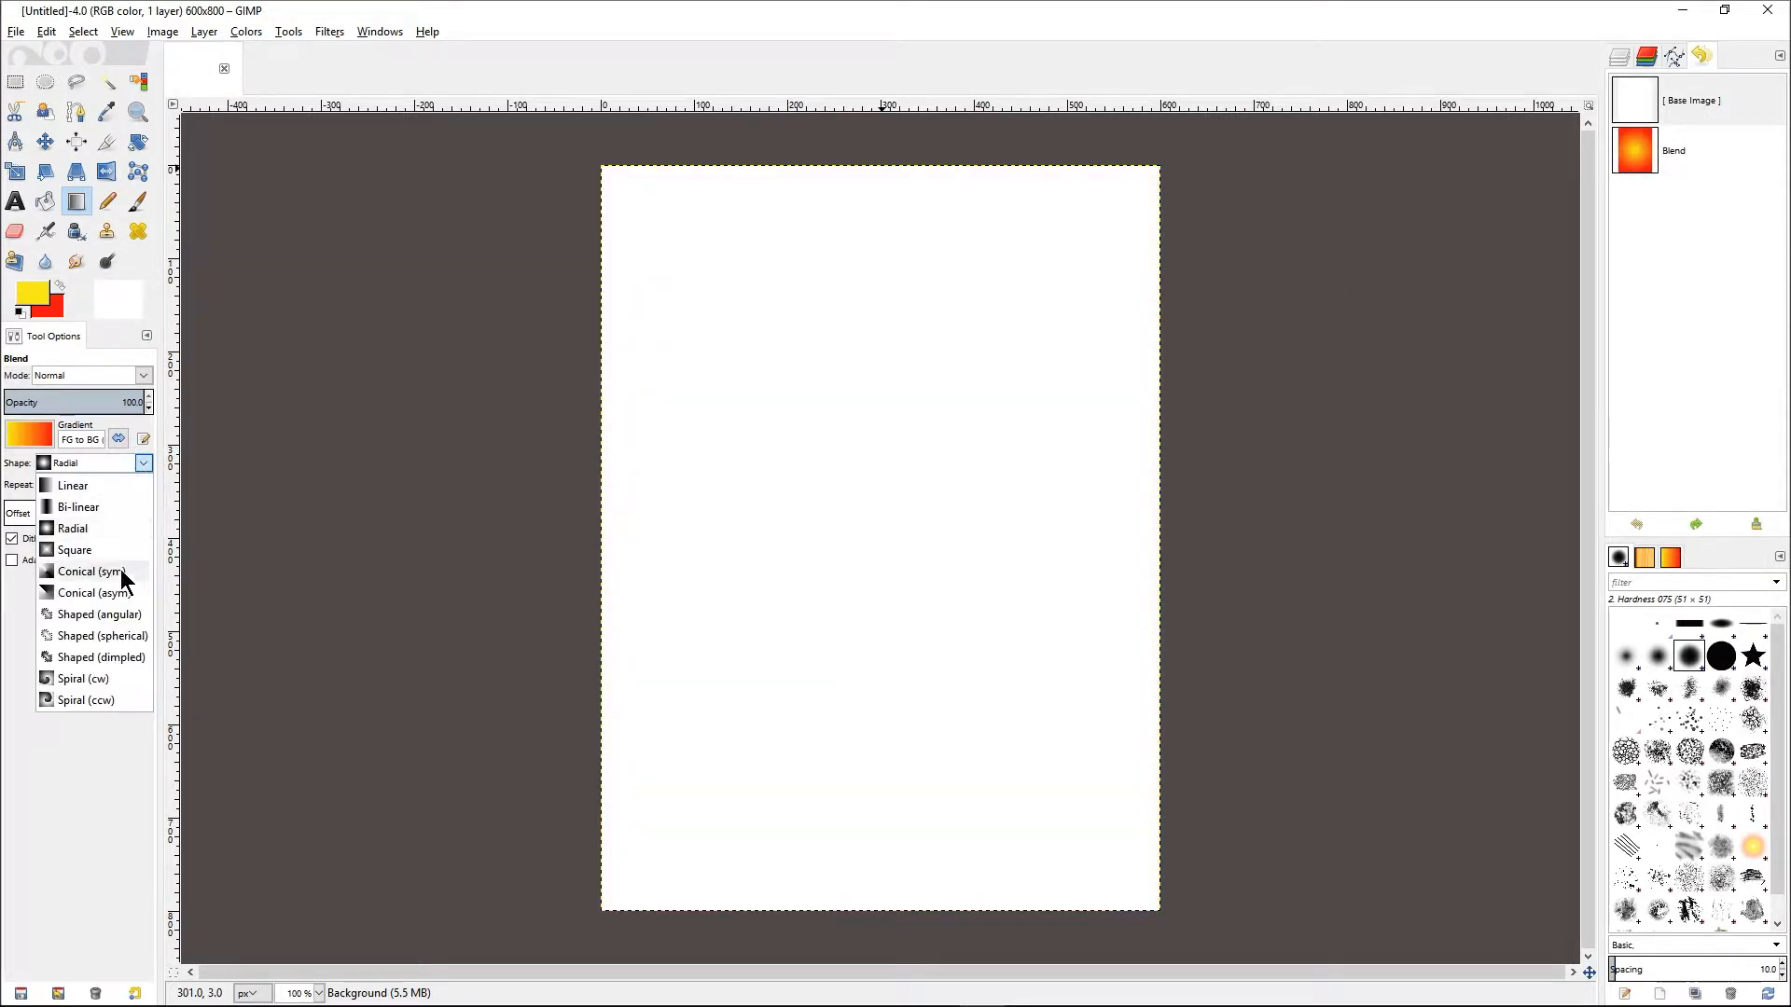
mouse_move(104, 684)
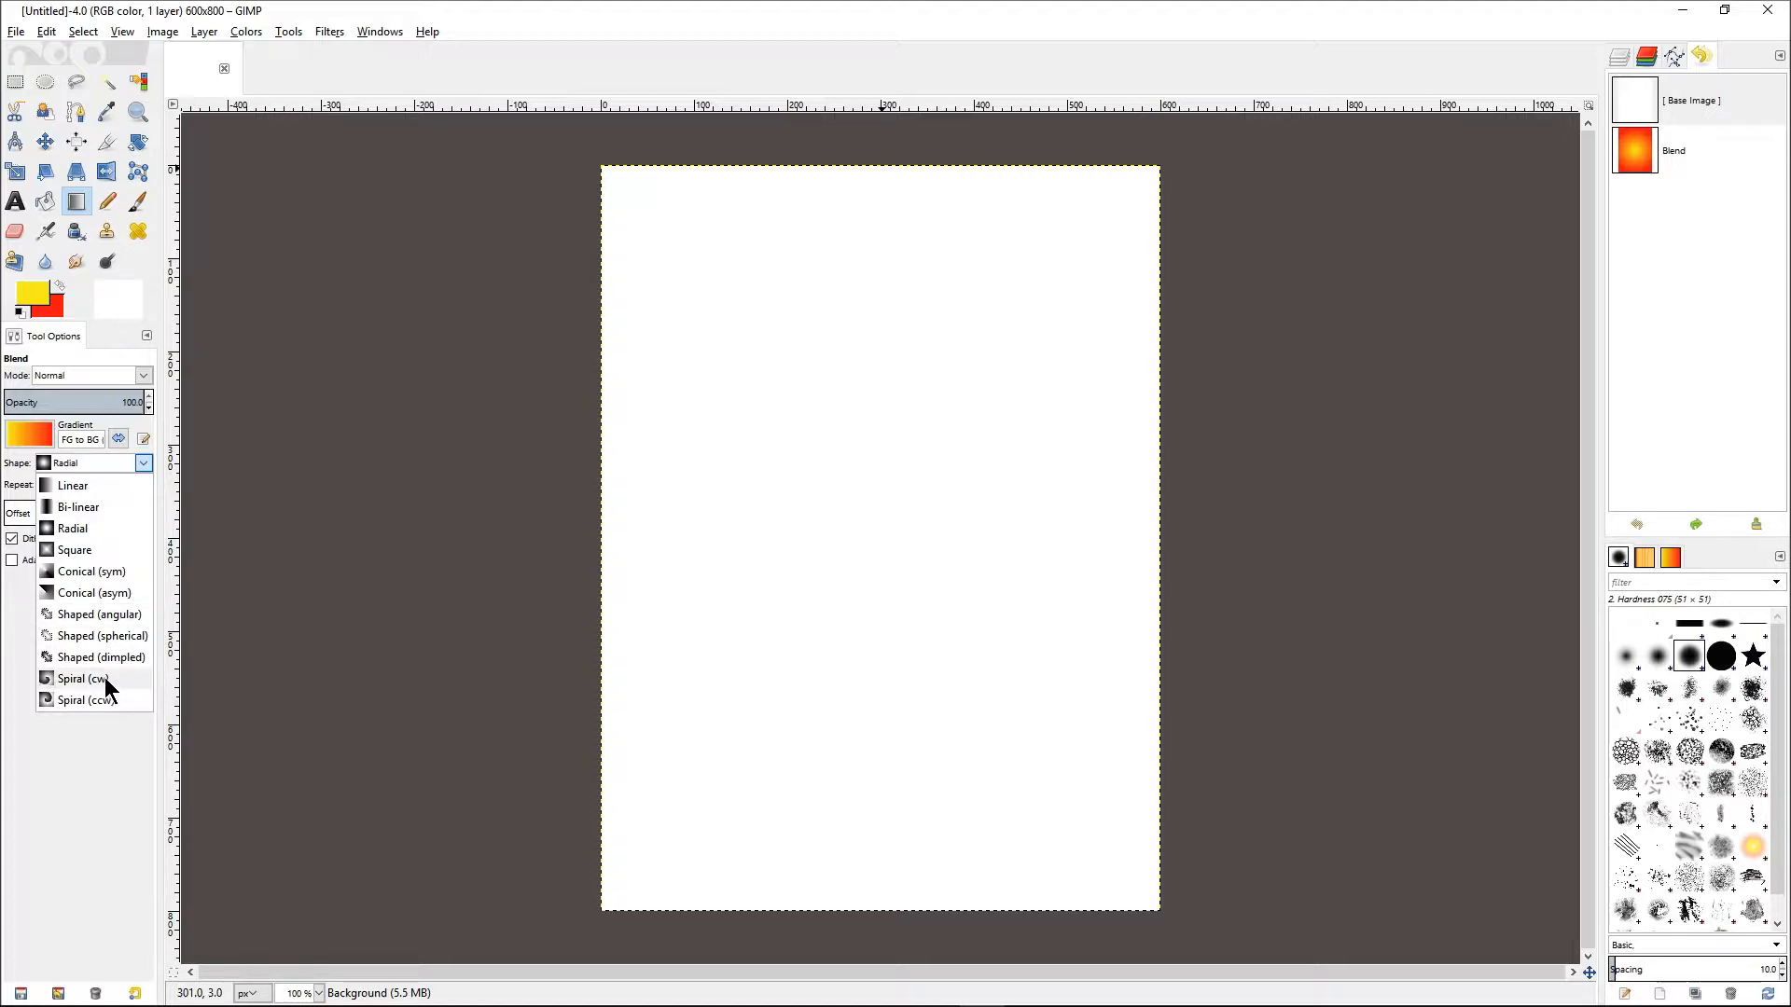
mouse_move(113, 685)
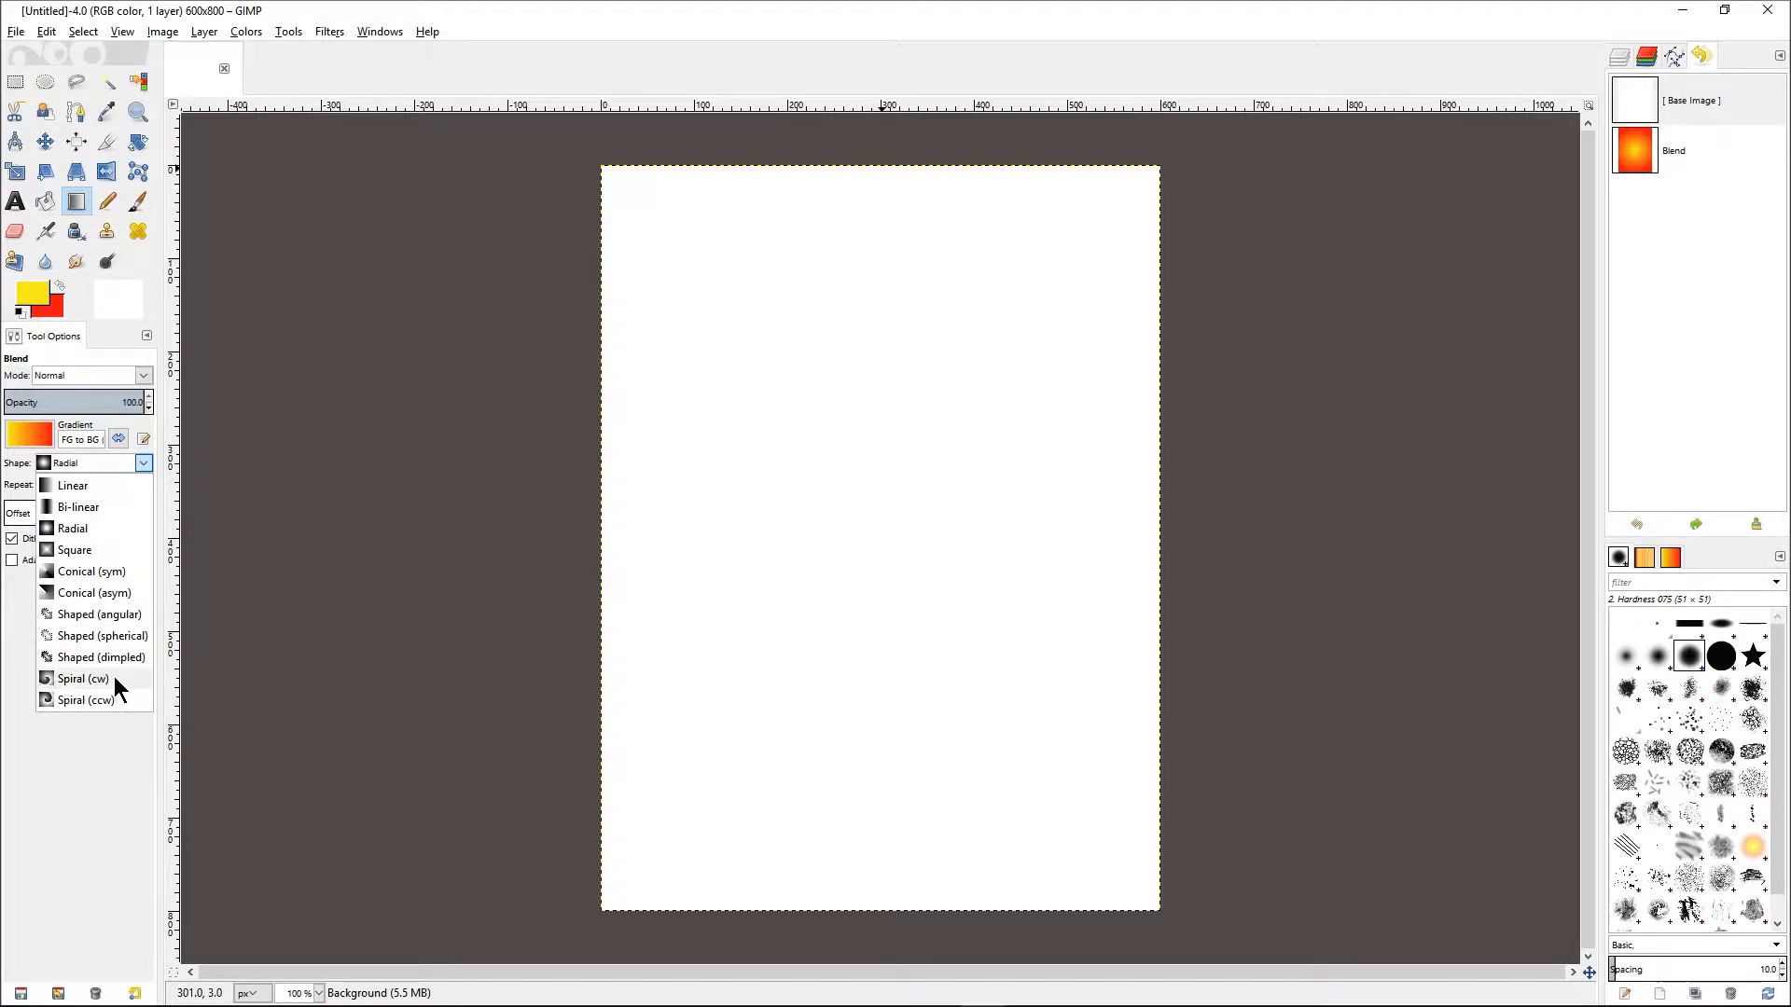
click(80, 679)
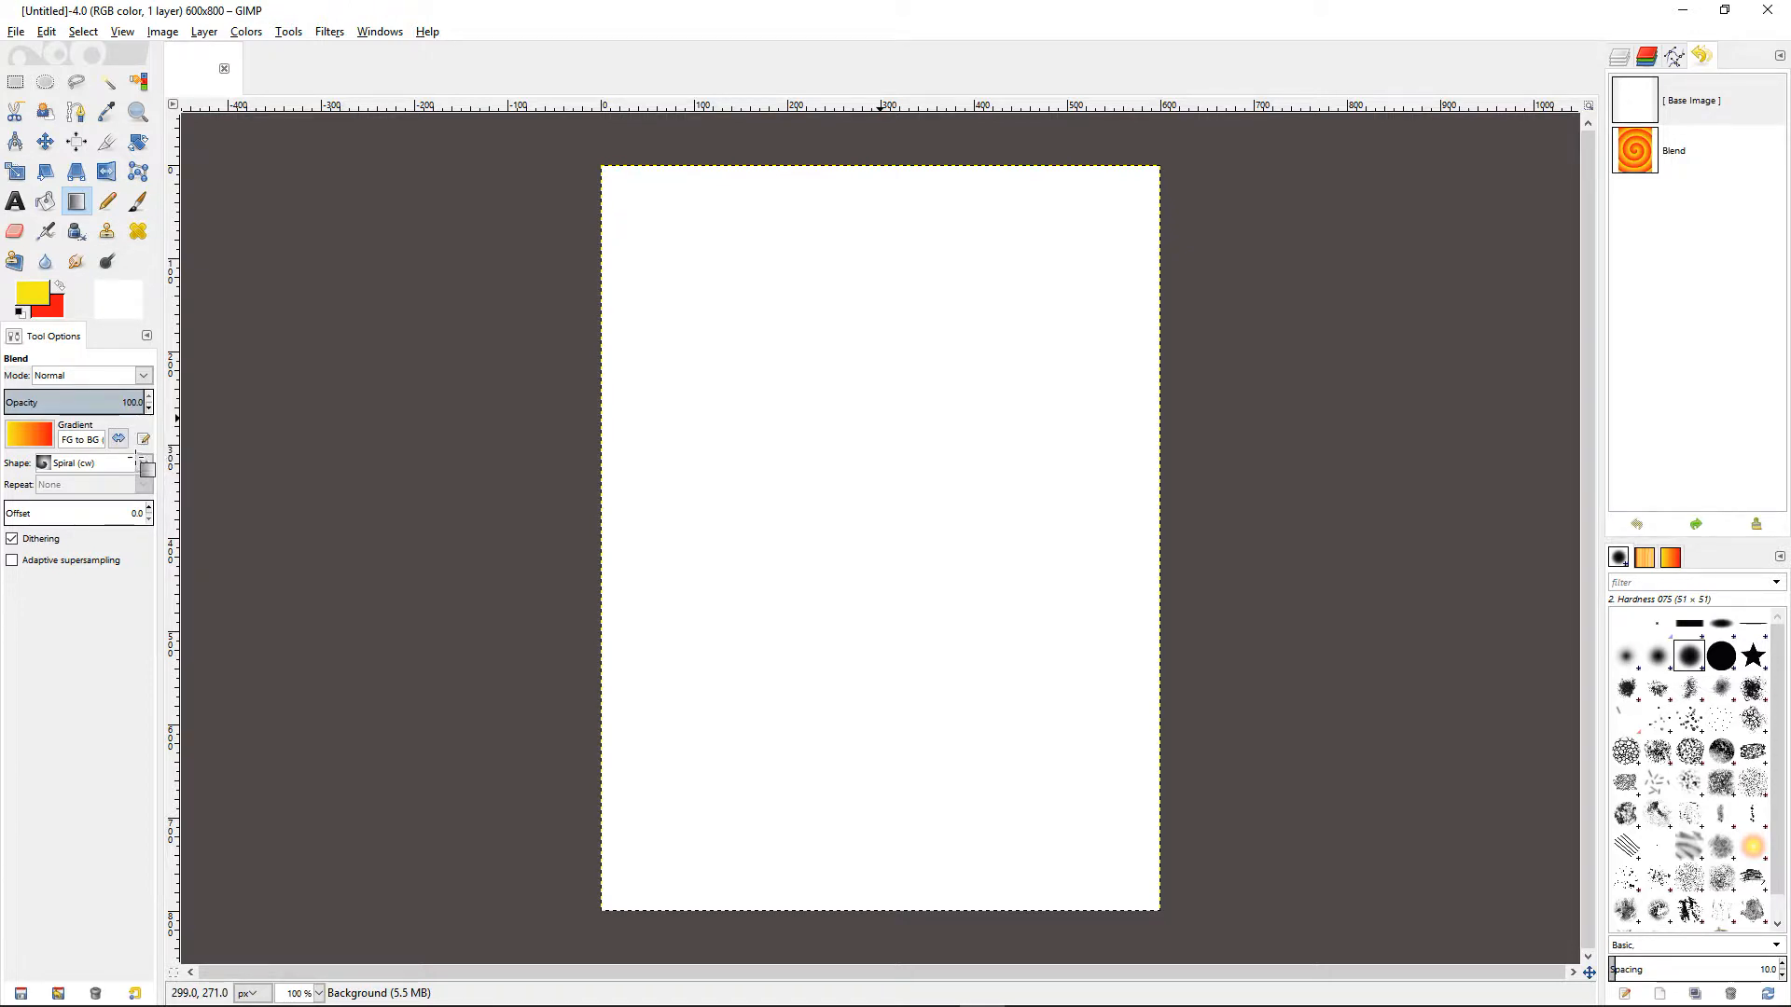
click(143, 463)
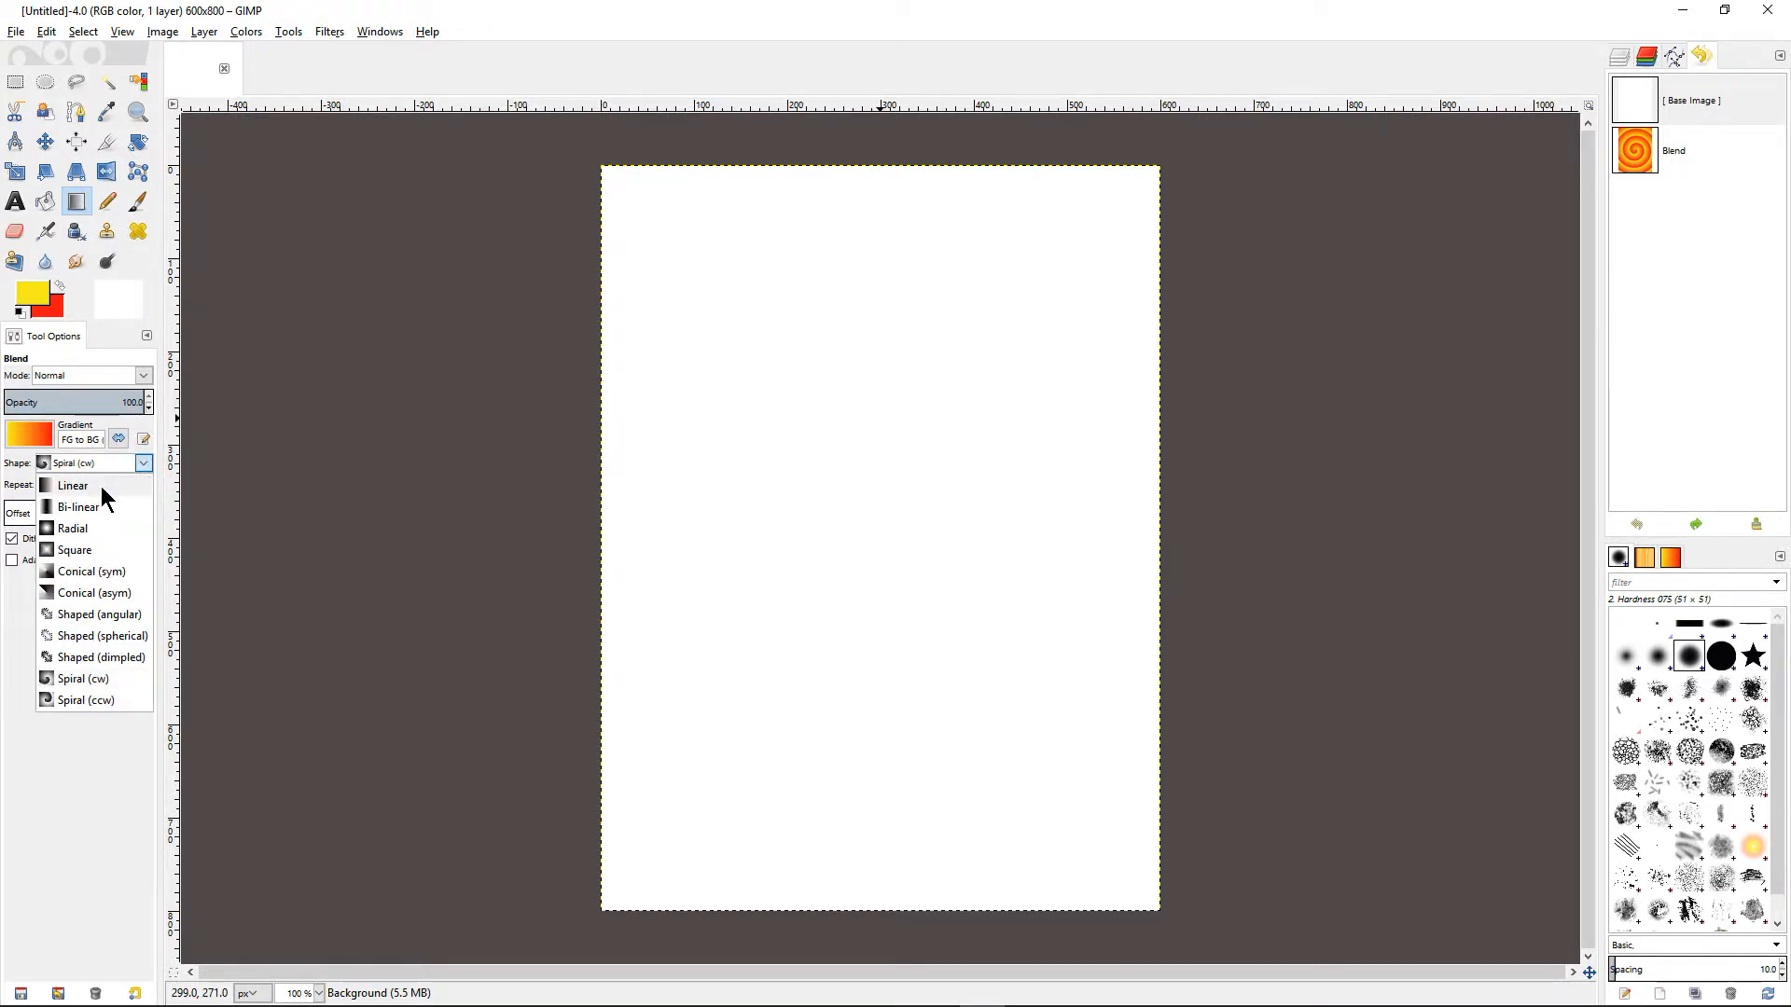
- Set the gradient shape back to Linear
click(73, 485)
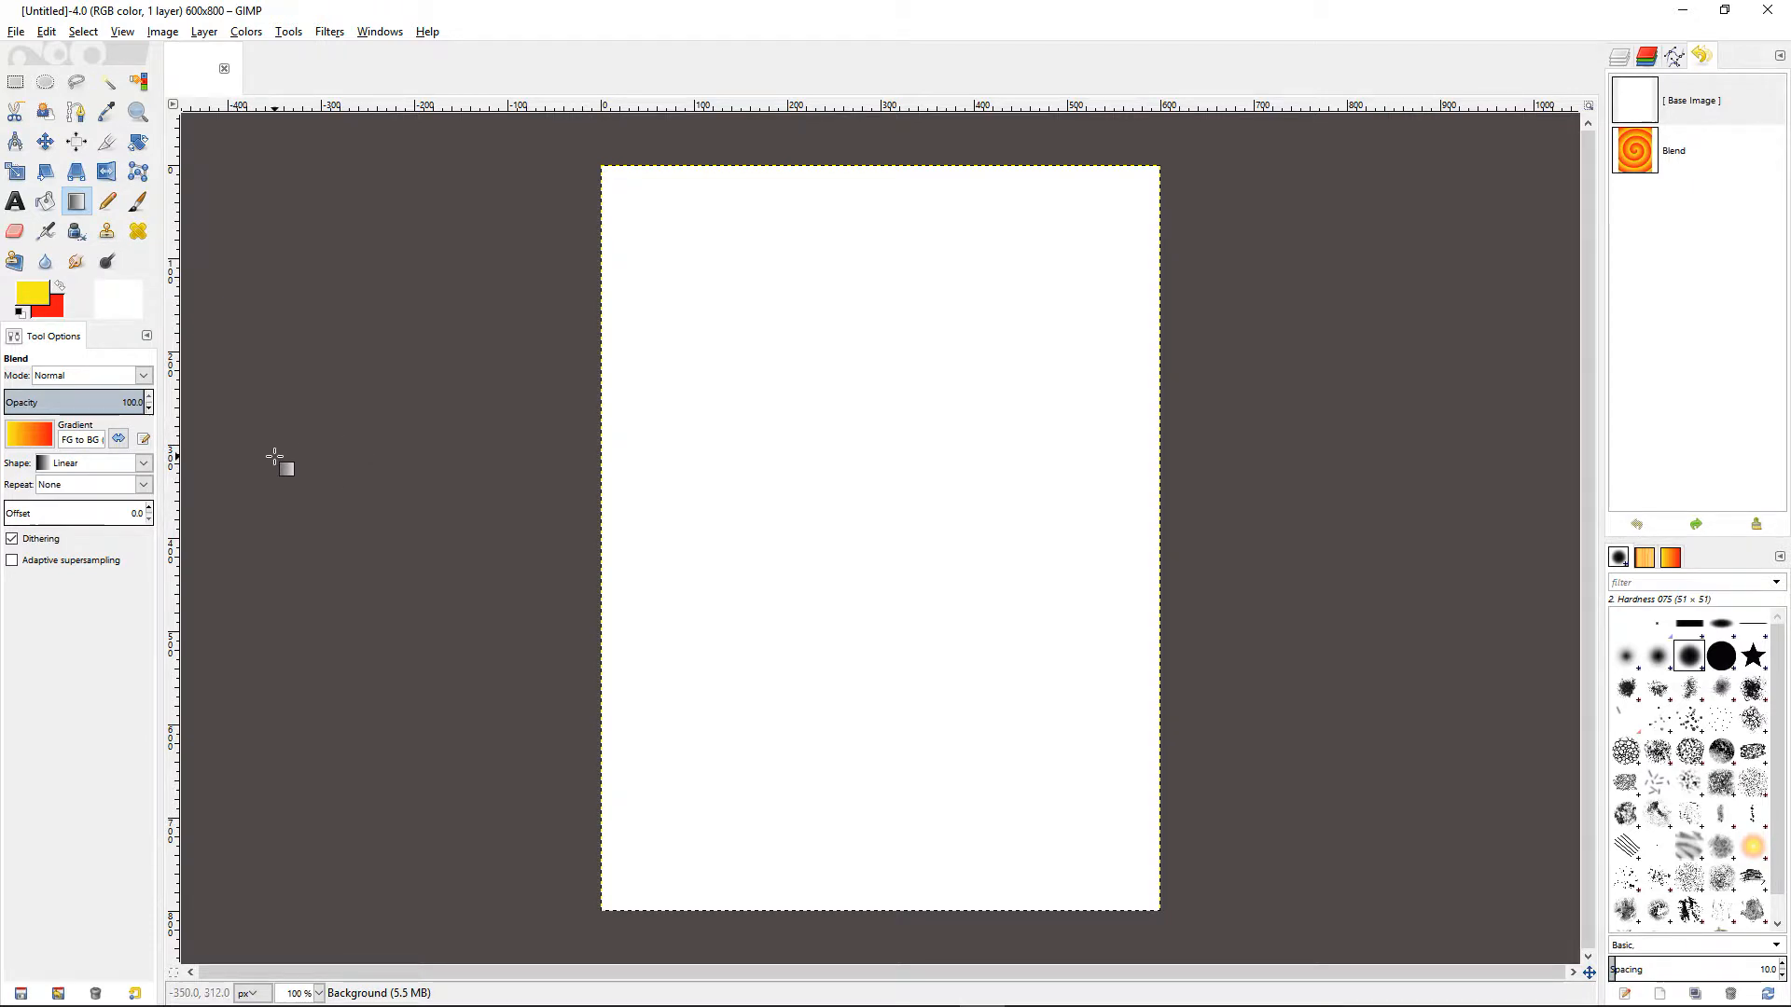
mouse_move(52, 477)
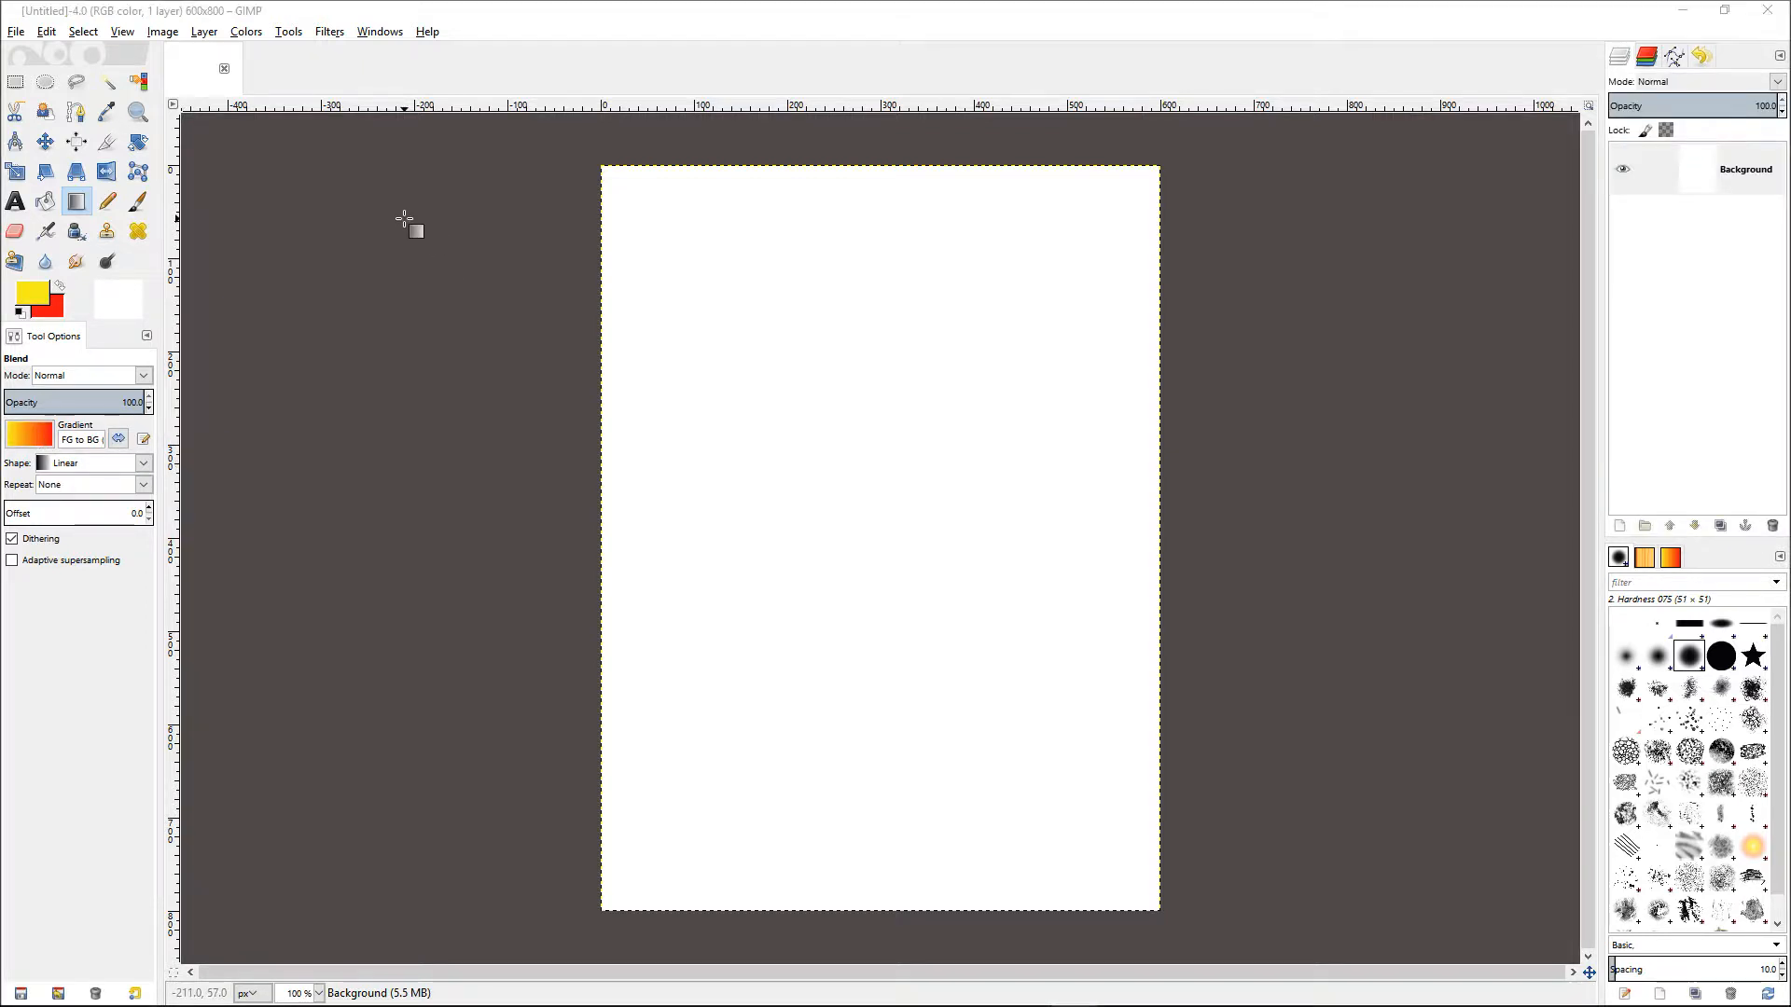
mouse_move(356, 226)
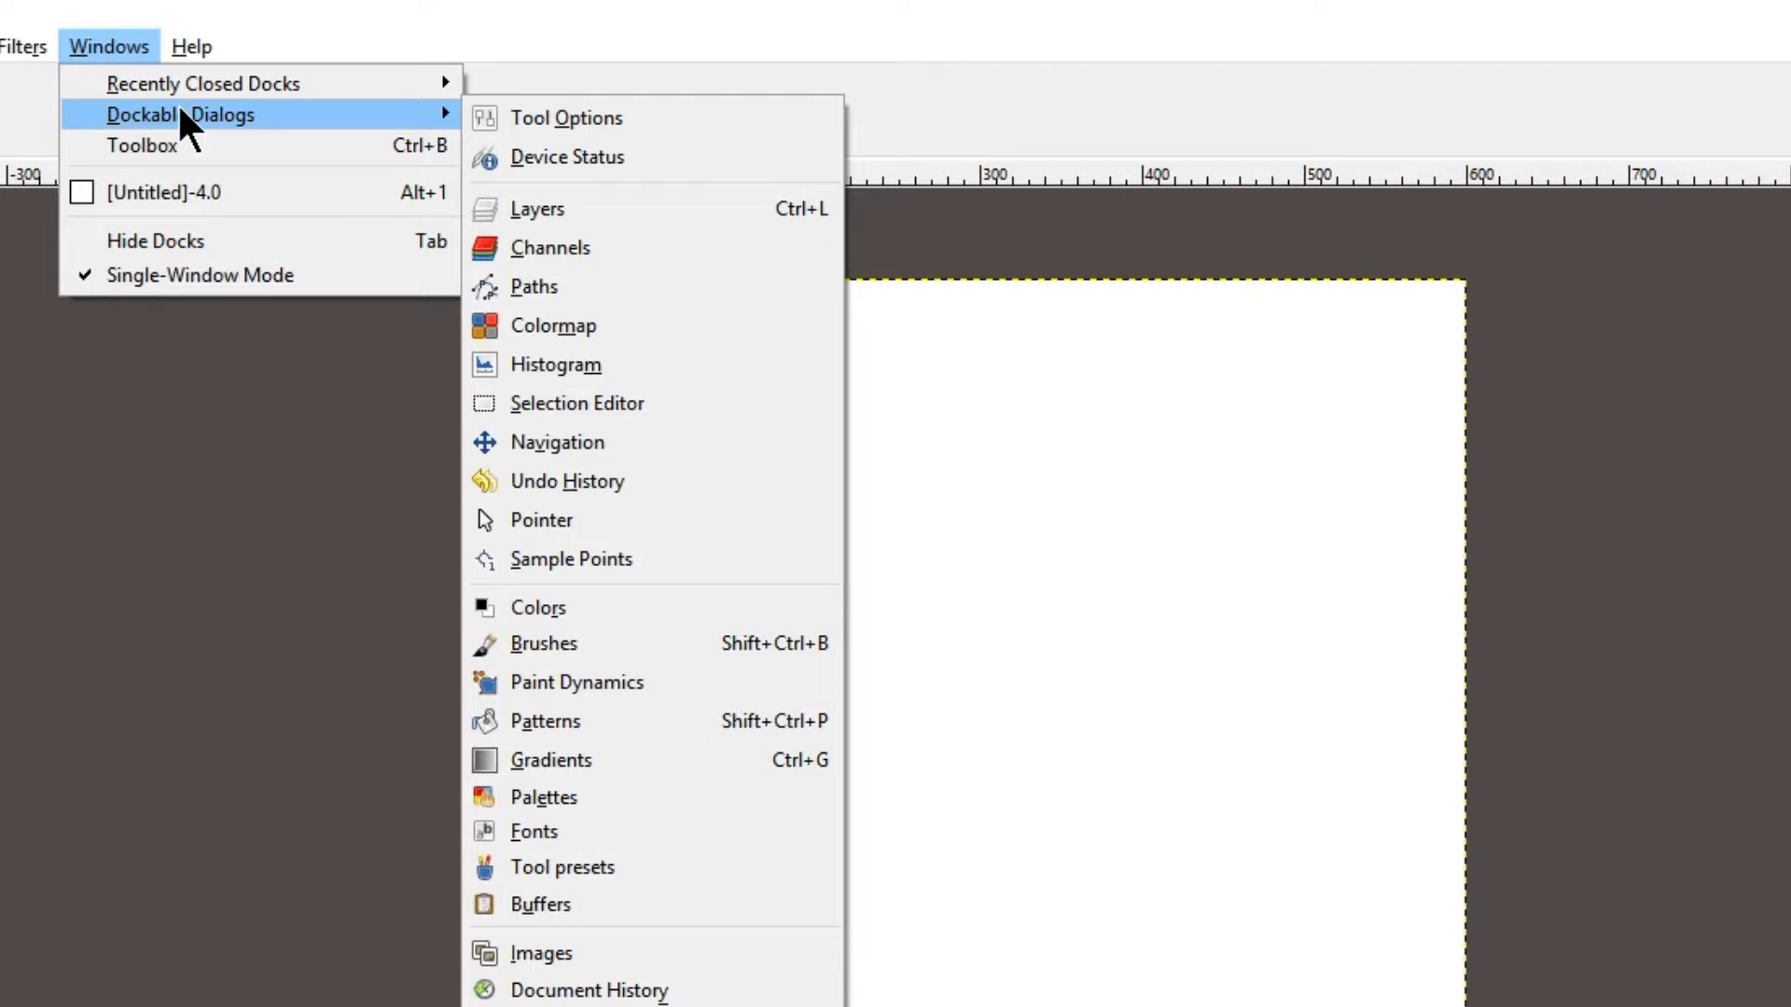
mouse_move(576, 683)
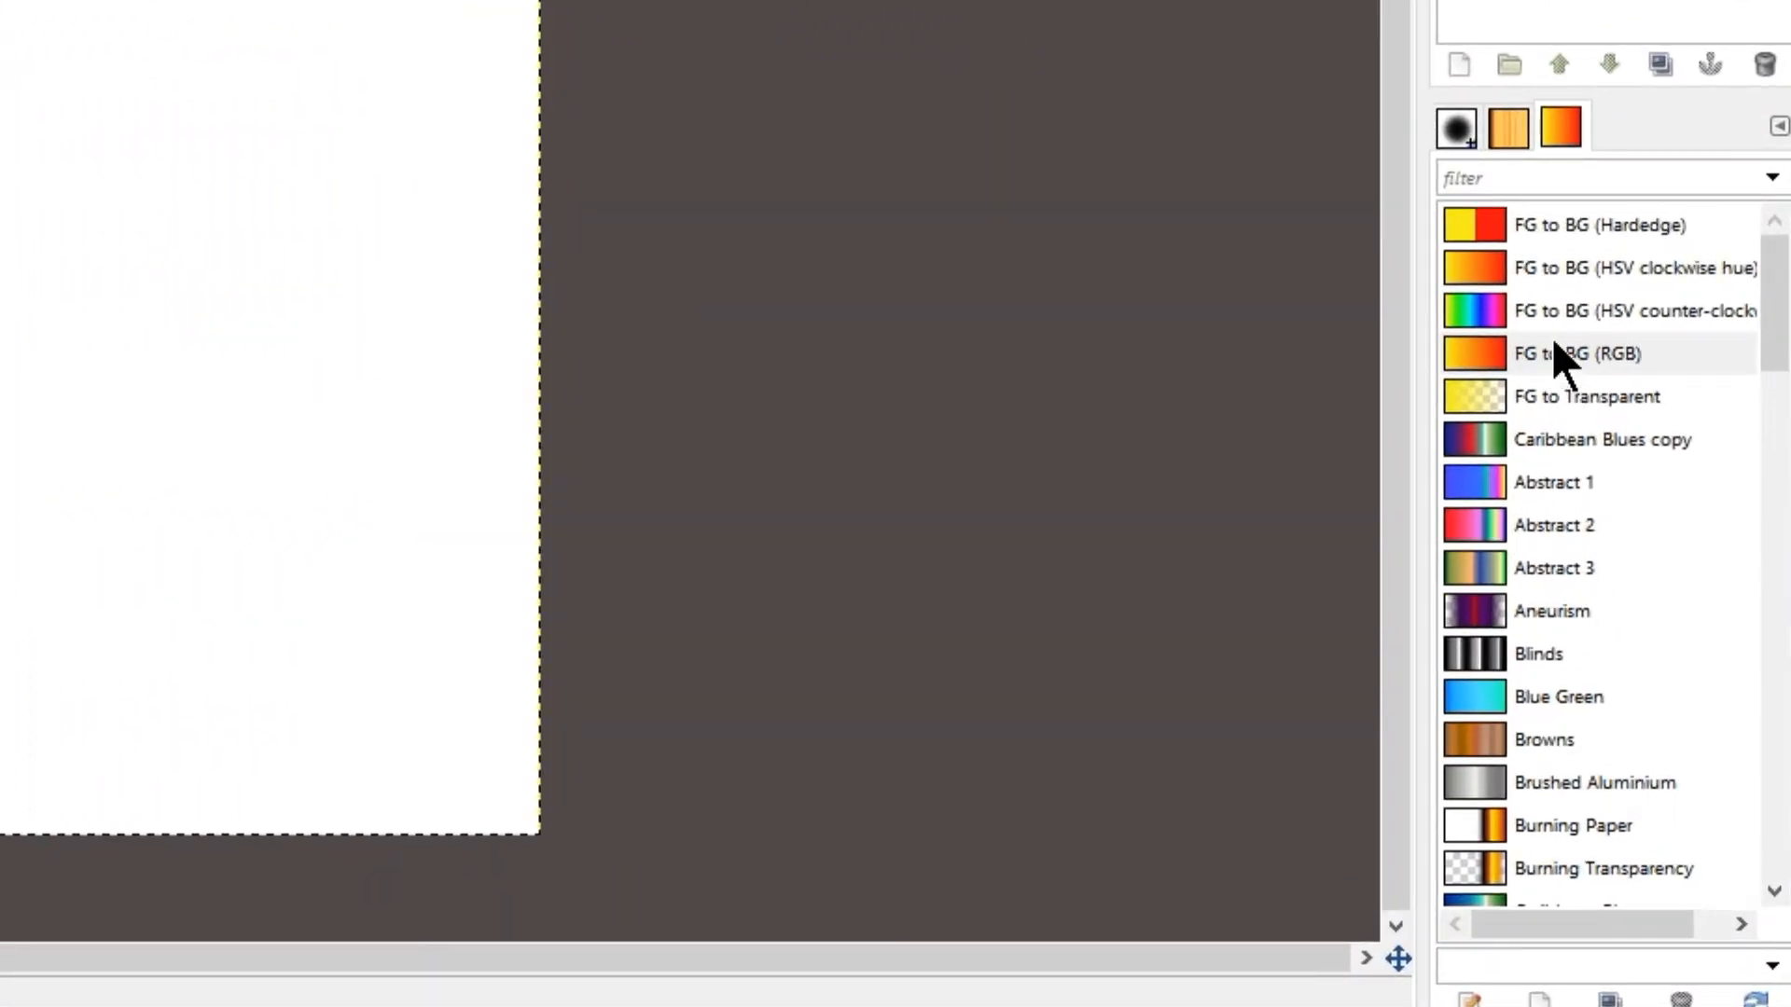
- Choose the FG to BG (RGB) gradient in the Gradients list
click(1586, 353)
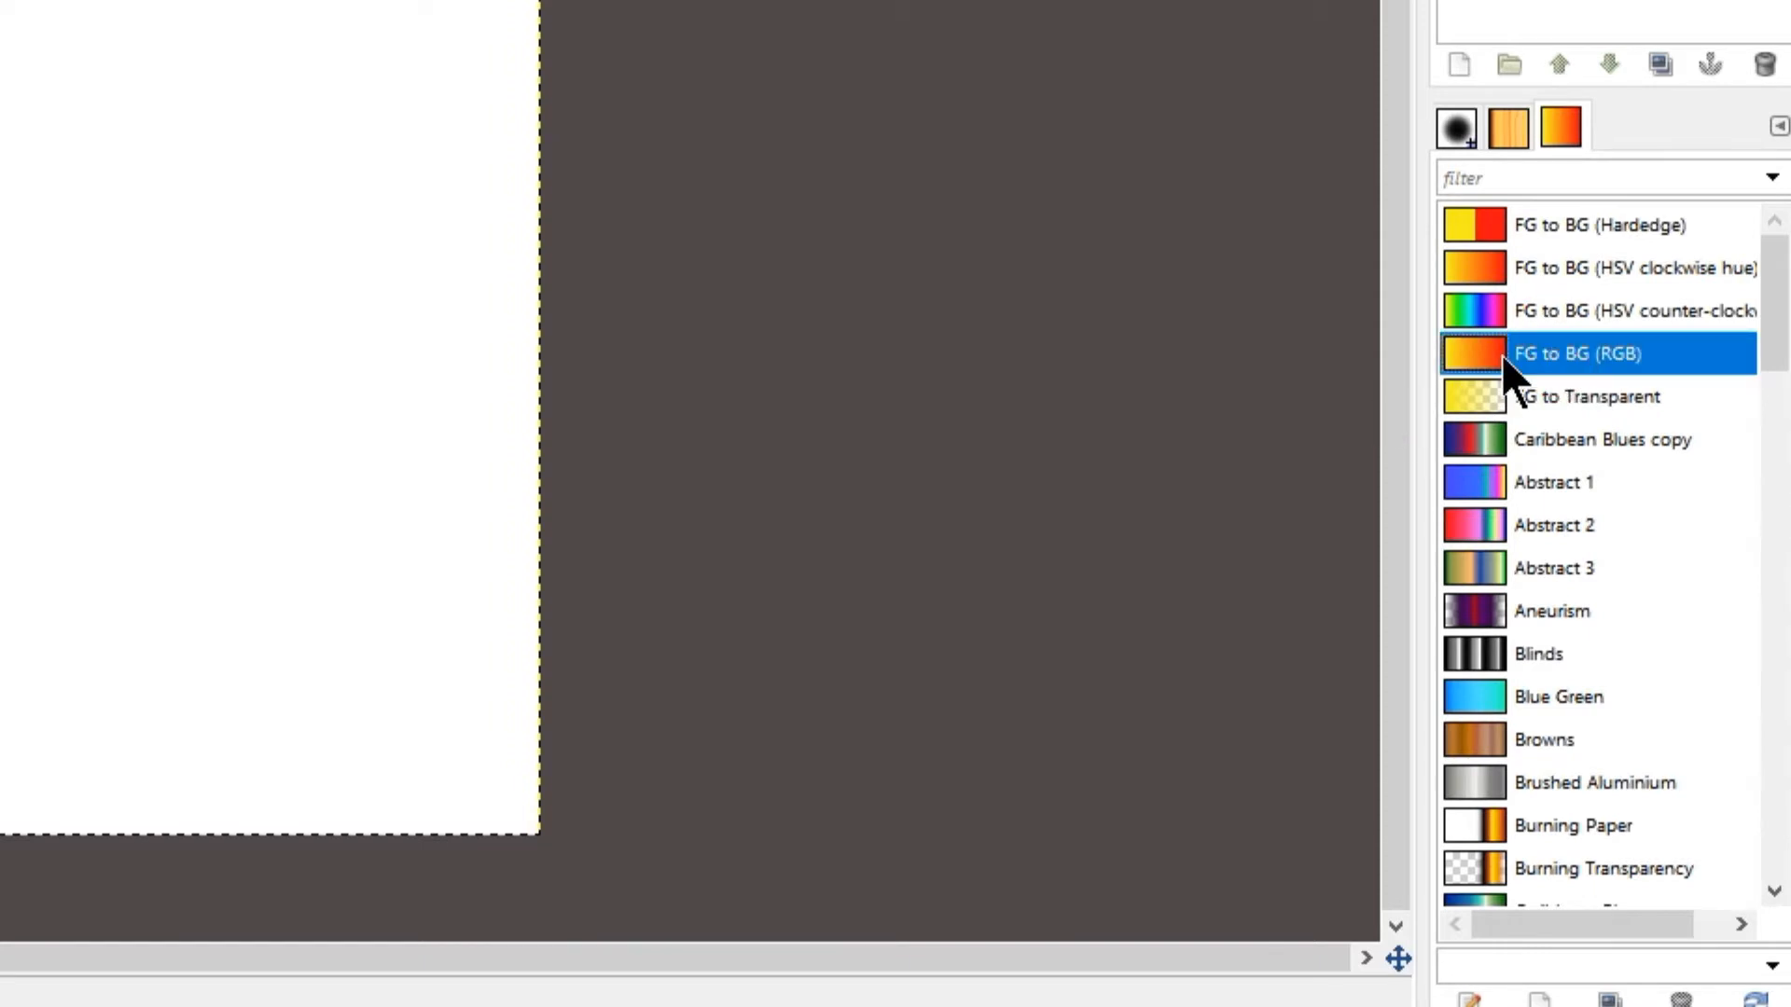
mouse_move(1621, 349)
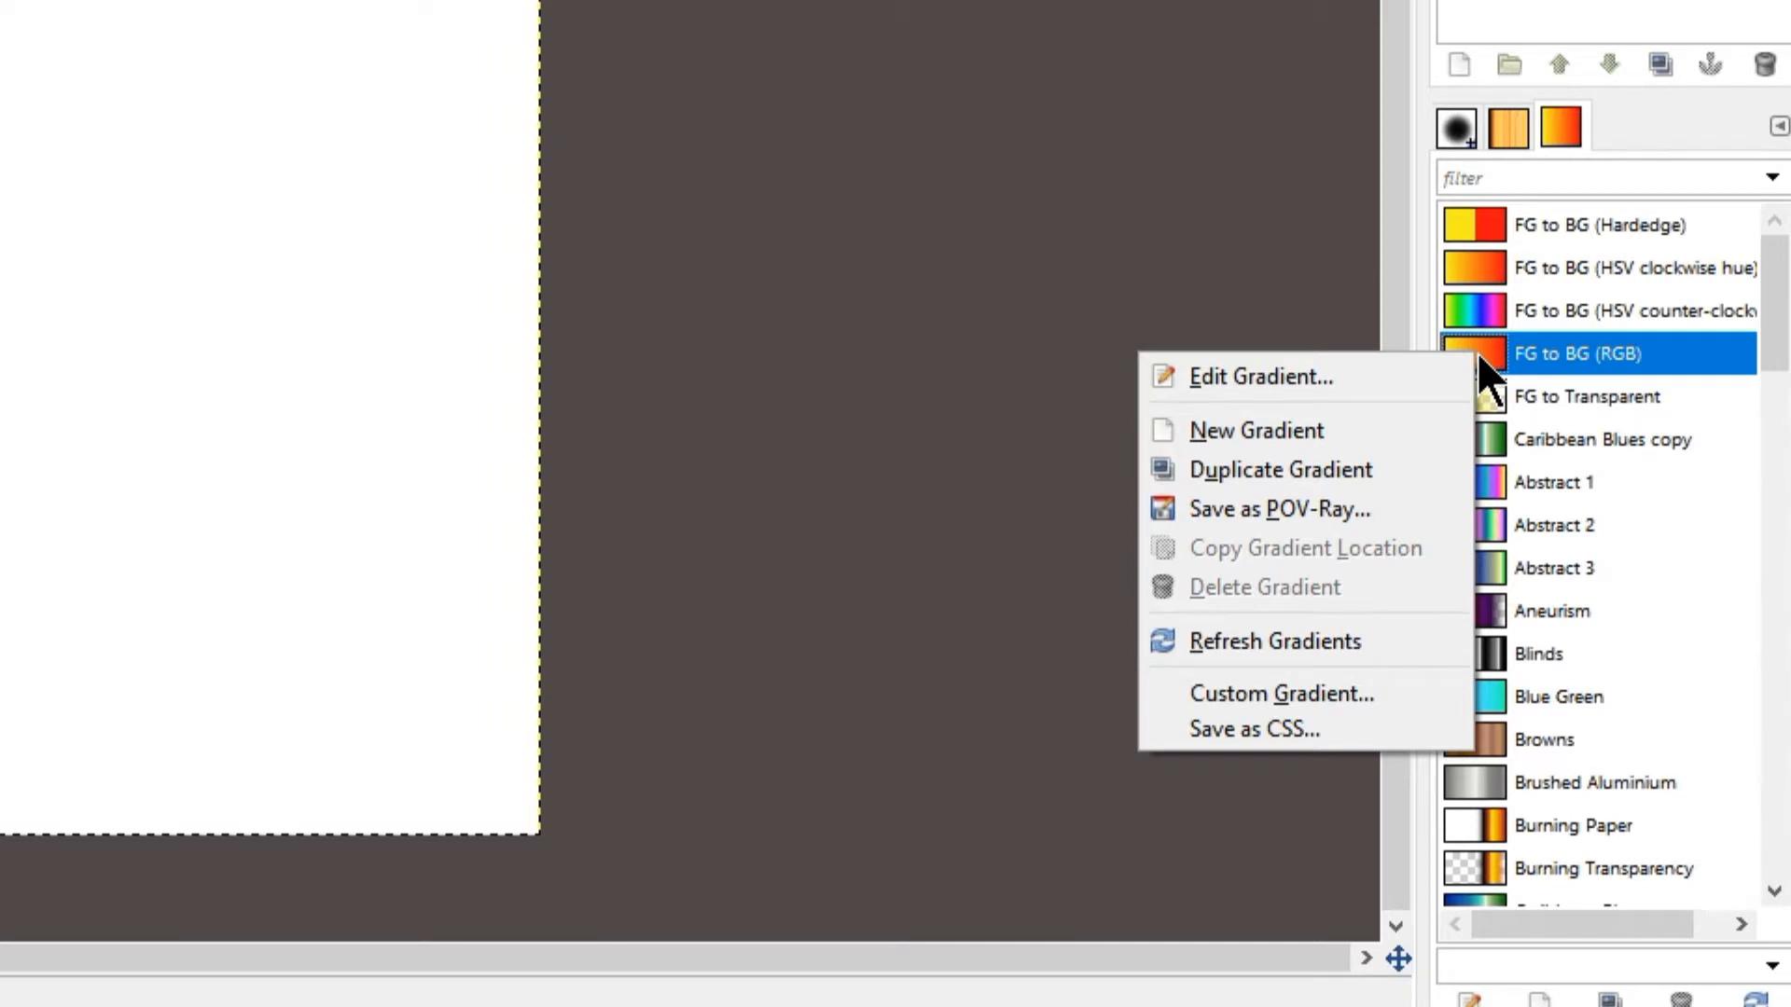
mouse_move(1280, 470)
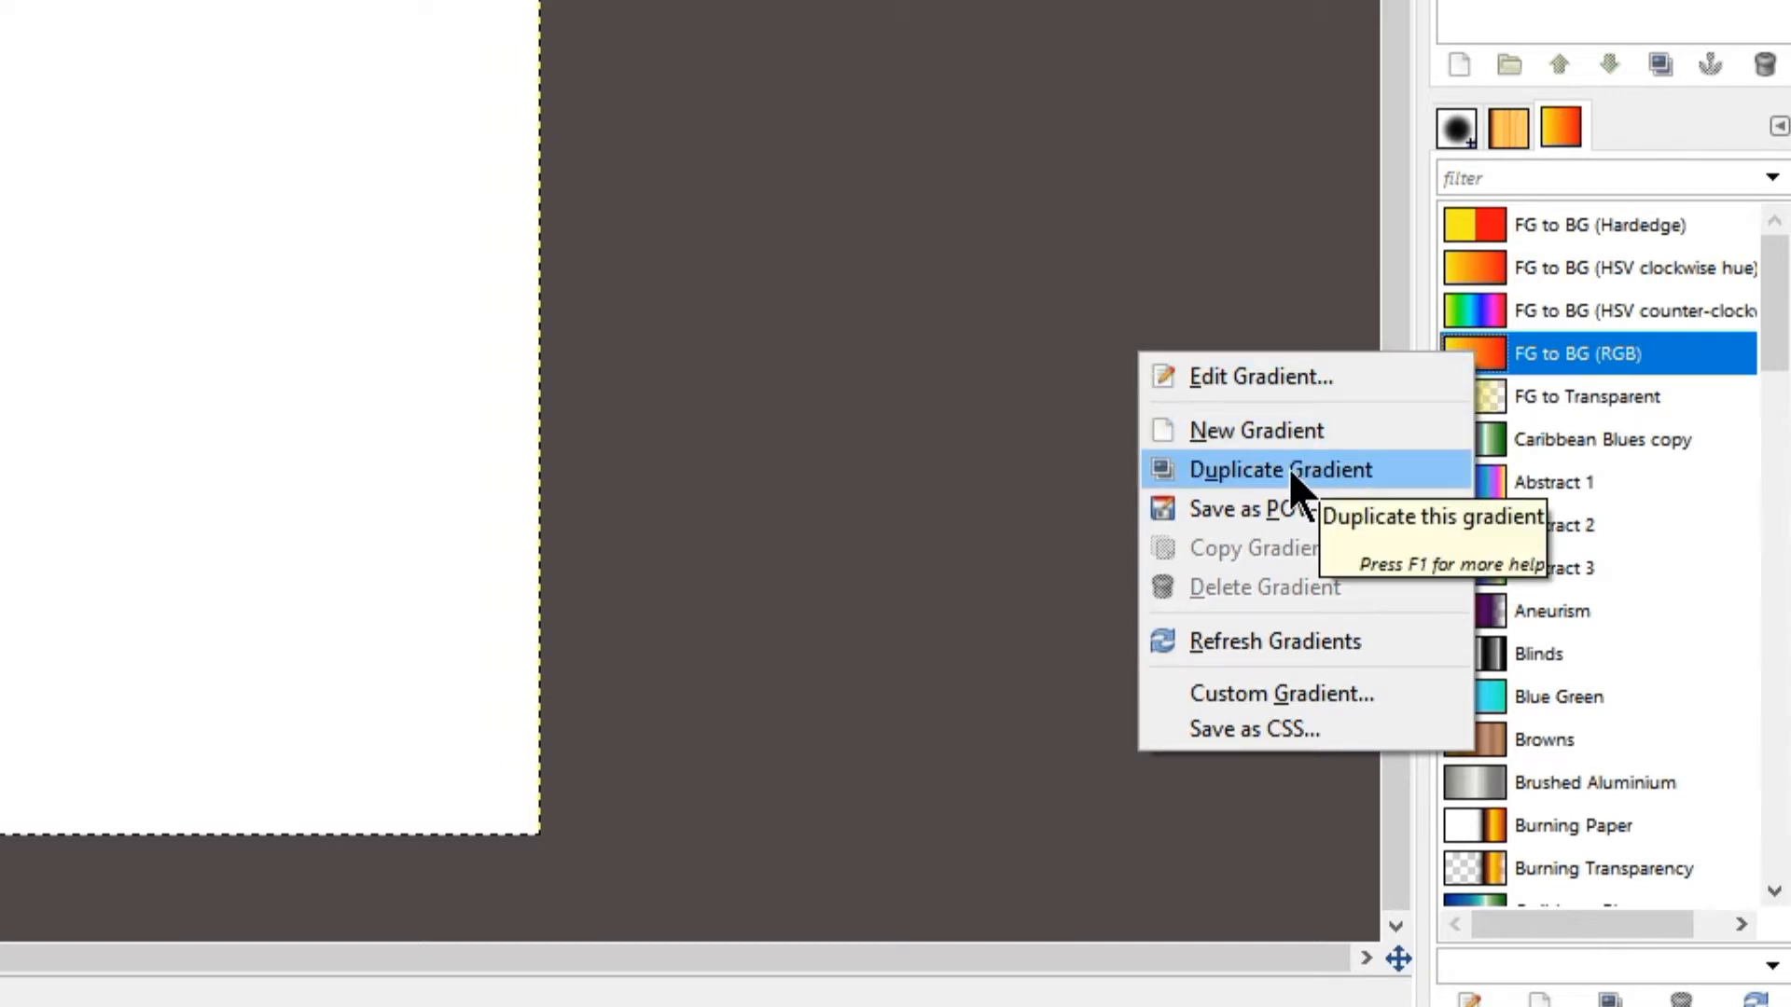
- Duplicate FG to BG (RGB) into an editable 'FG to BG (RGB) copy' gradient
click(1280, 470)
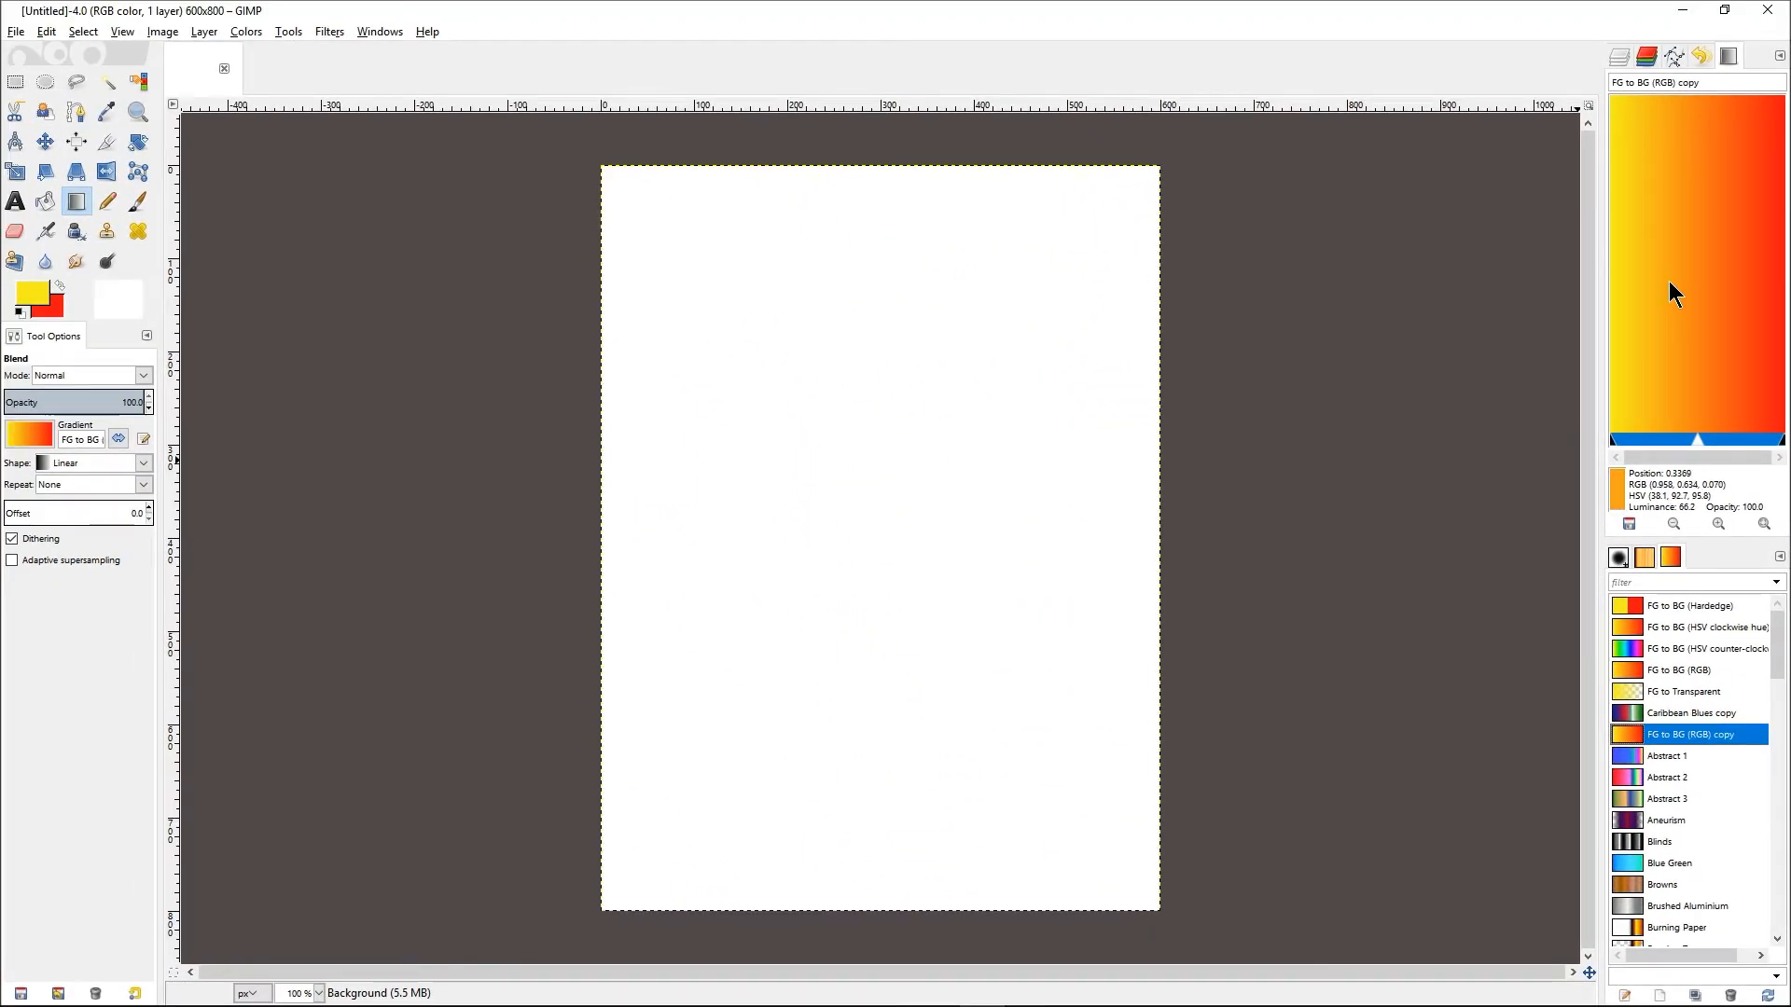
mouse_move(1627, 308)
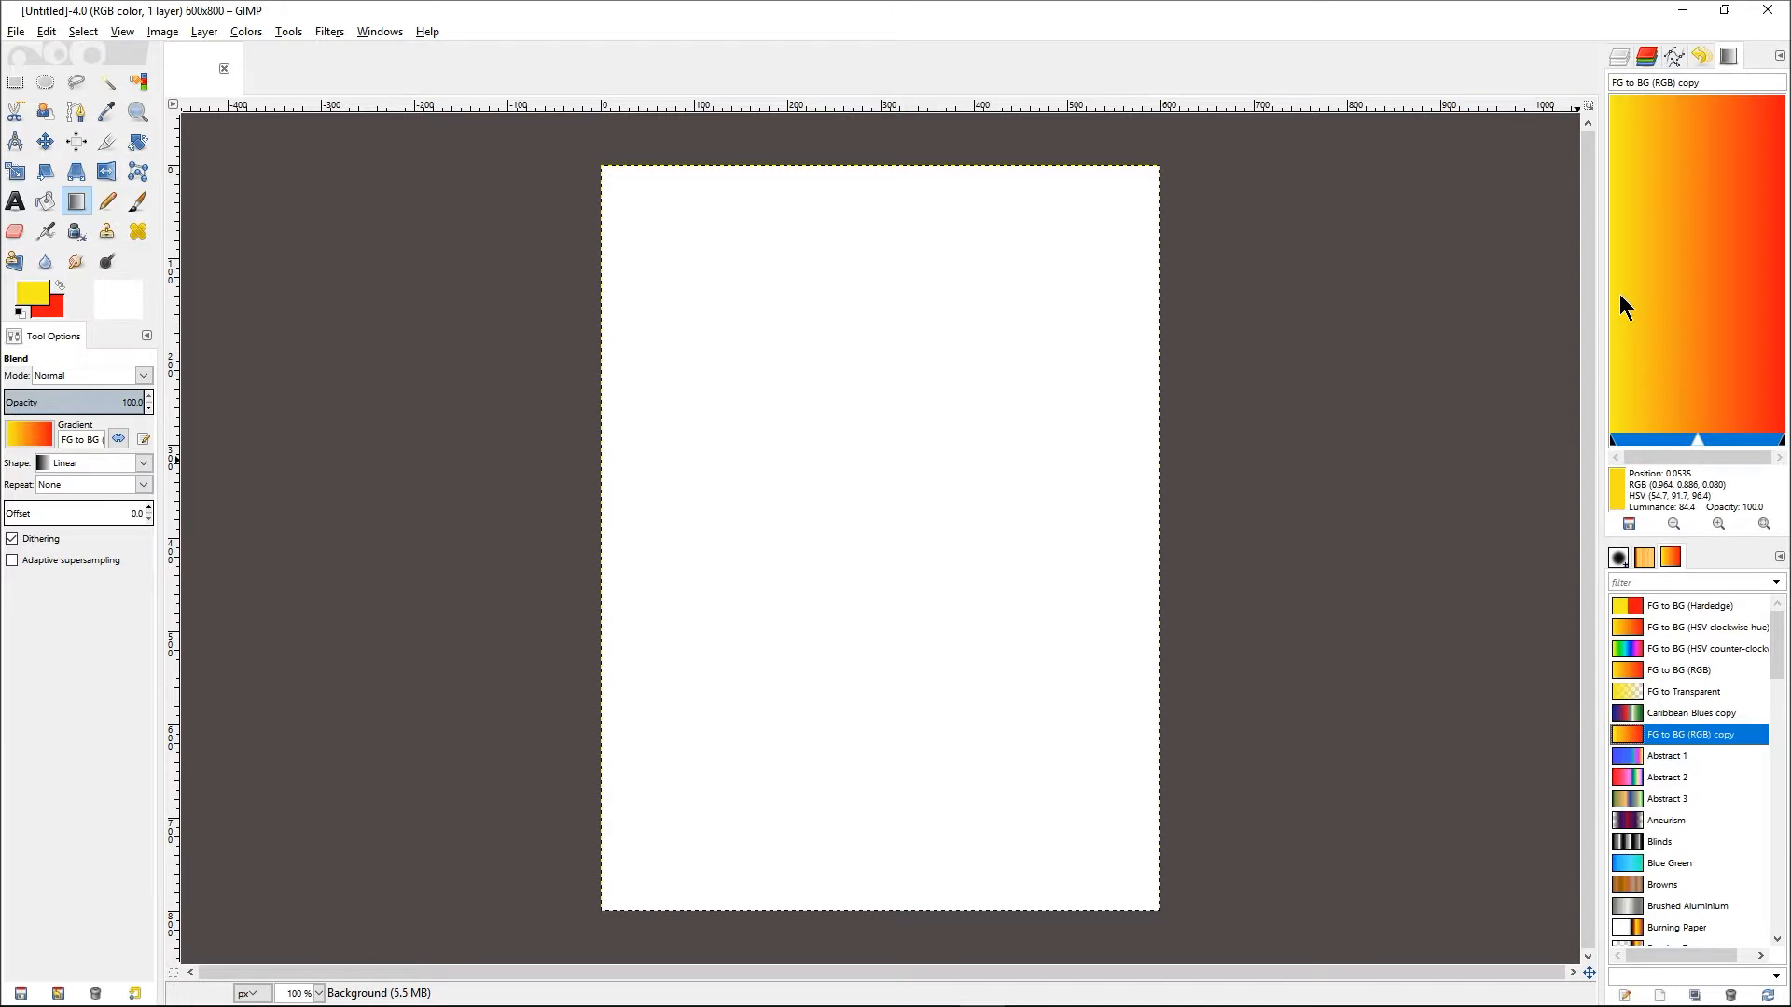
mouse_move(1683, 283)
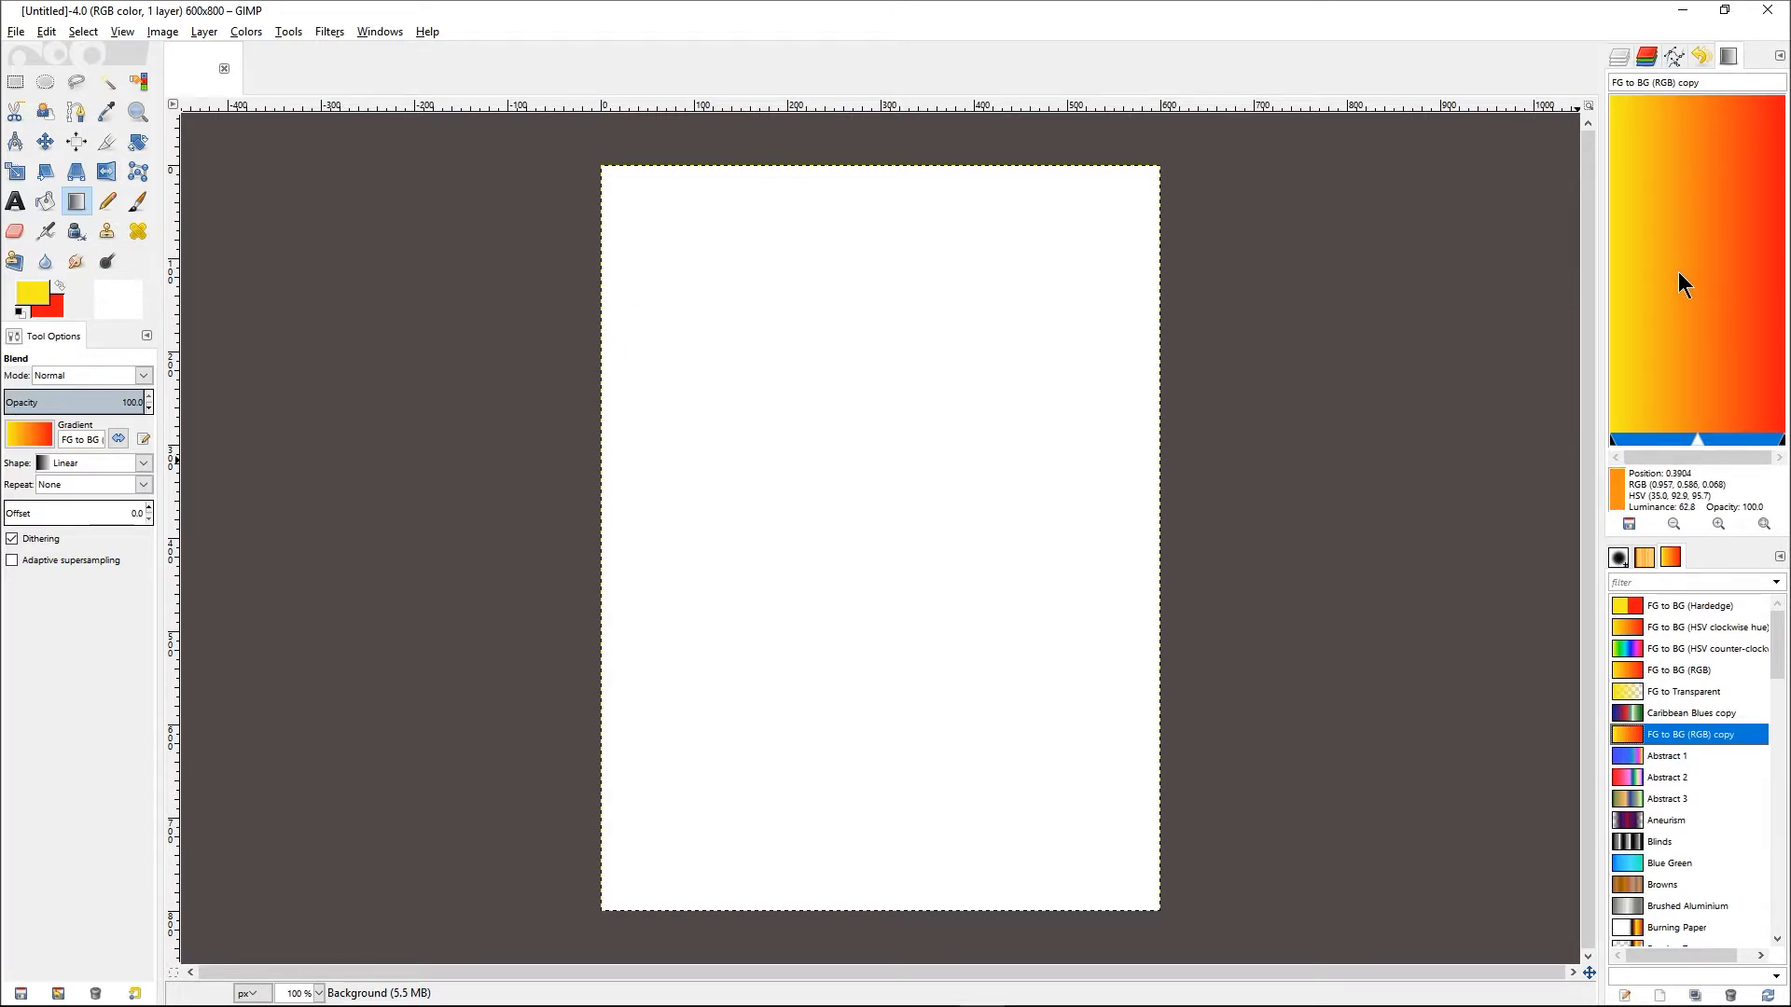
mouse_move(1685, 283)
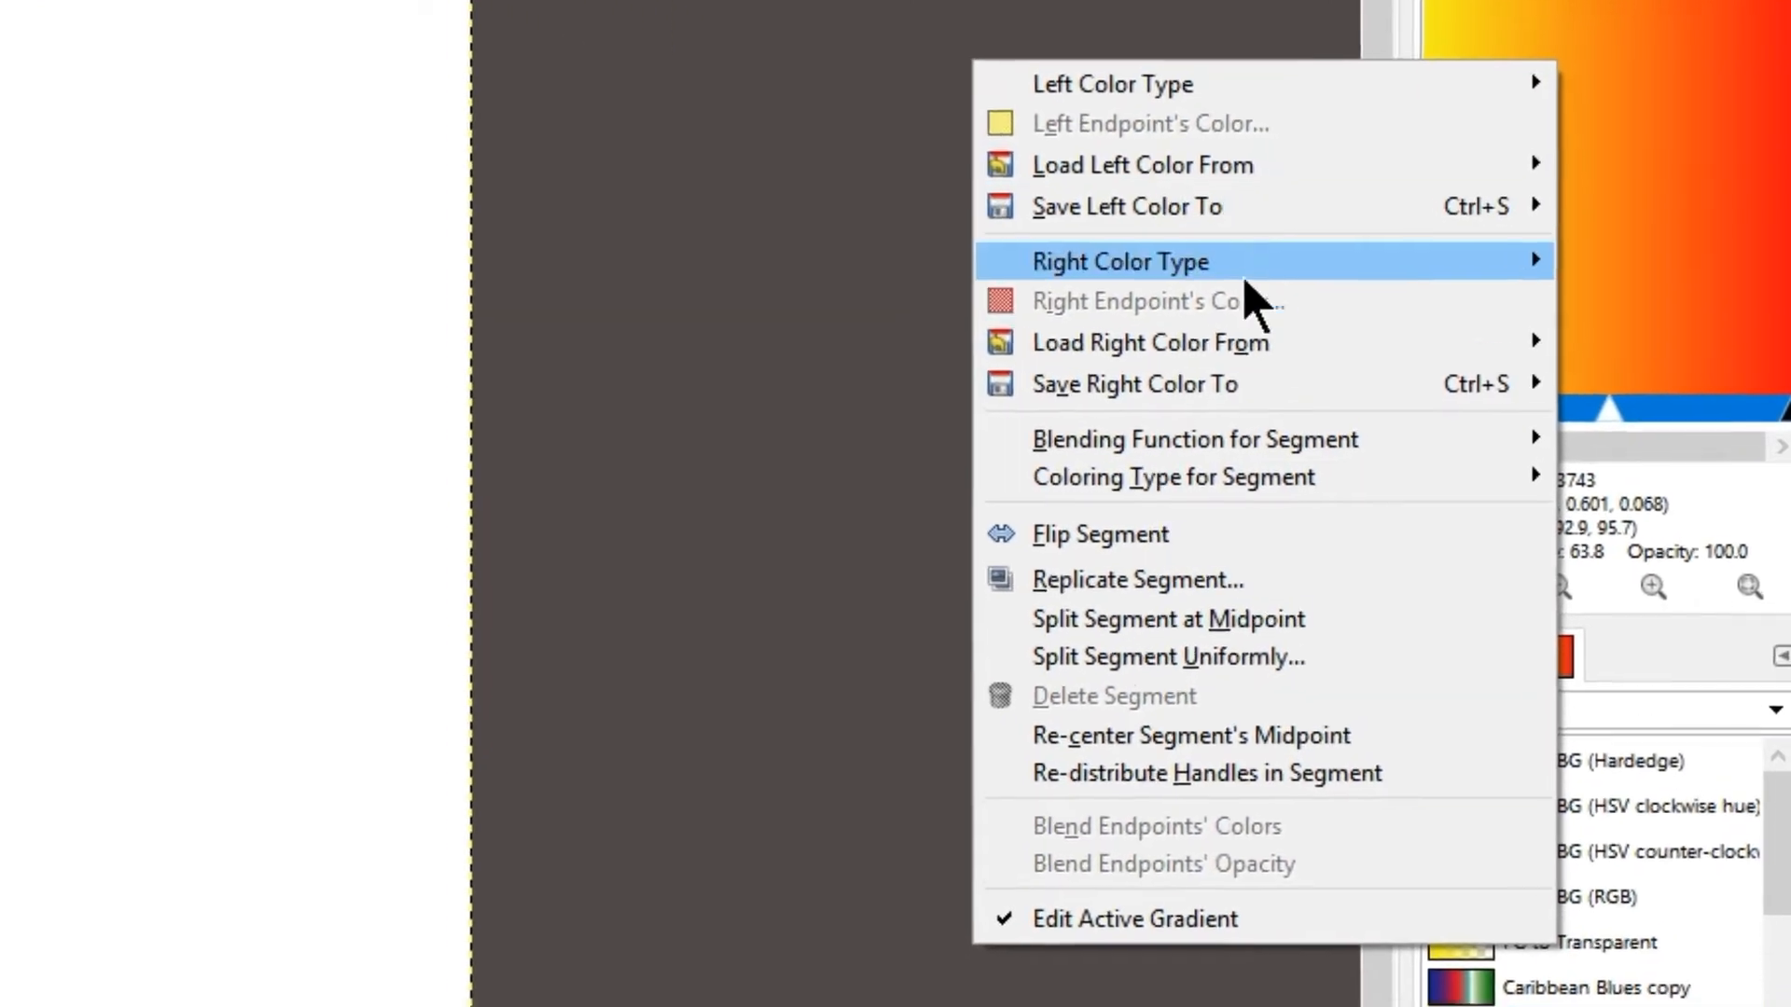
mouse_move(1158, 658)
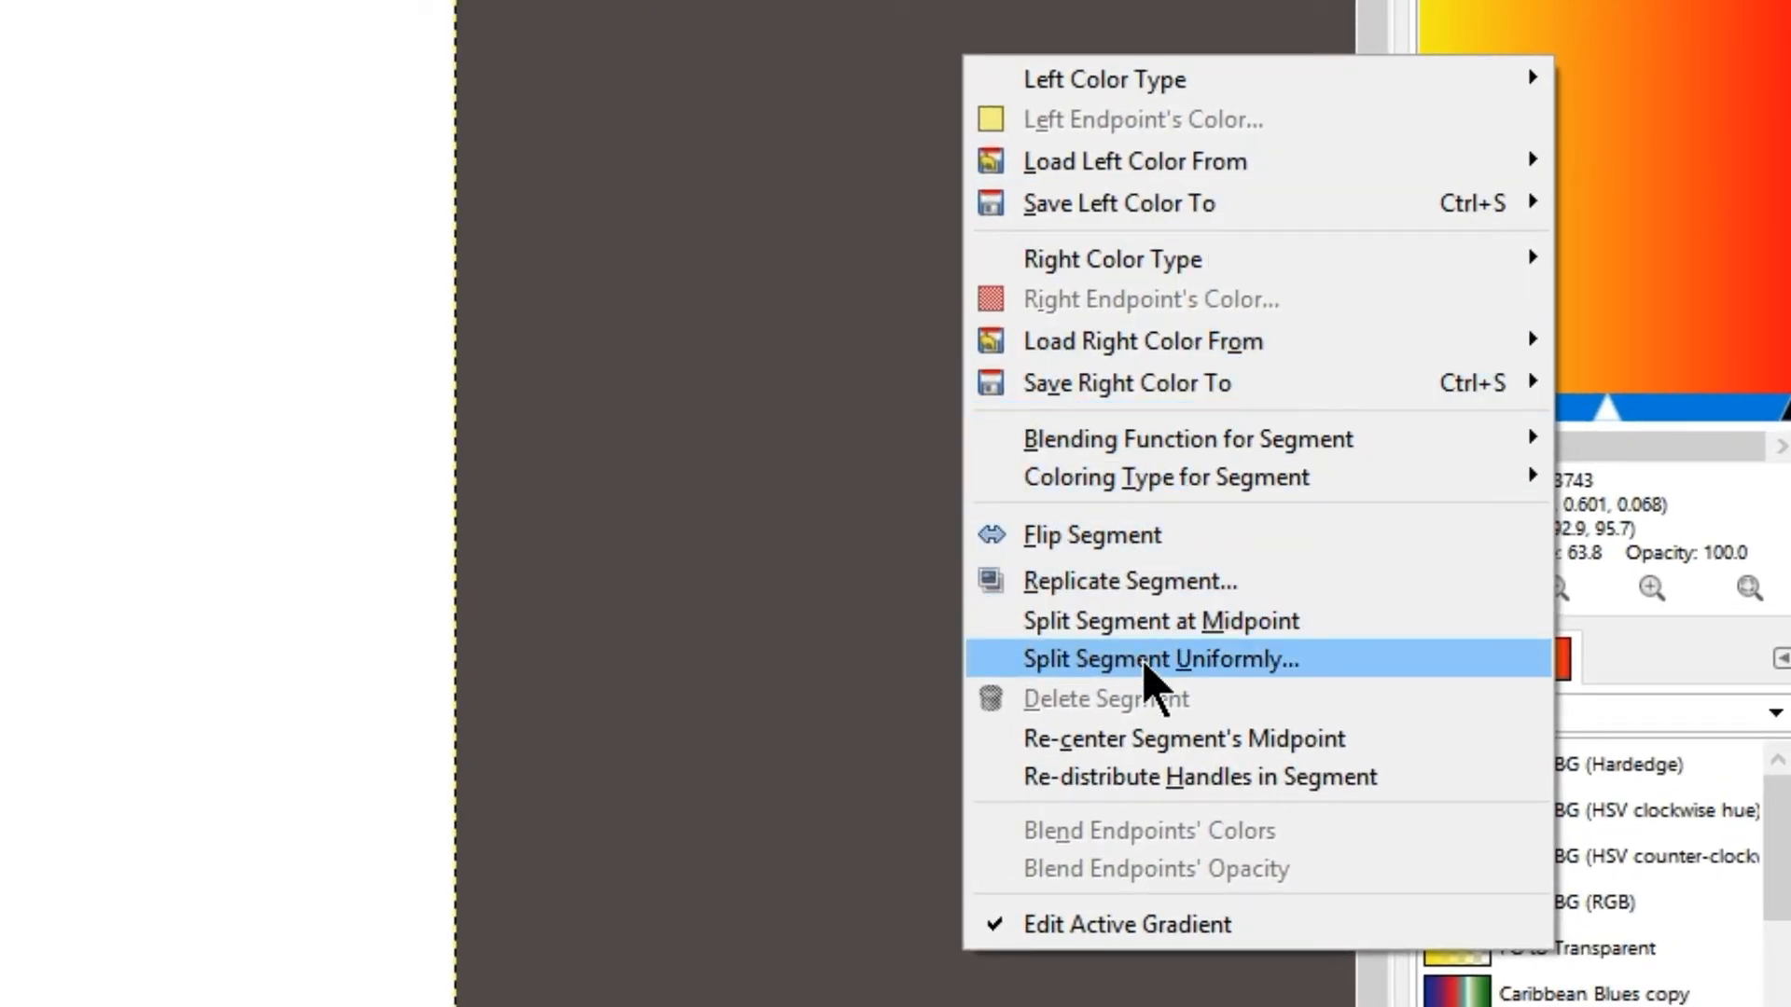
mouse_move(1159, 619)
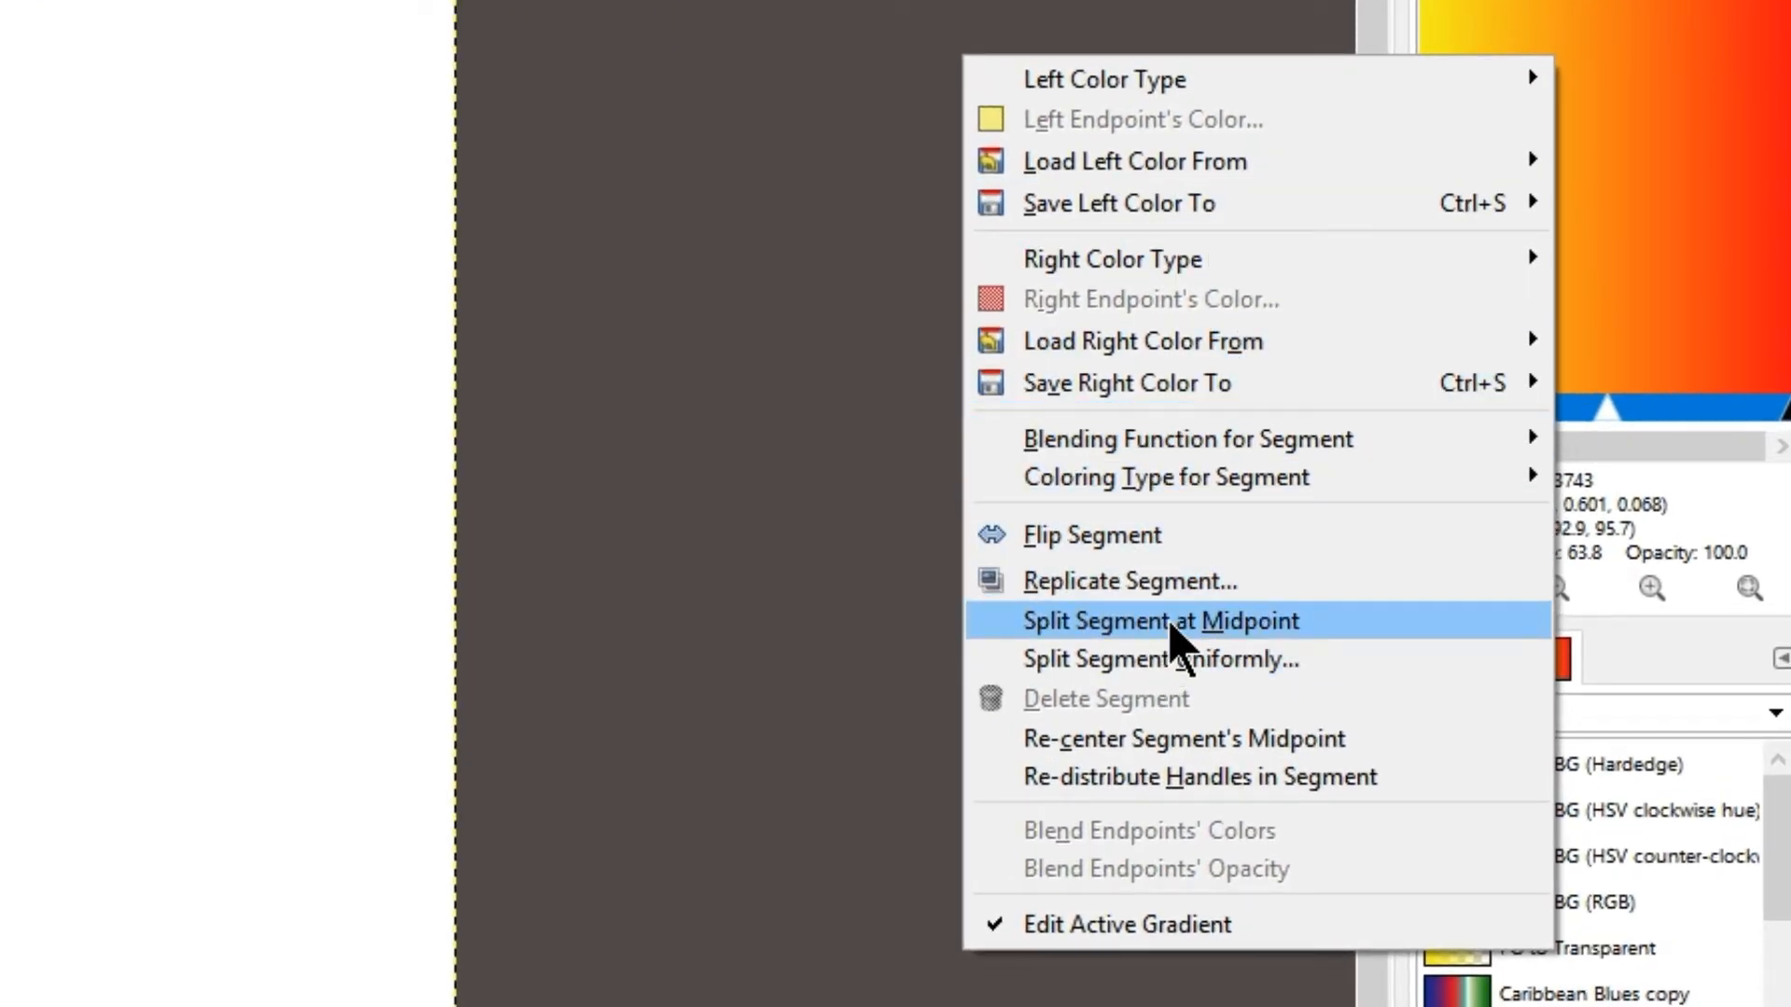
- Split the yellow-to-red gradient copy's segment at its midpoint
click(1158, 620)
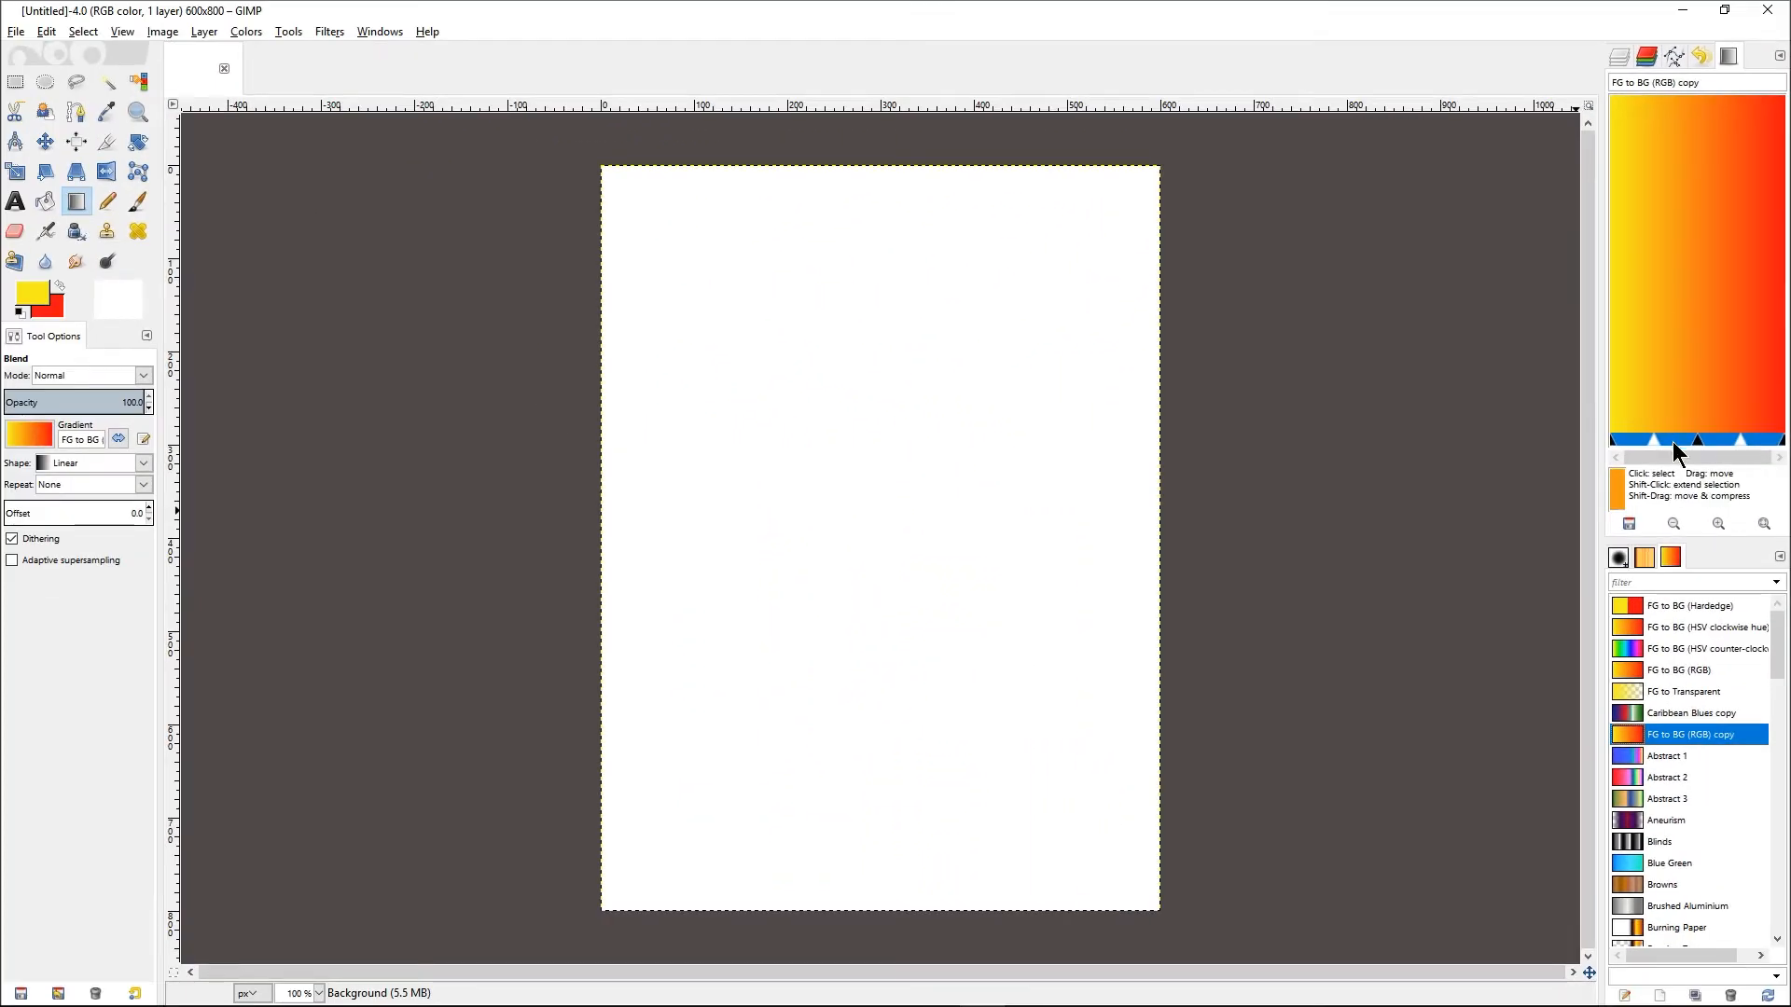
mouse_move(1711, 453)
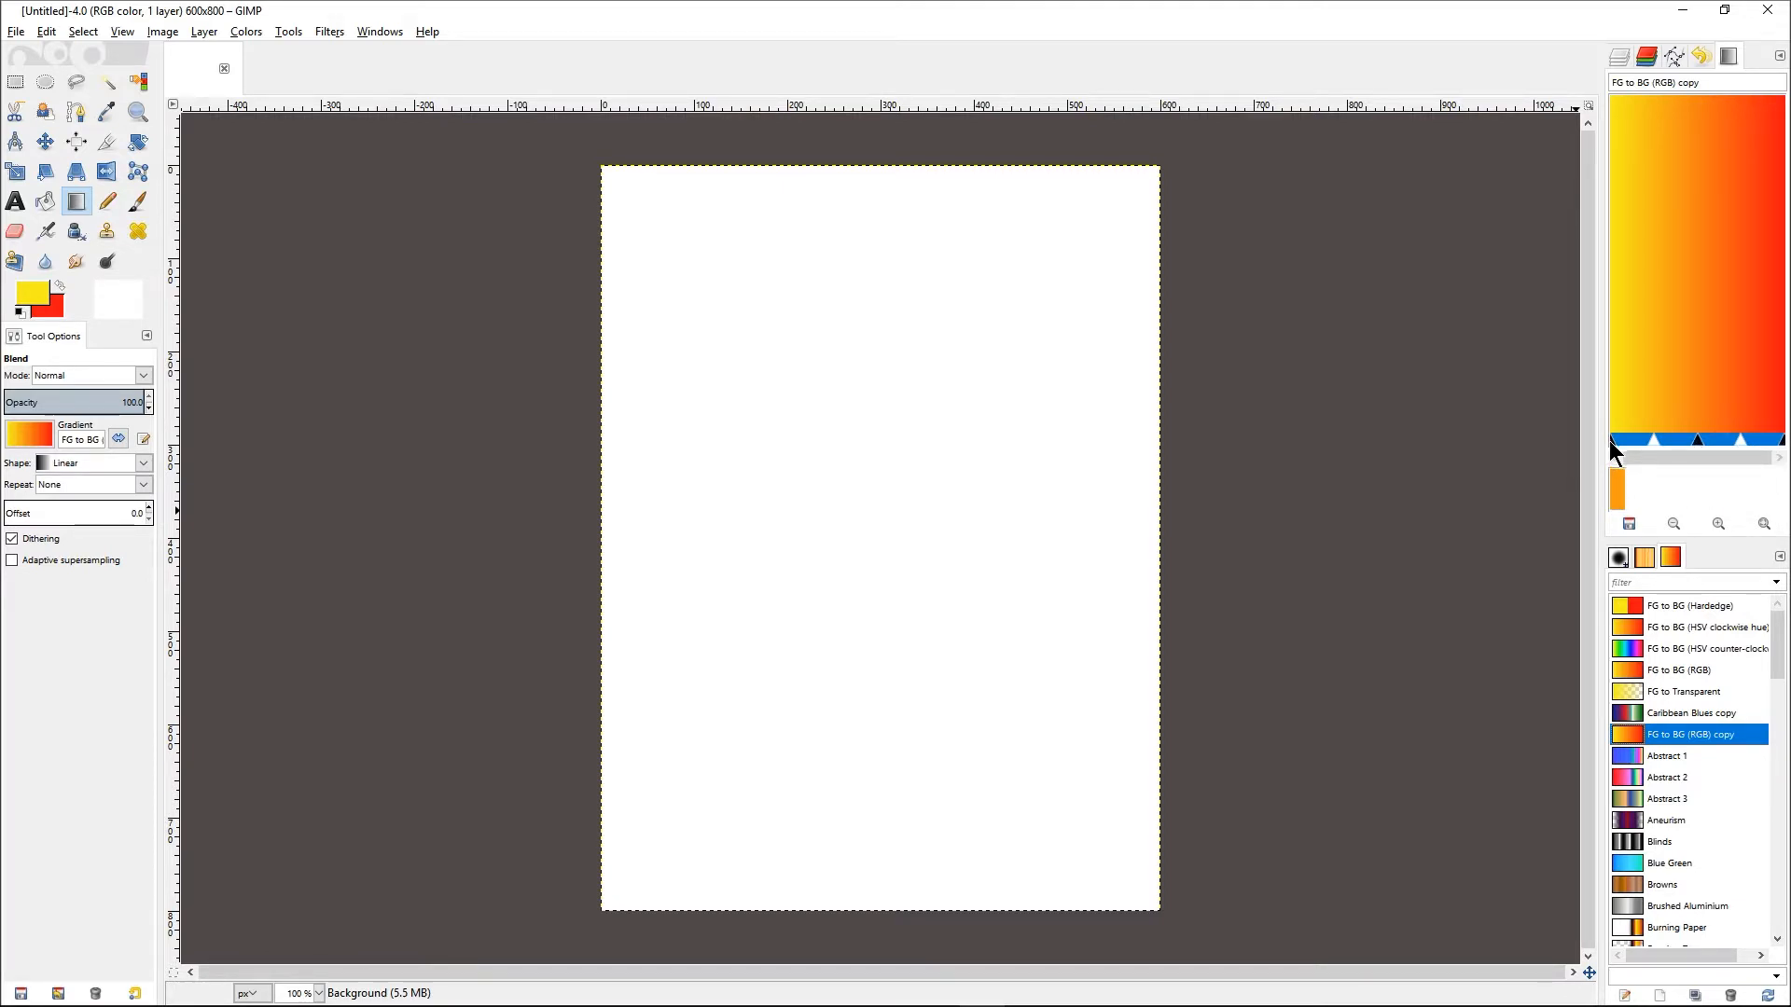
mouse_move(1666, 441)
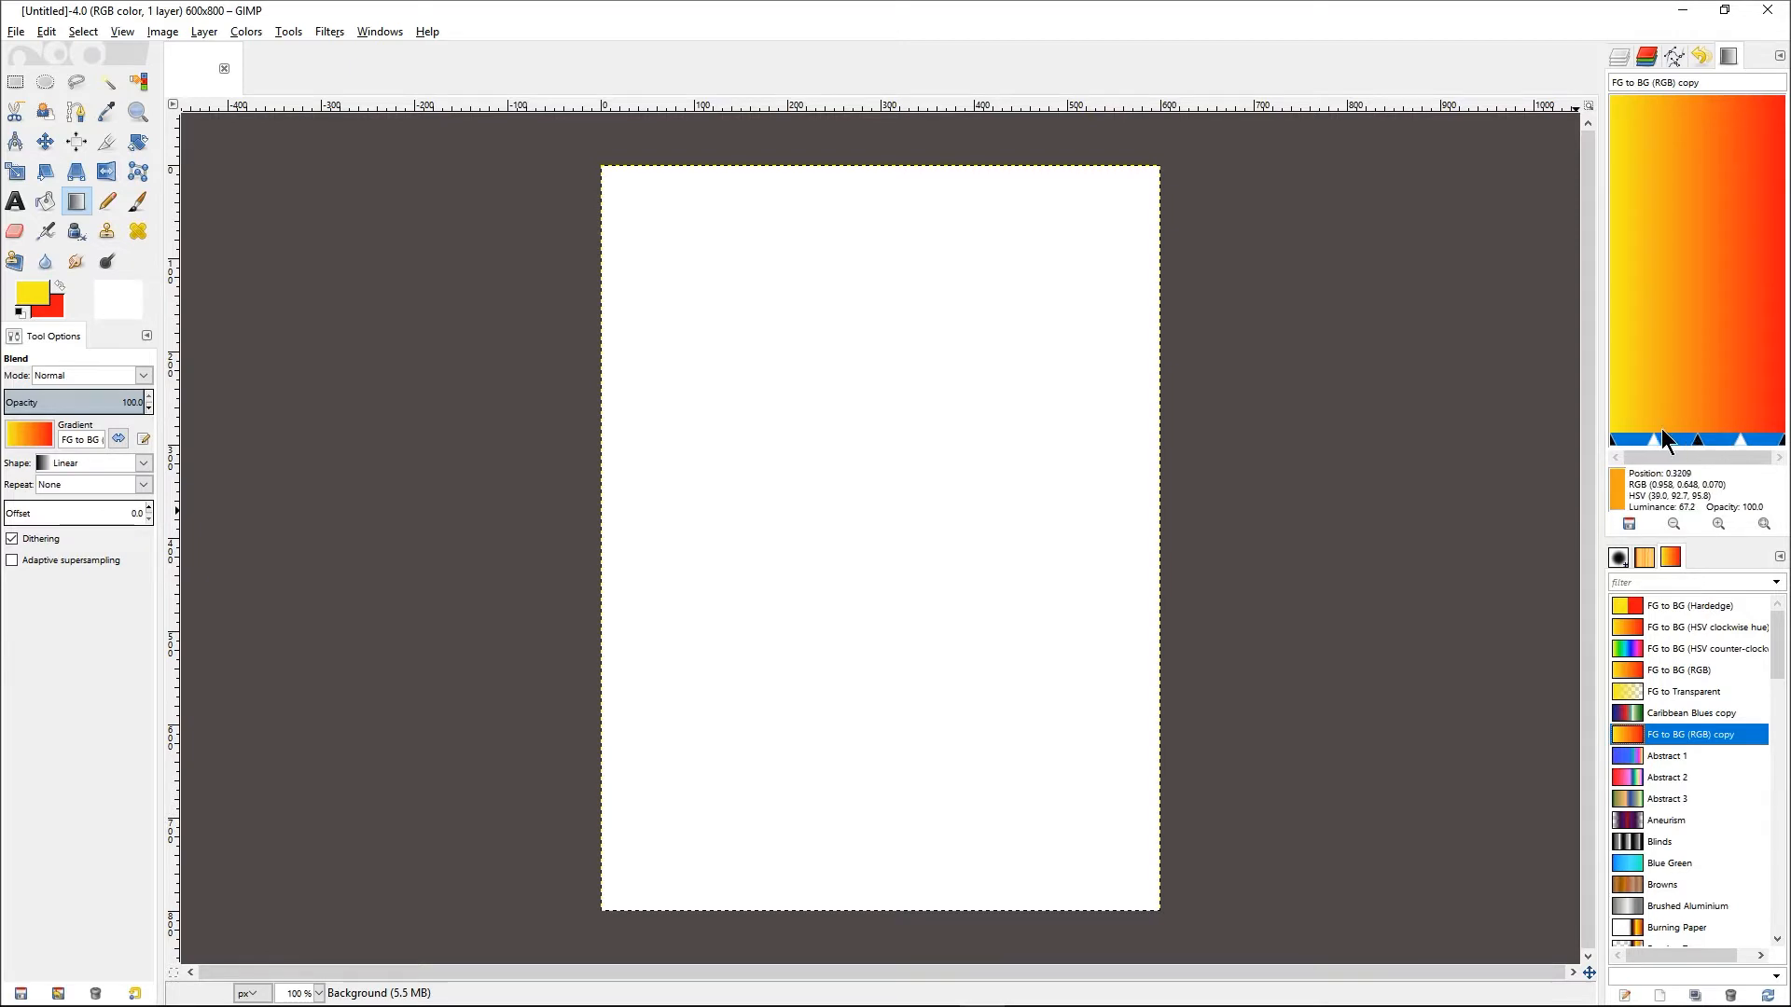
mouse_move(1668, 444)
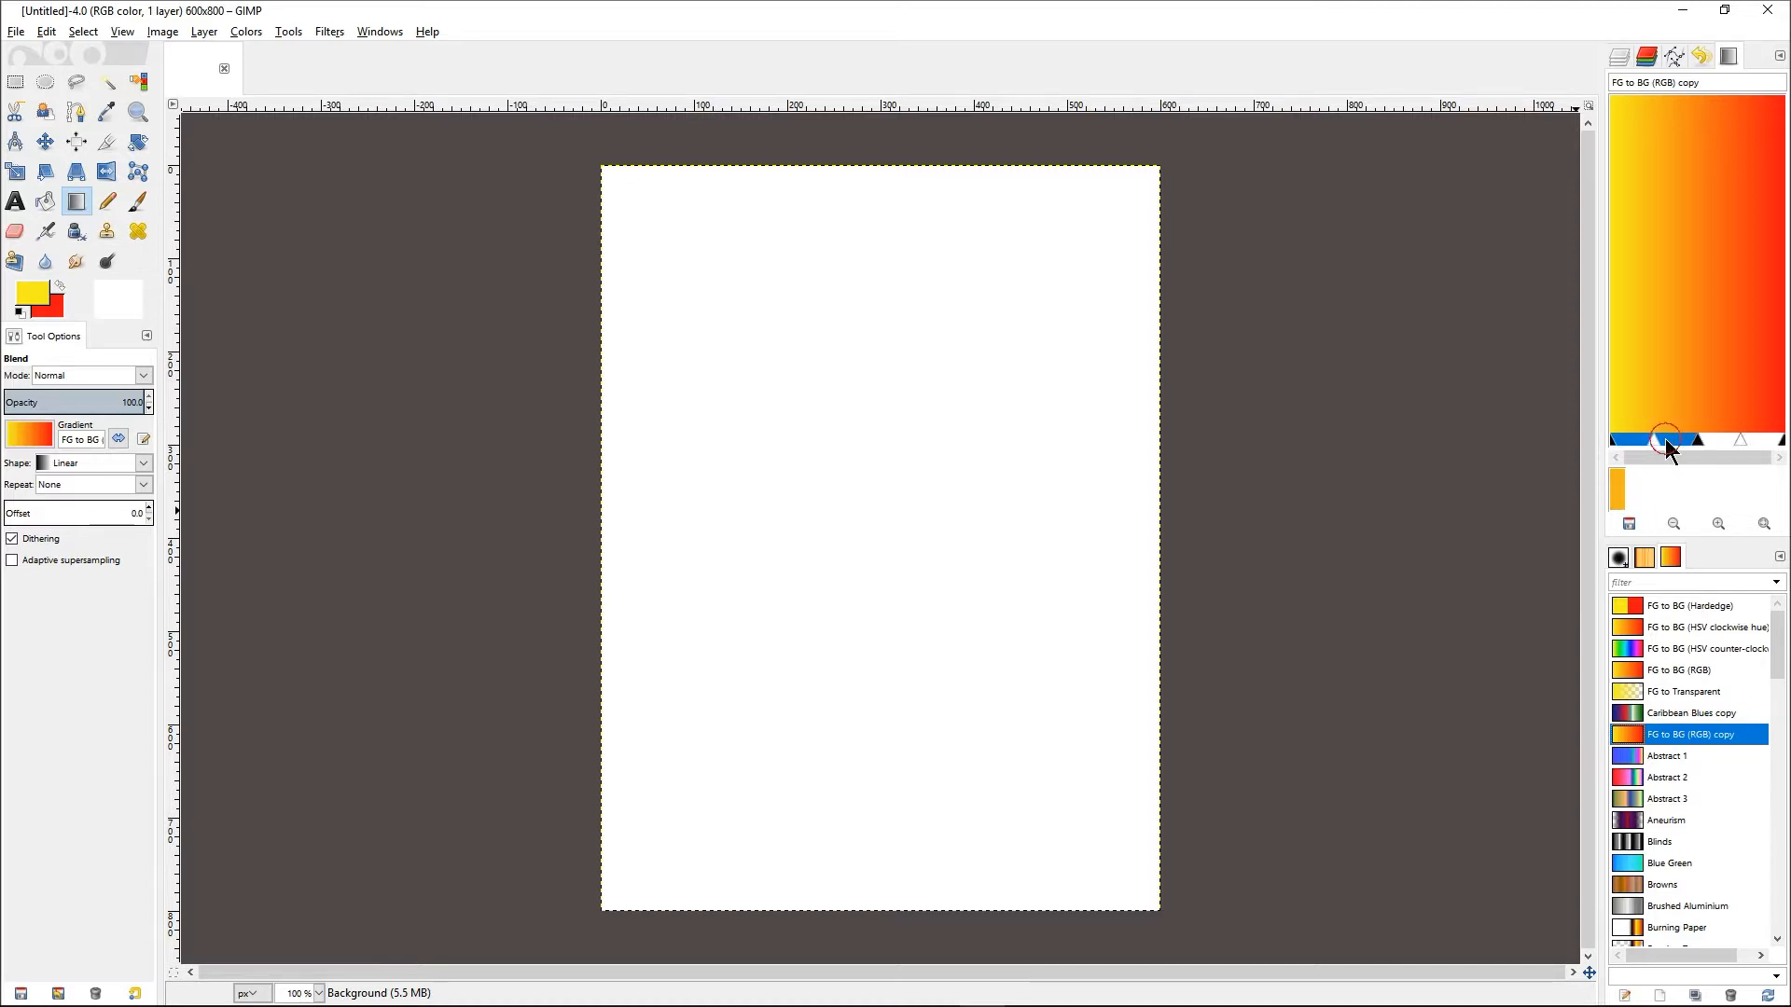
mouse_move(1662, 302)
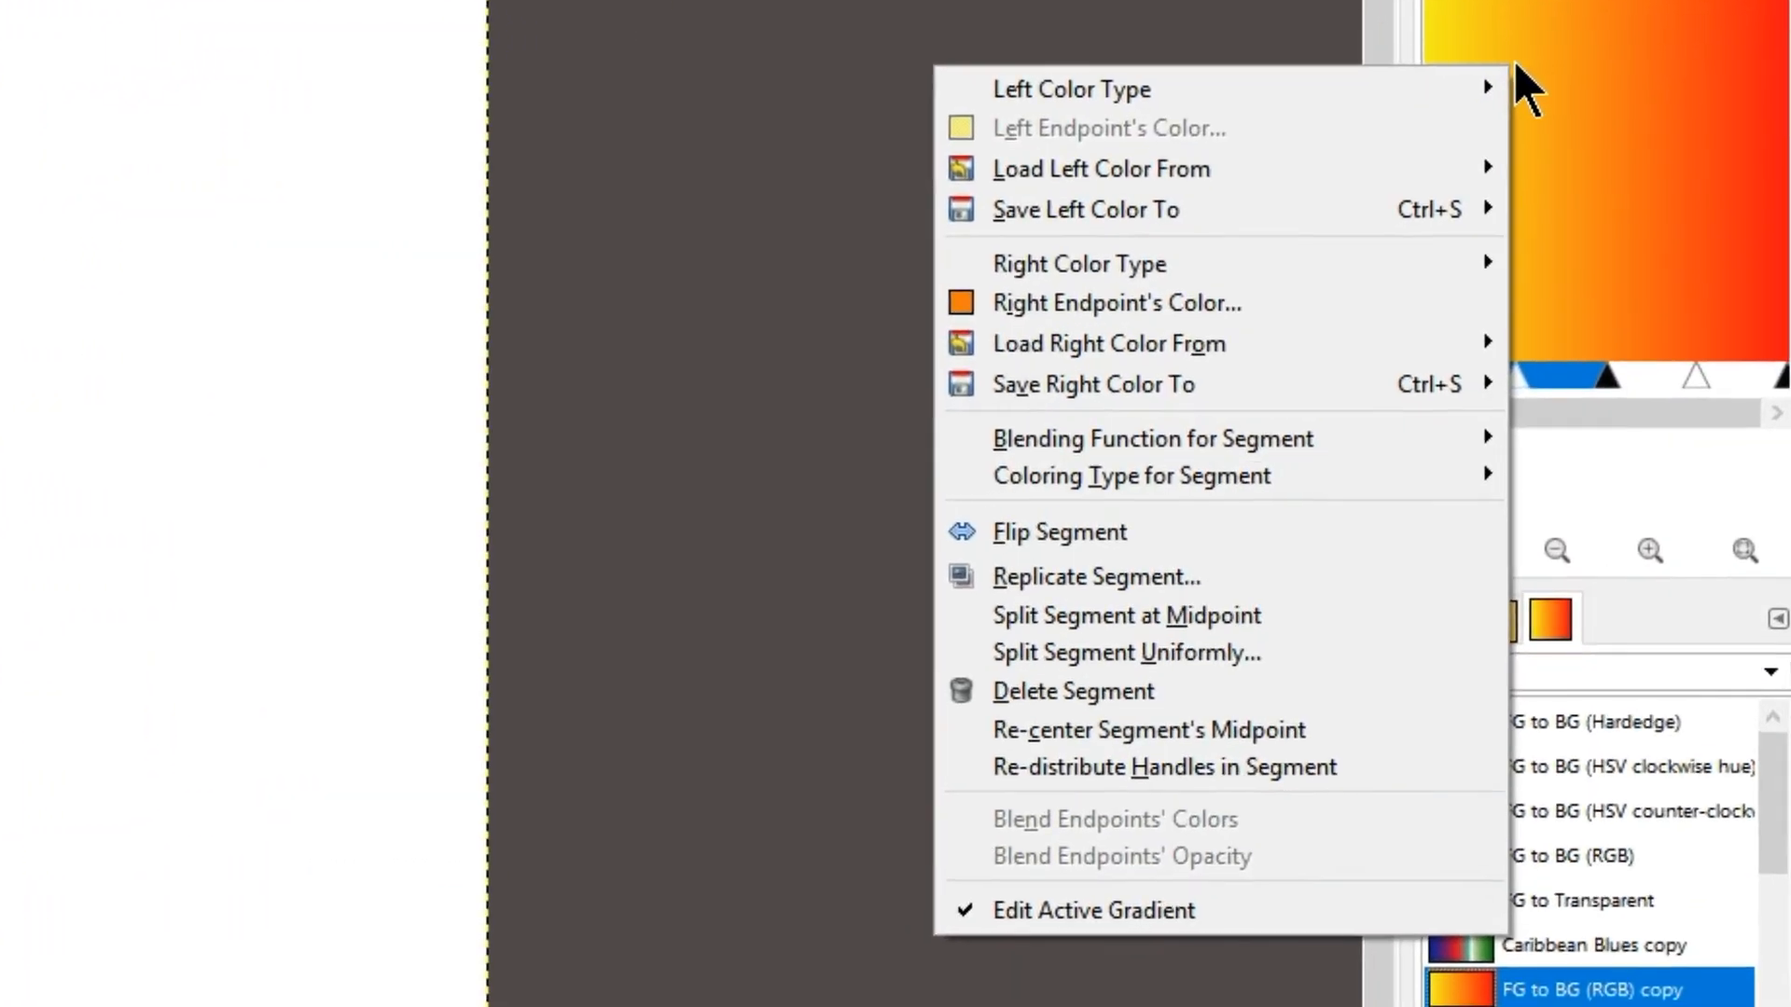
- Set the first segment's right endpoint colour to green 16f410, giving yellow to green then red
click(1071, 87)
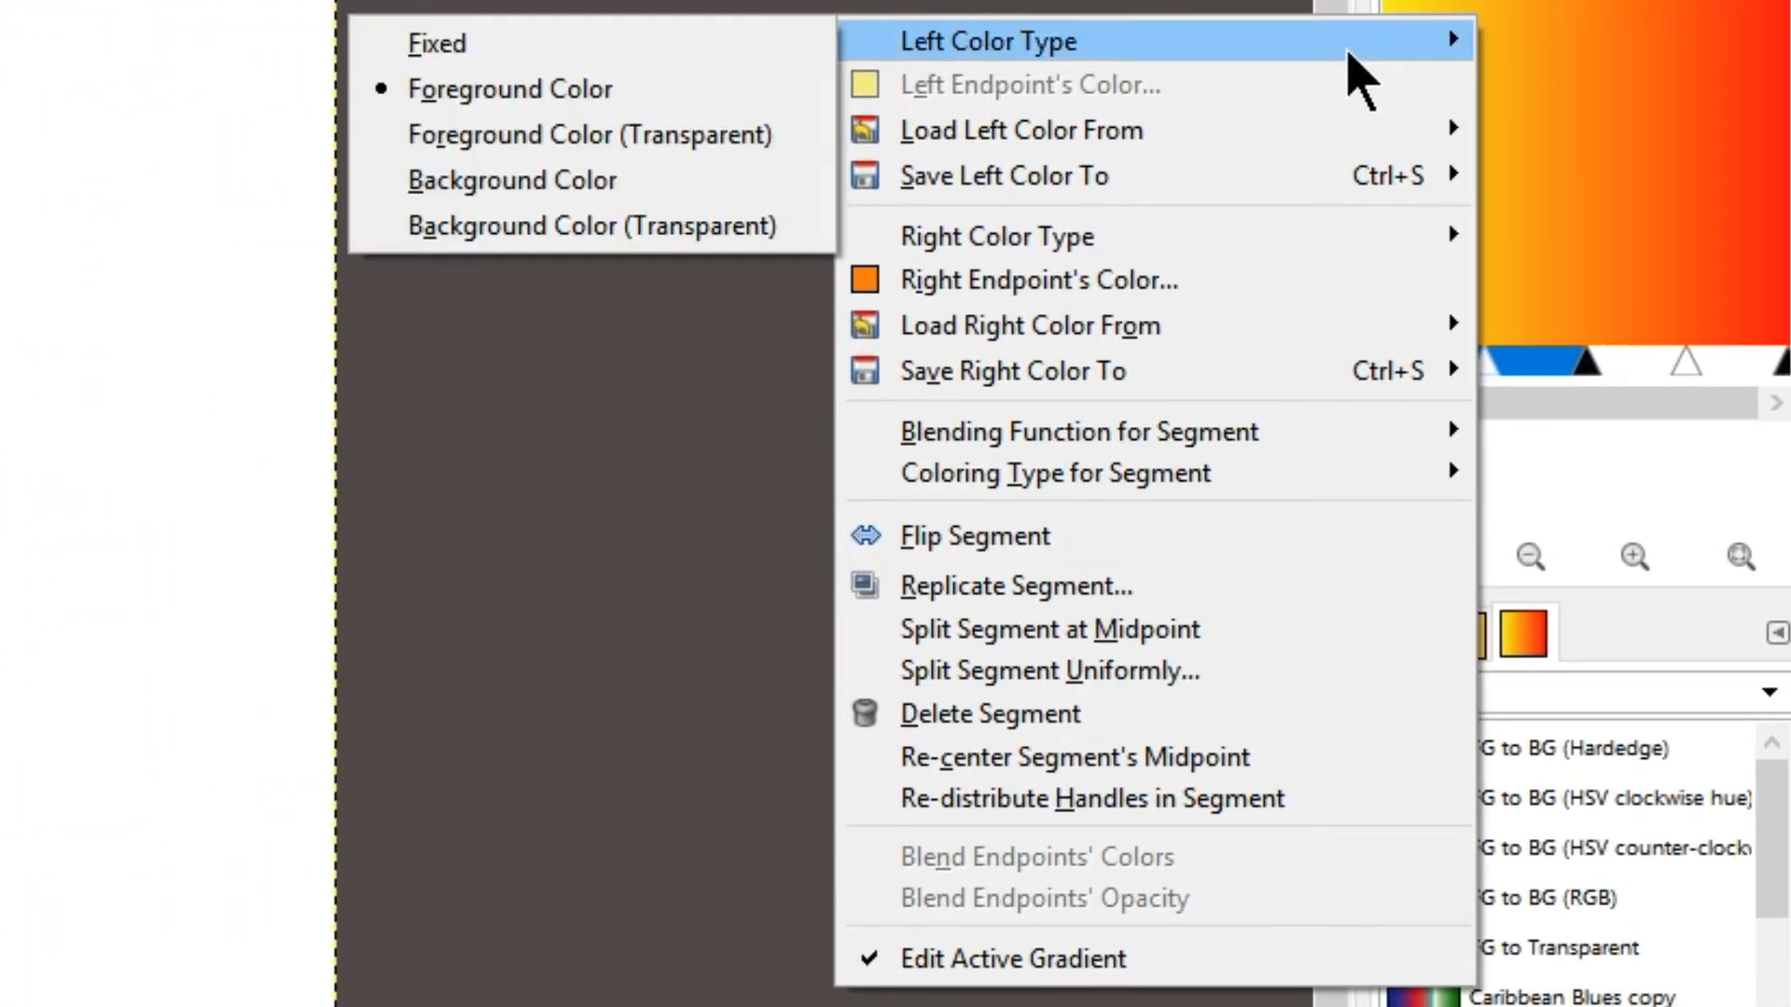
mouse_move(1039, 280)
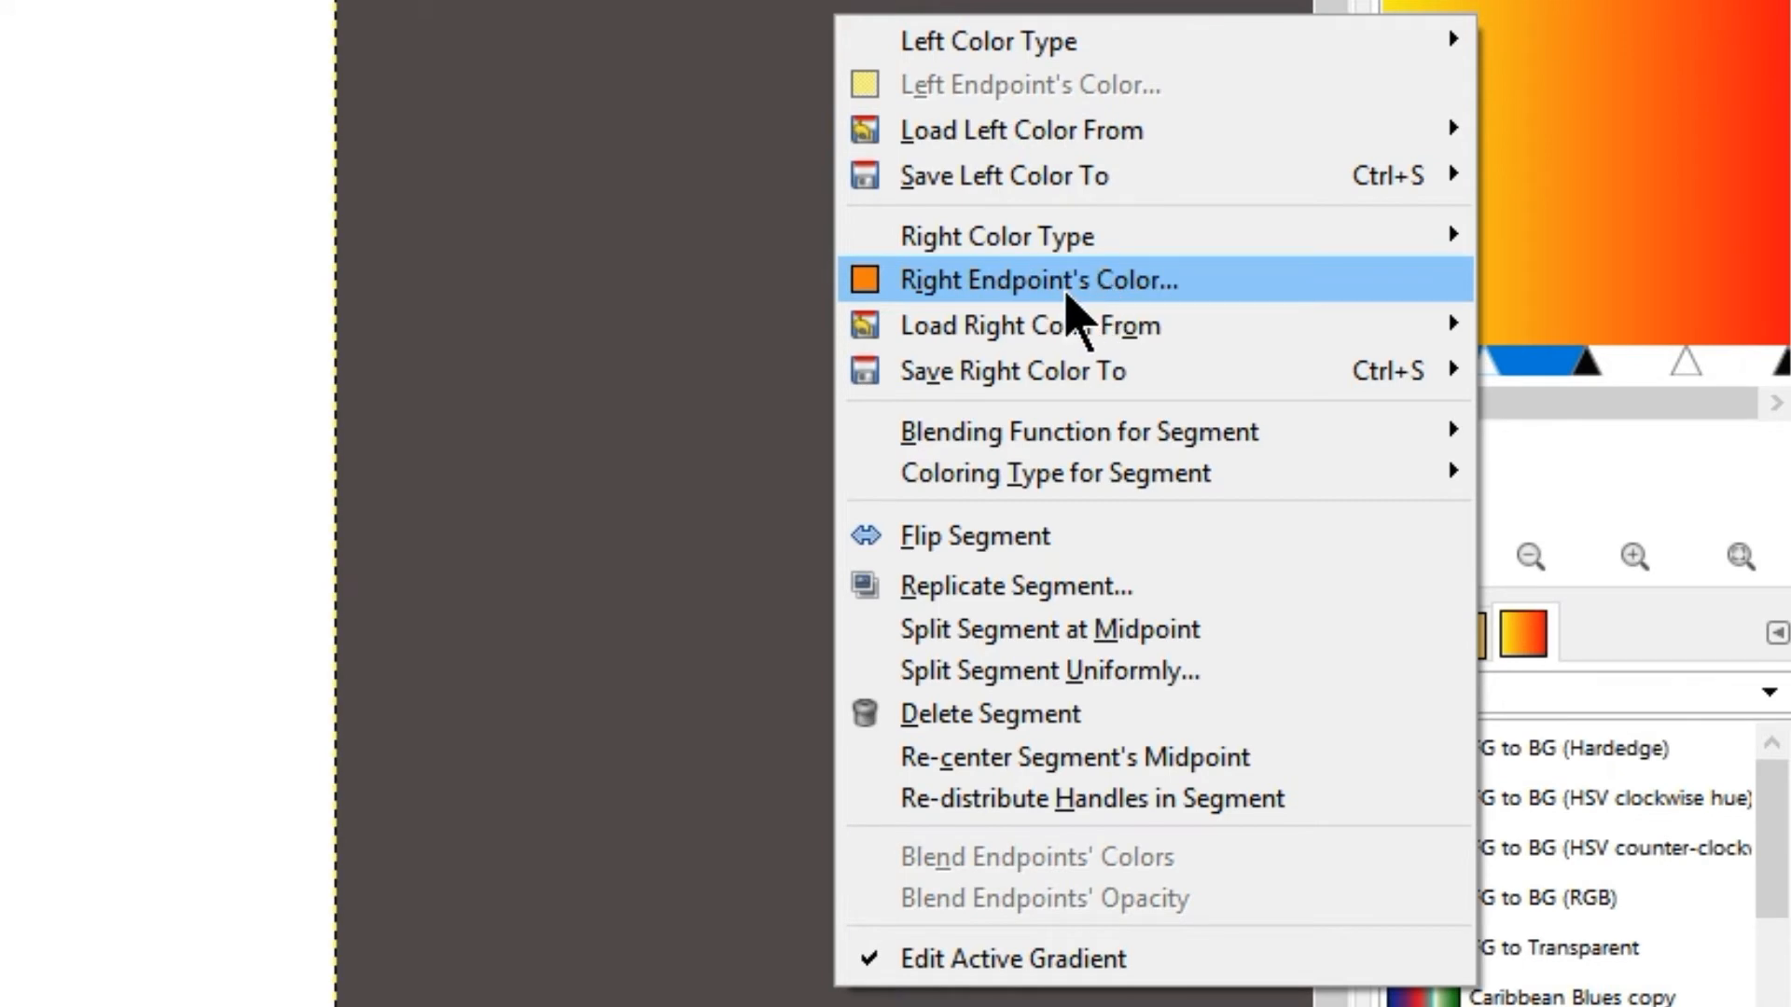
click(1037, 280)
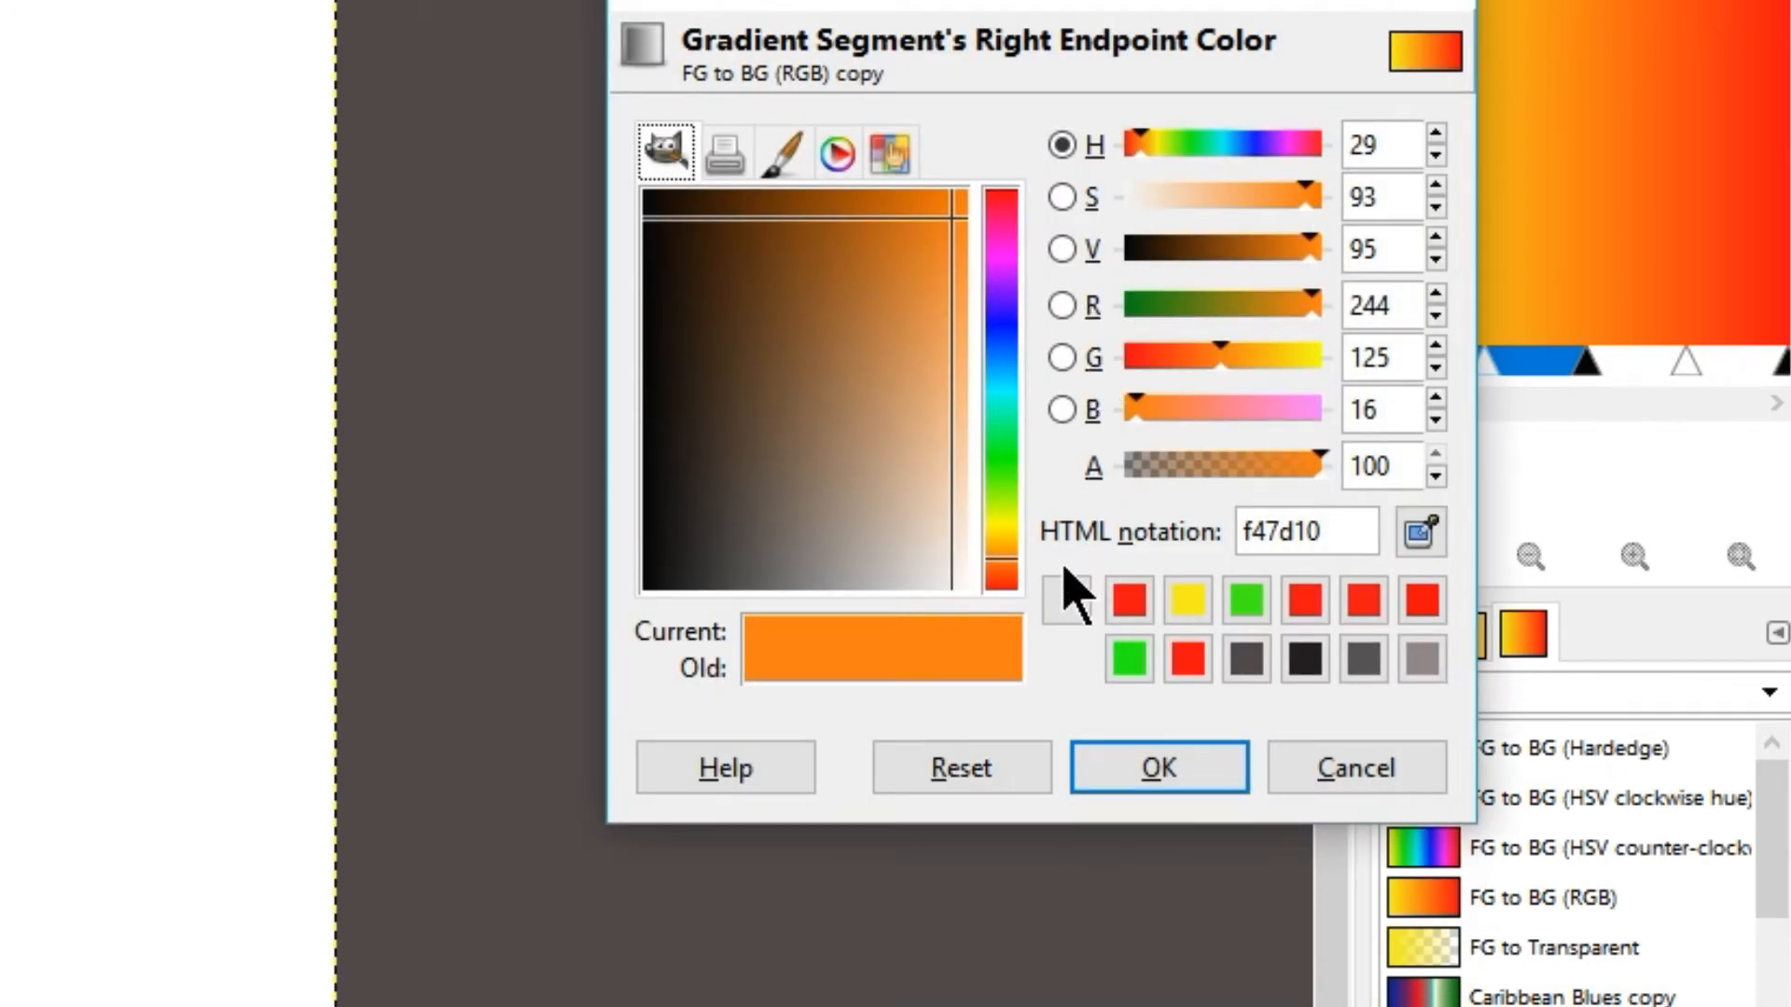
mouse_move(1011, 485)
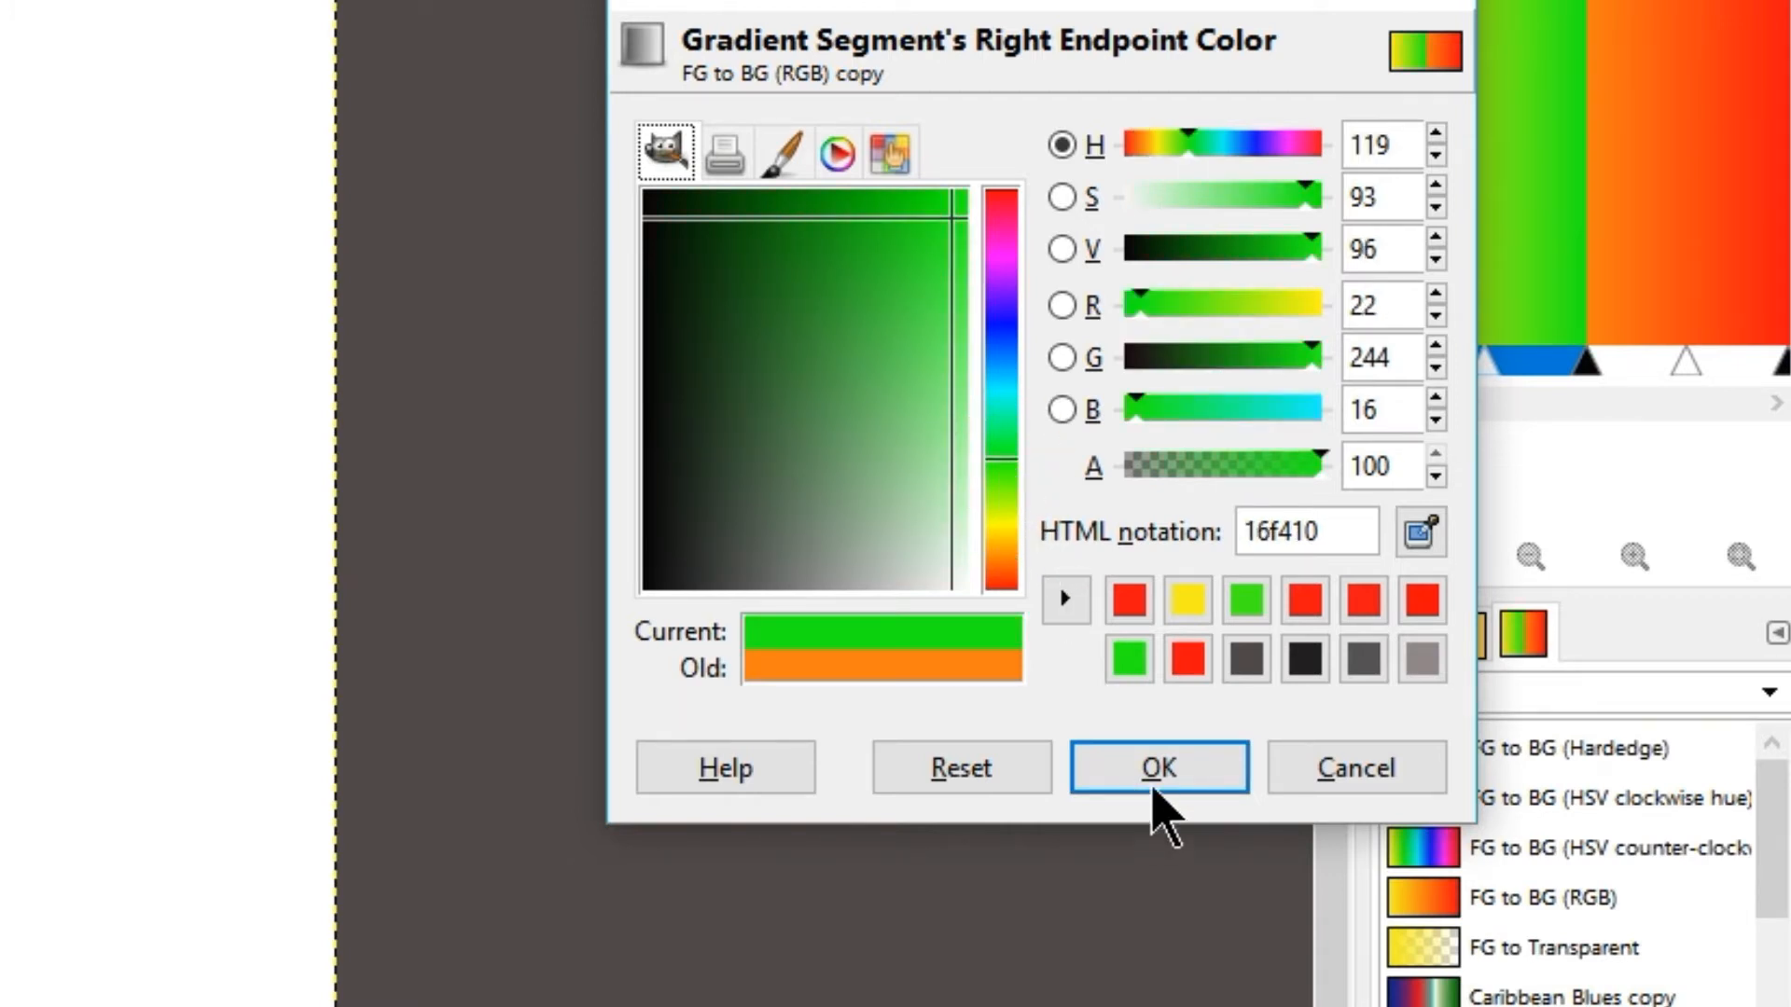
mouse_move(1062, 45)
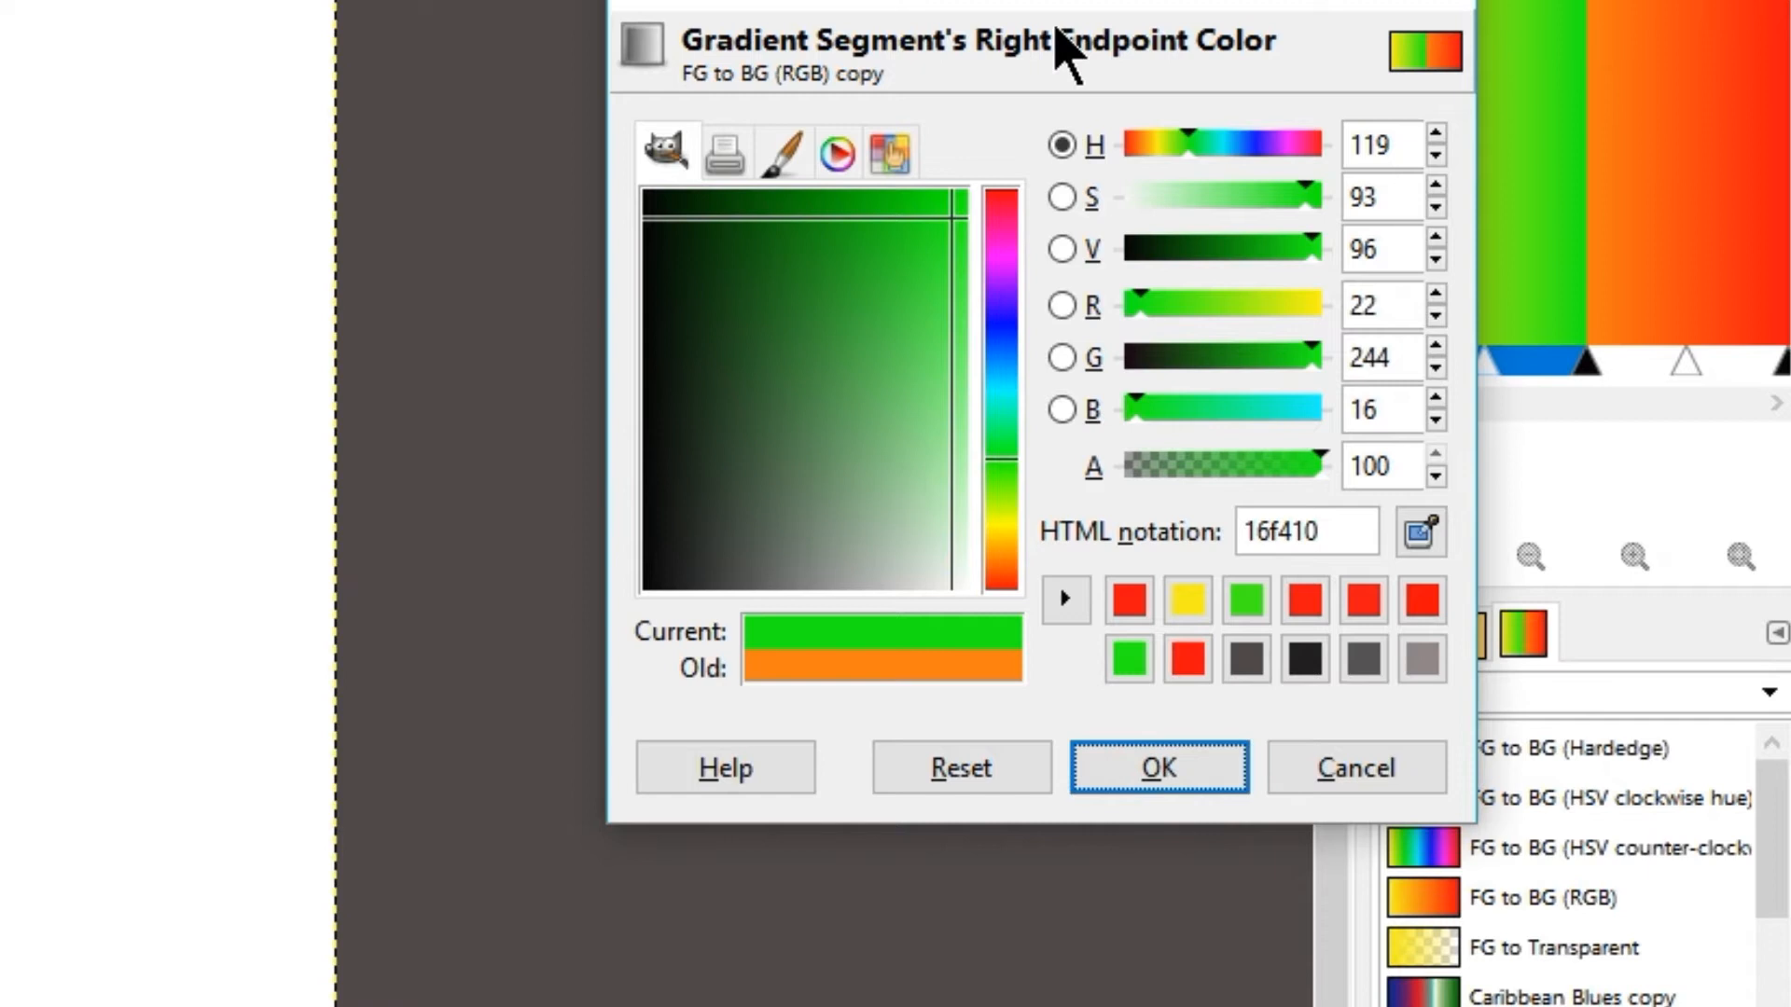
click(1157, 681)
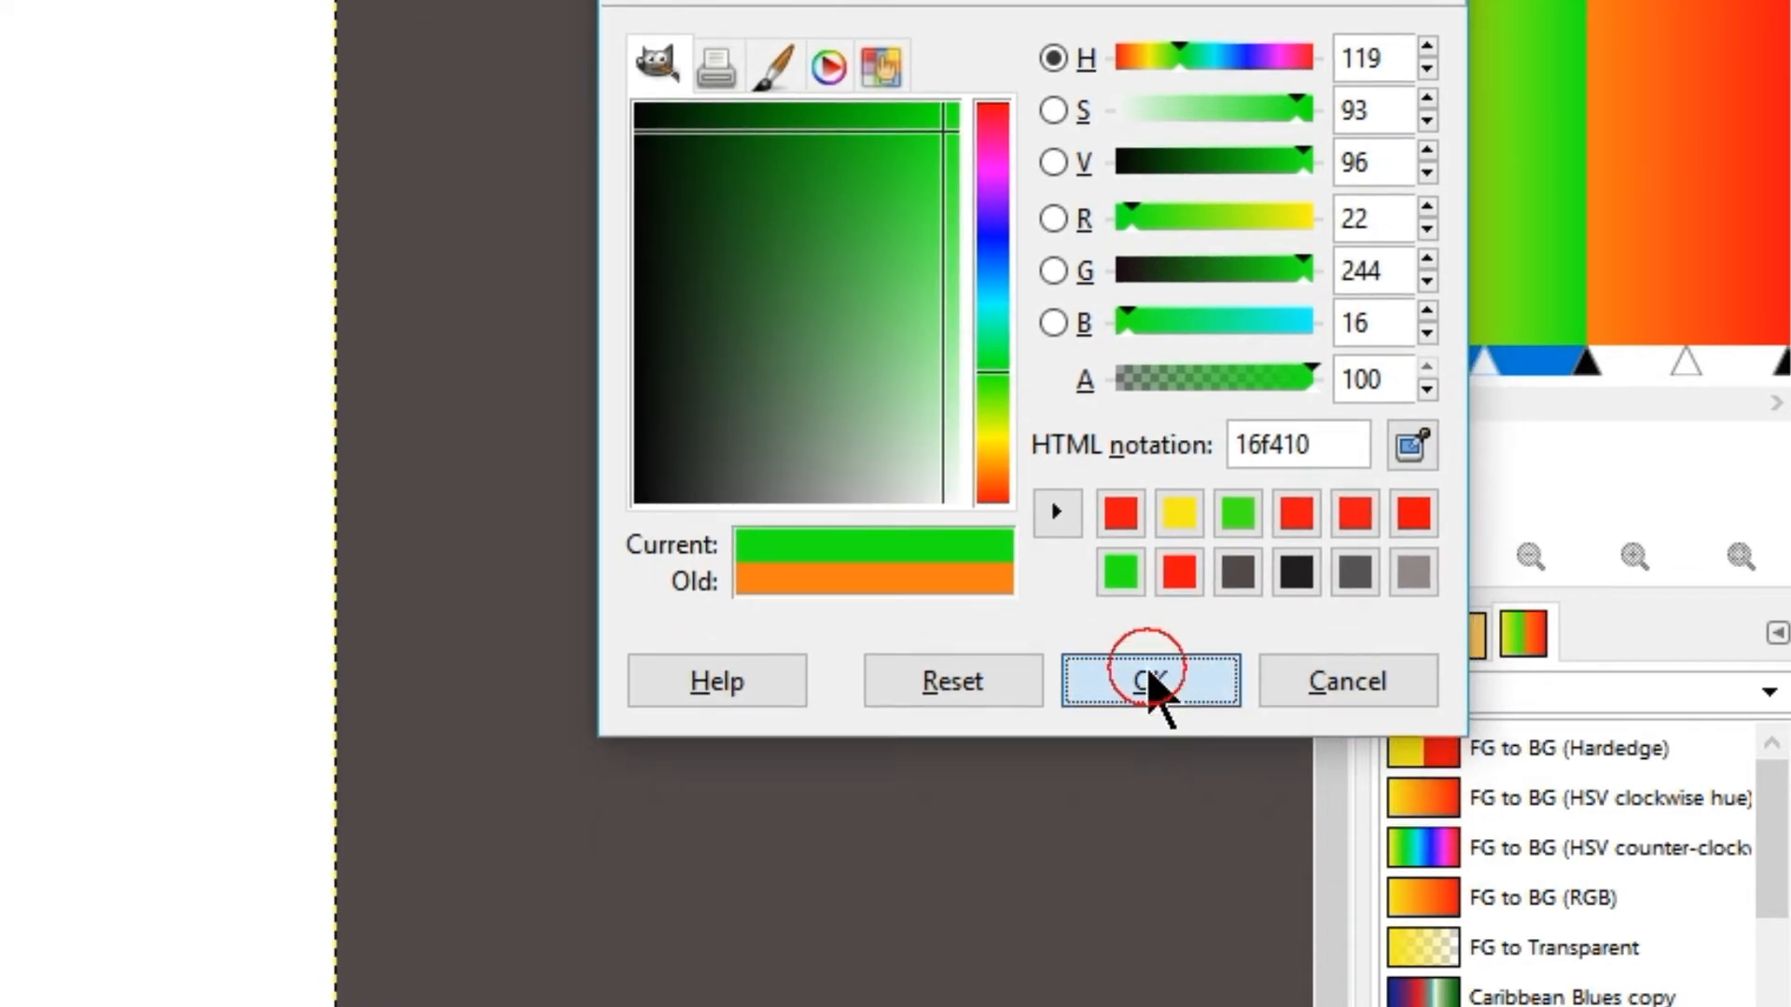
click(1149, 681)
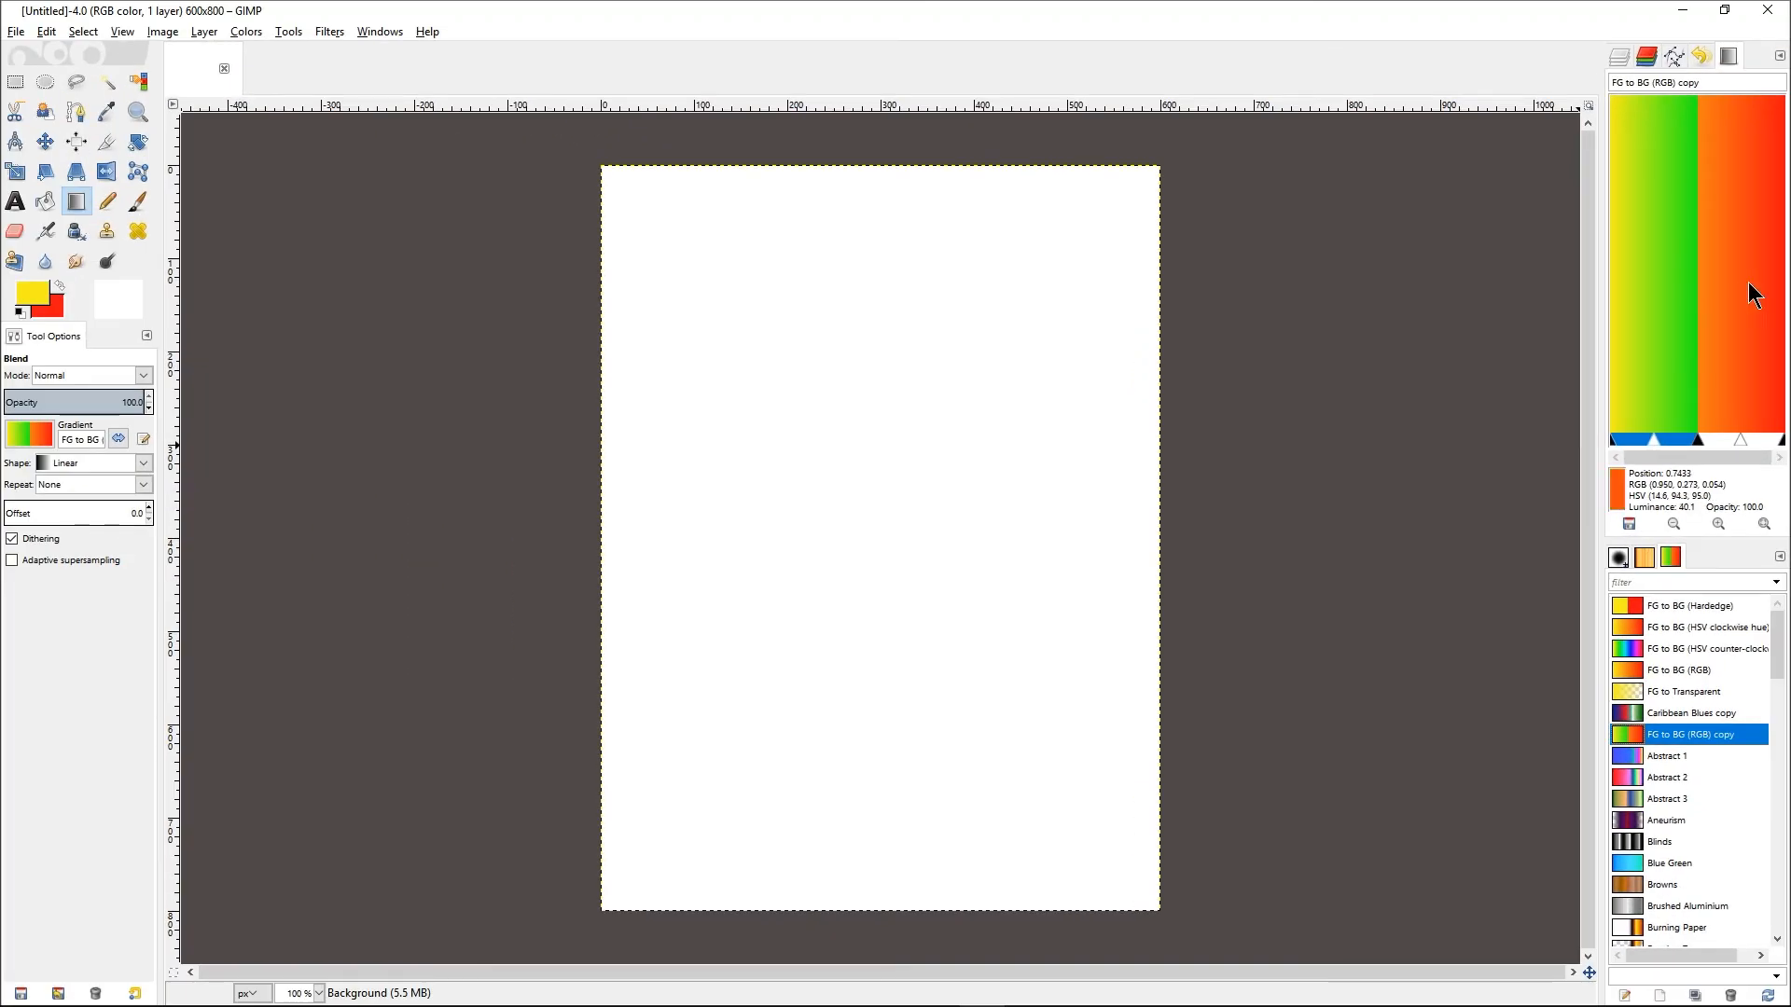
mouse_move(1740, 440)
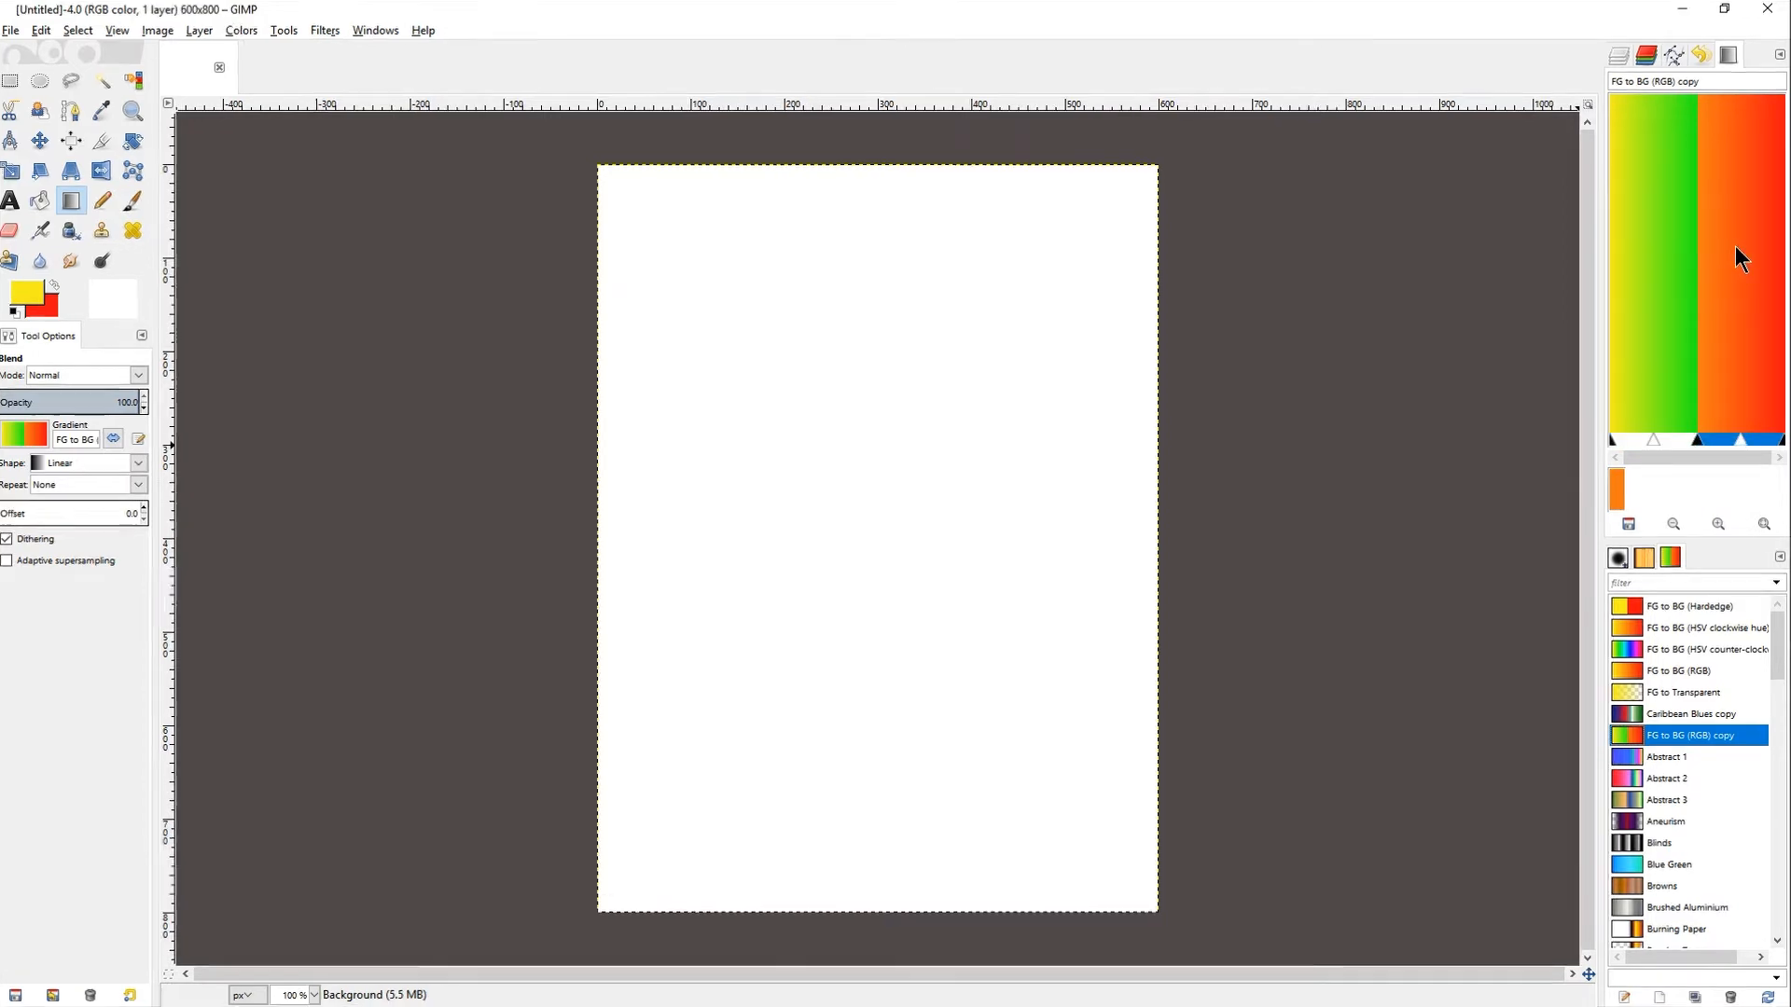
- Set the second segment's left endpoint to the same green from history for a smooth yellow-green-red blend
right_click(1690, 257)
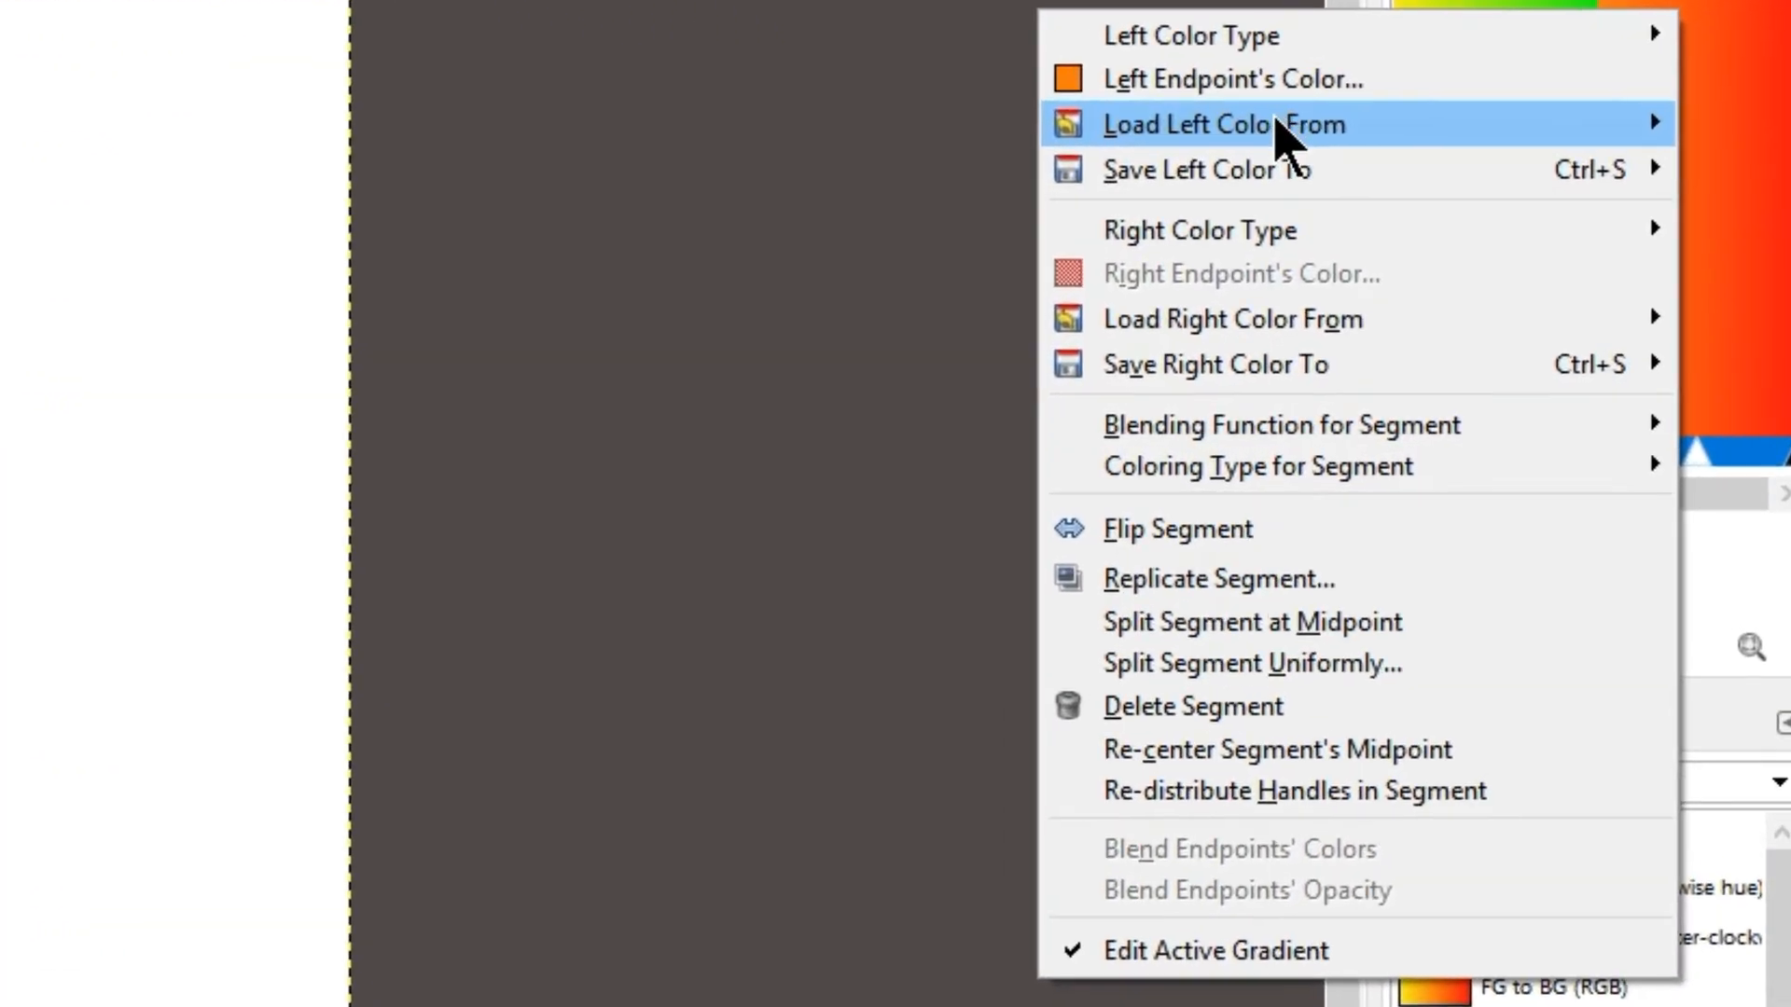
mouse_move(1210, 78)
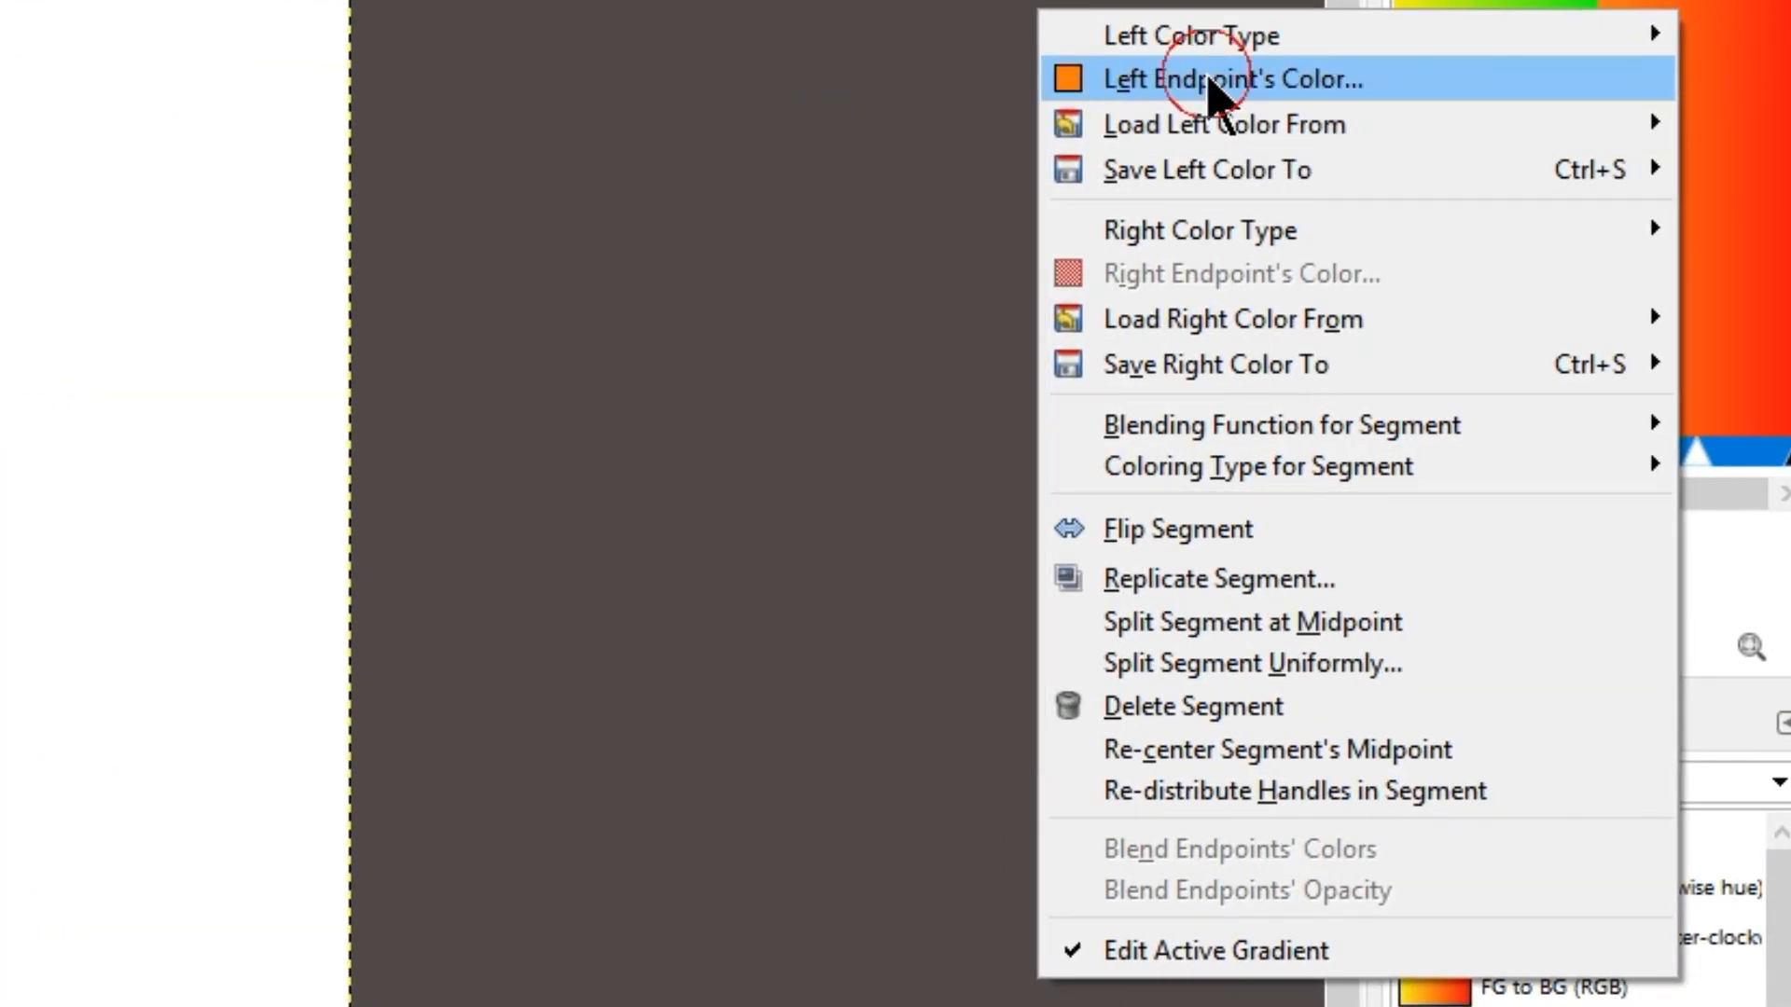
click(1218, 78)
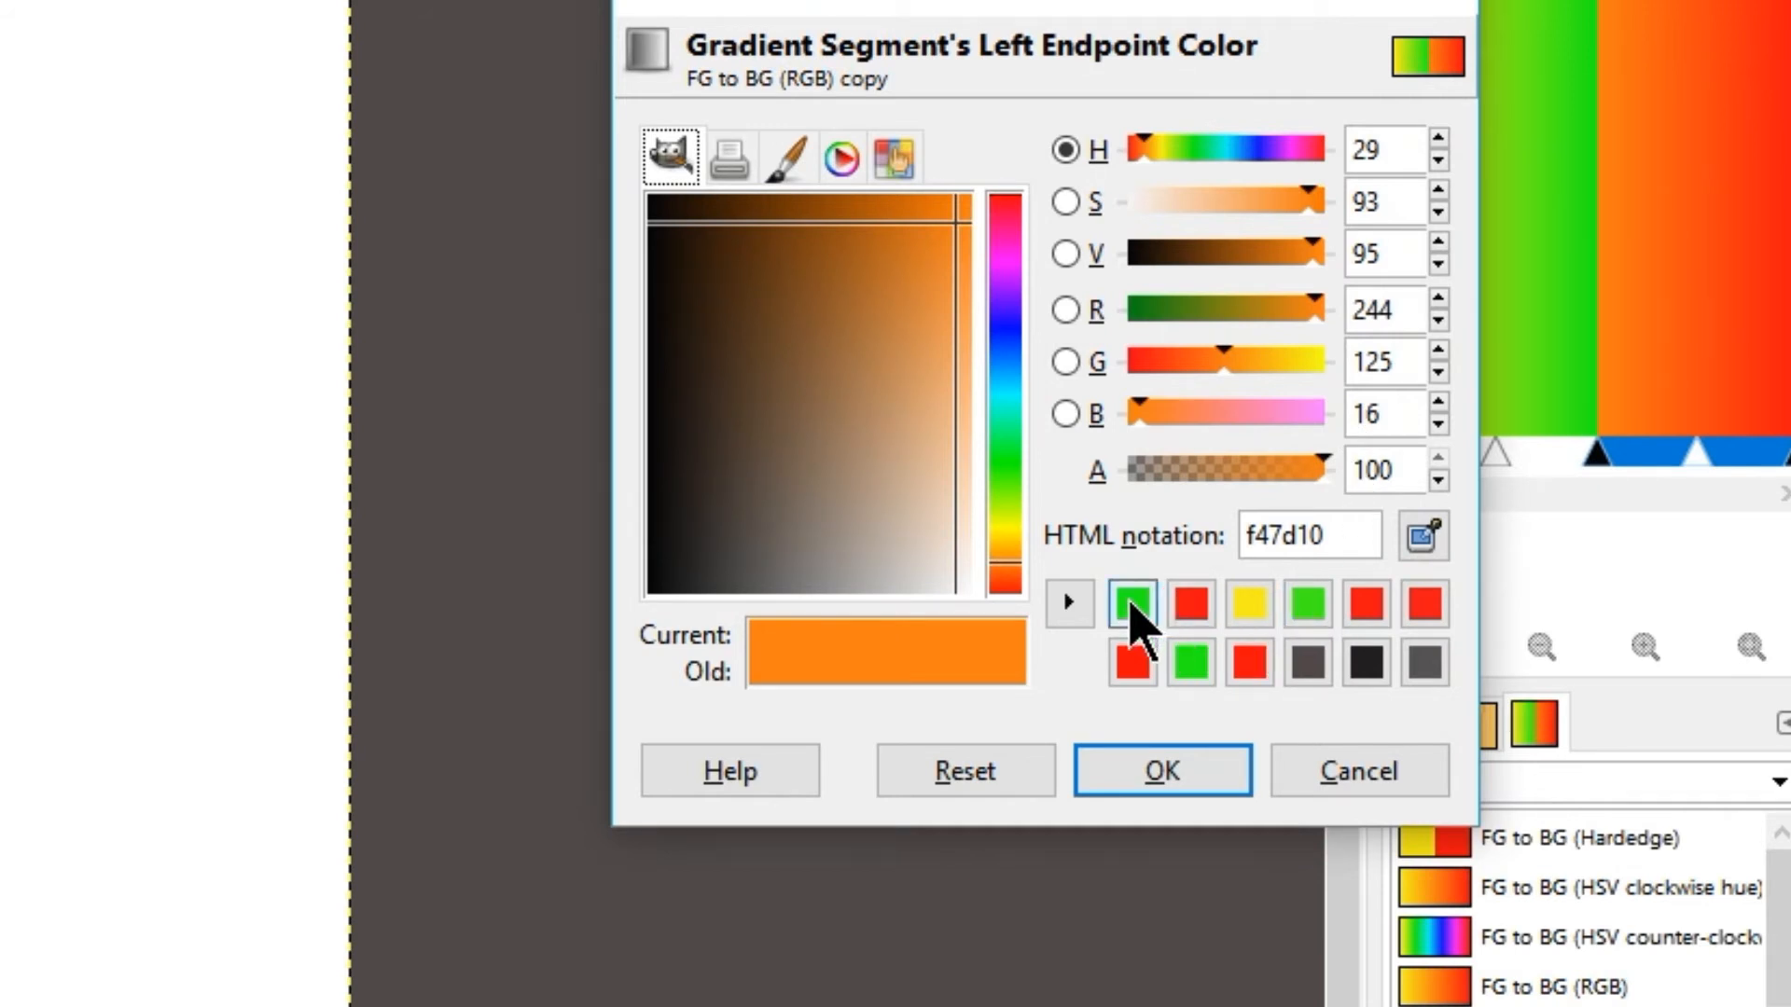
click(1130, 603)
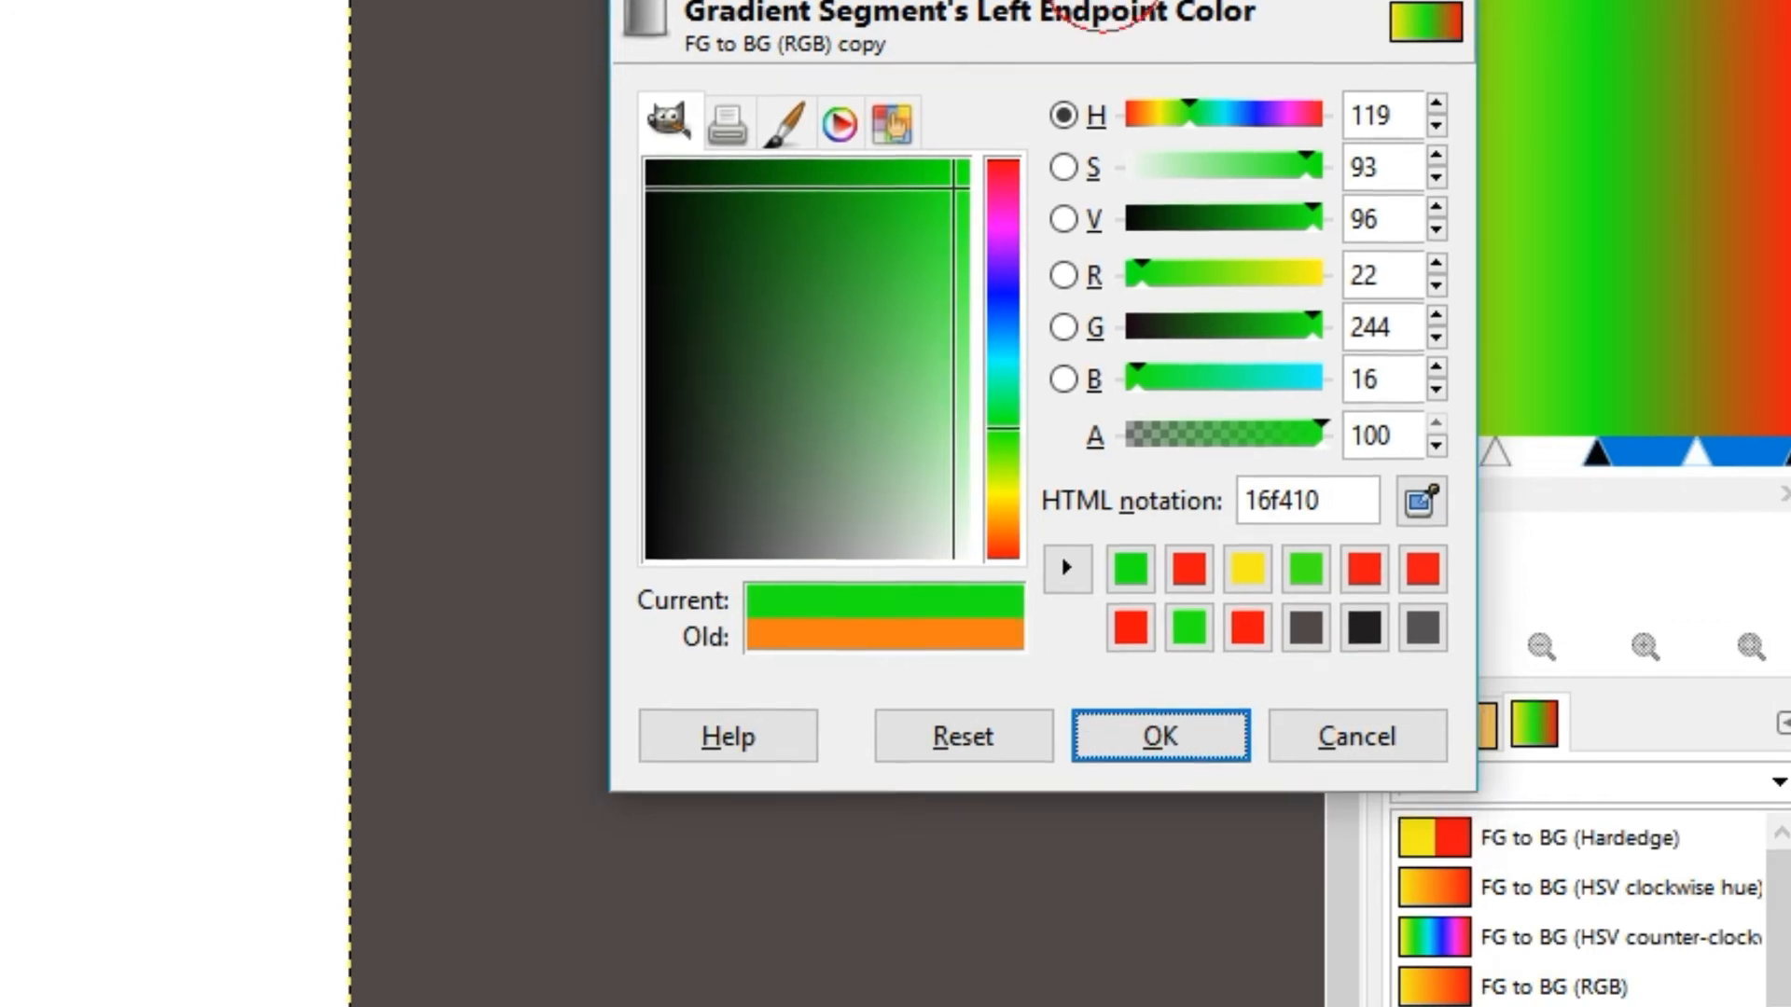
click(1158, 737)
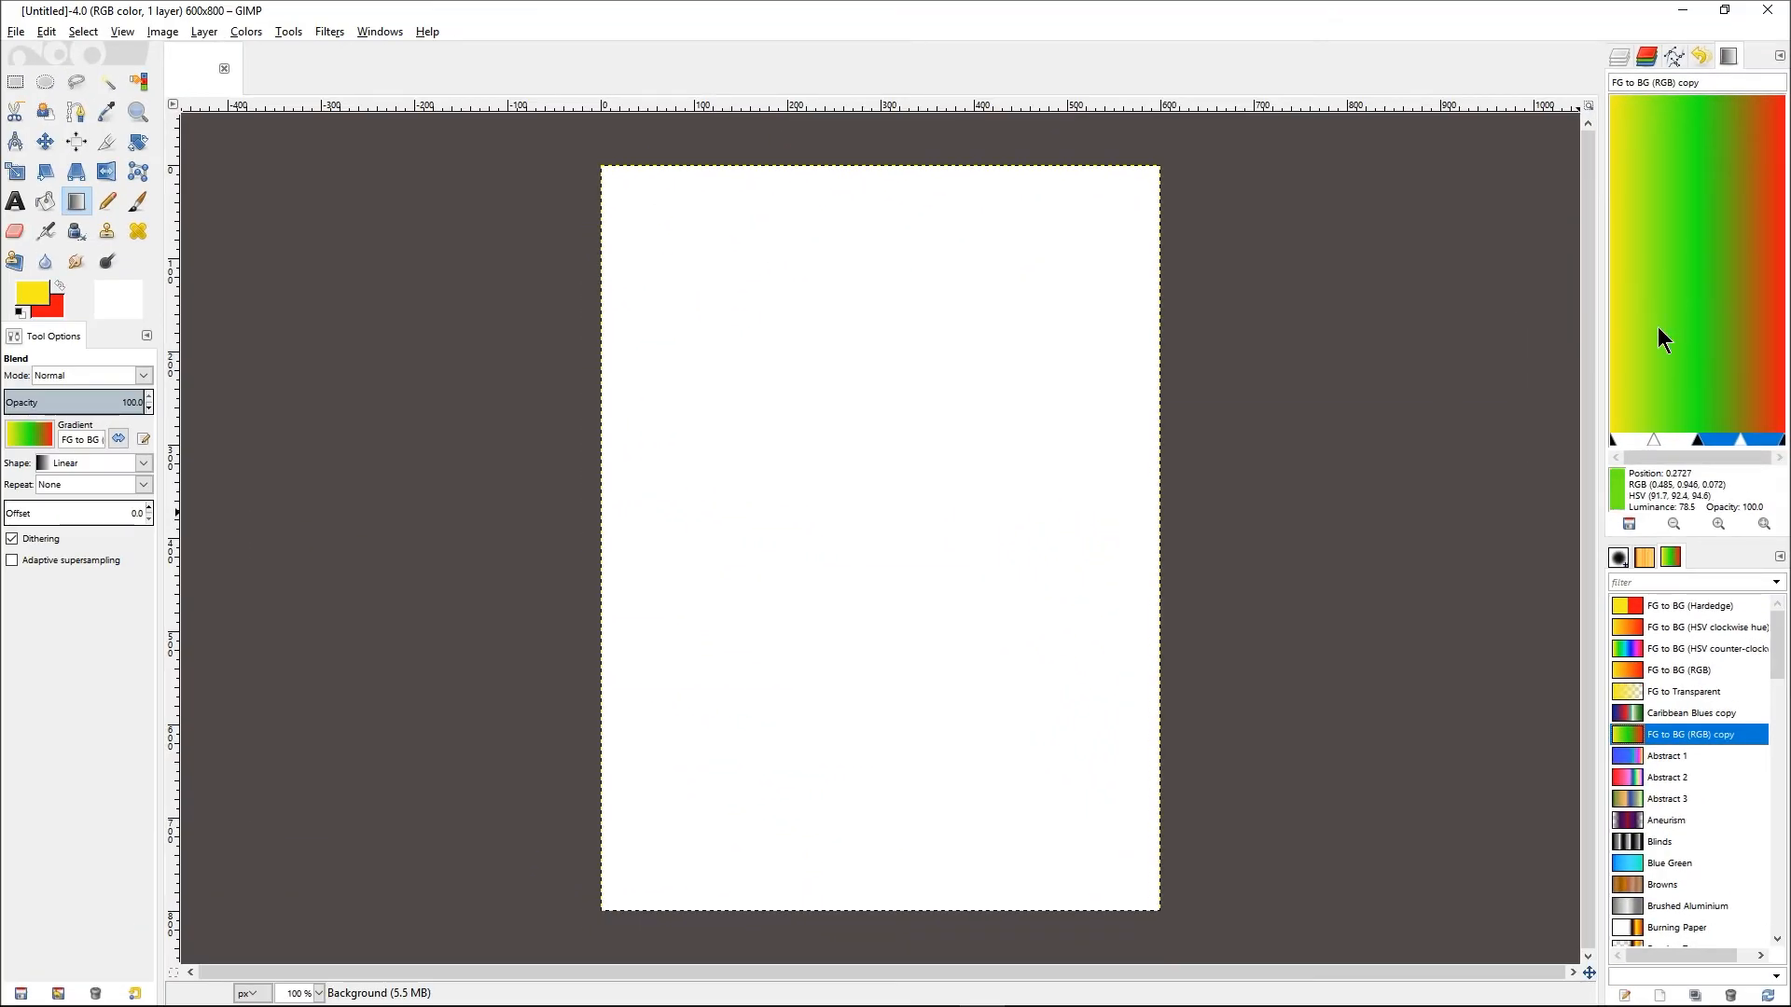
mouse_move(1653, 343)
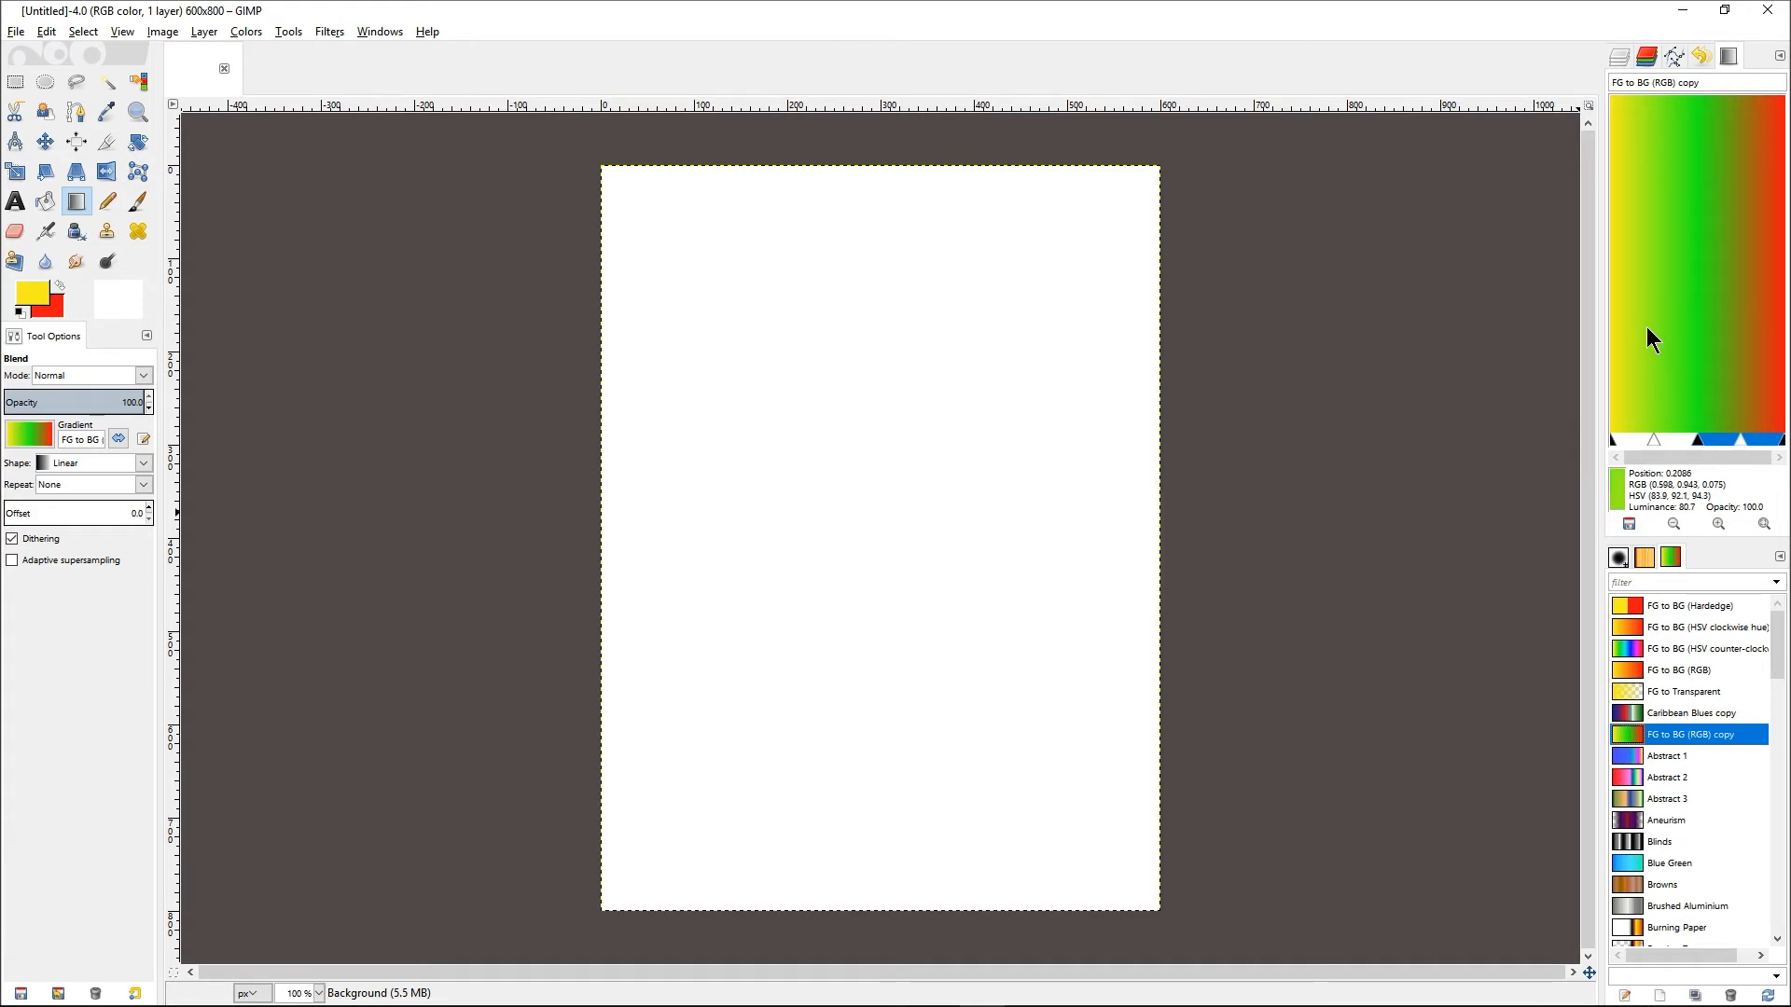
mouse_move(1699, 444)
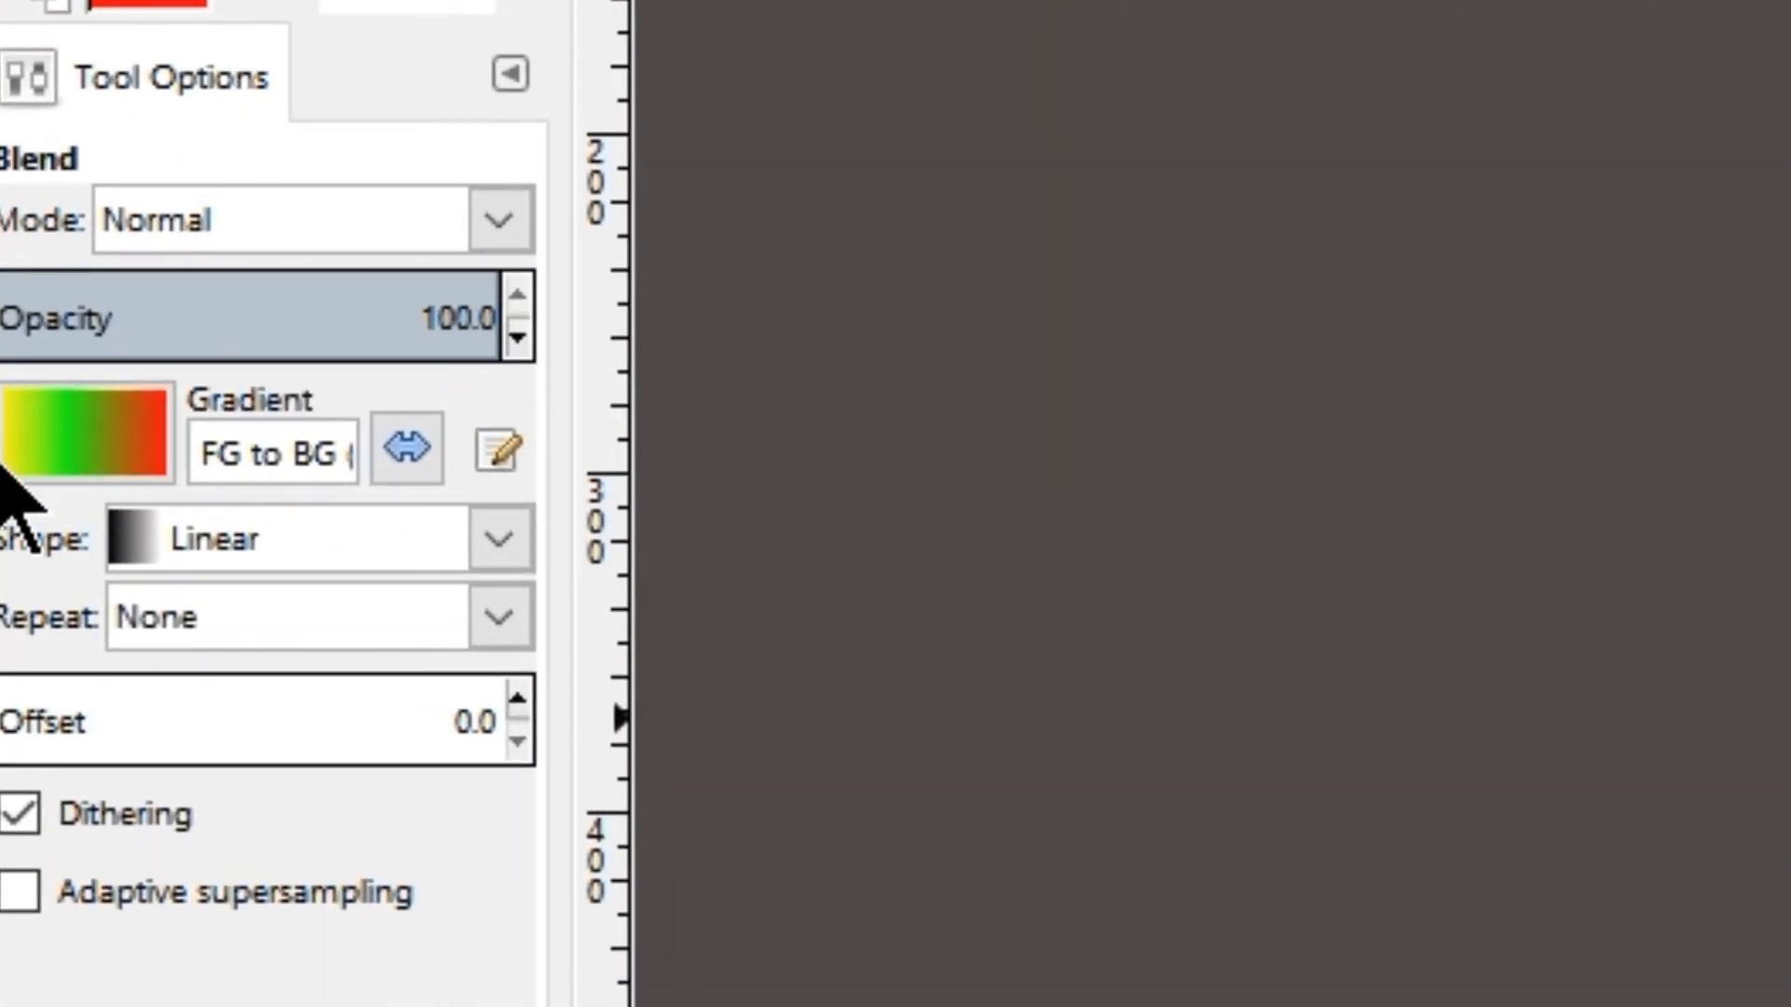
mouse_move(136, 446)
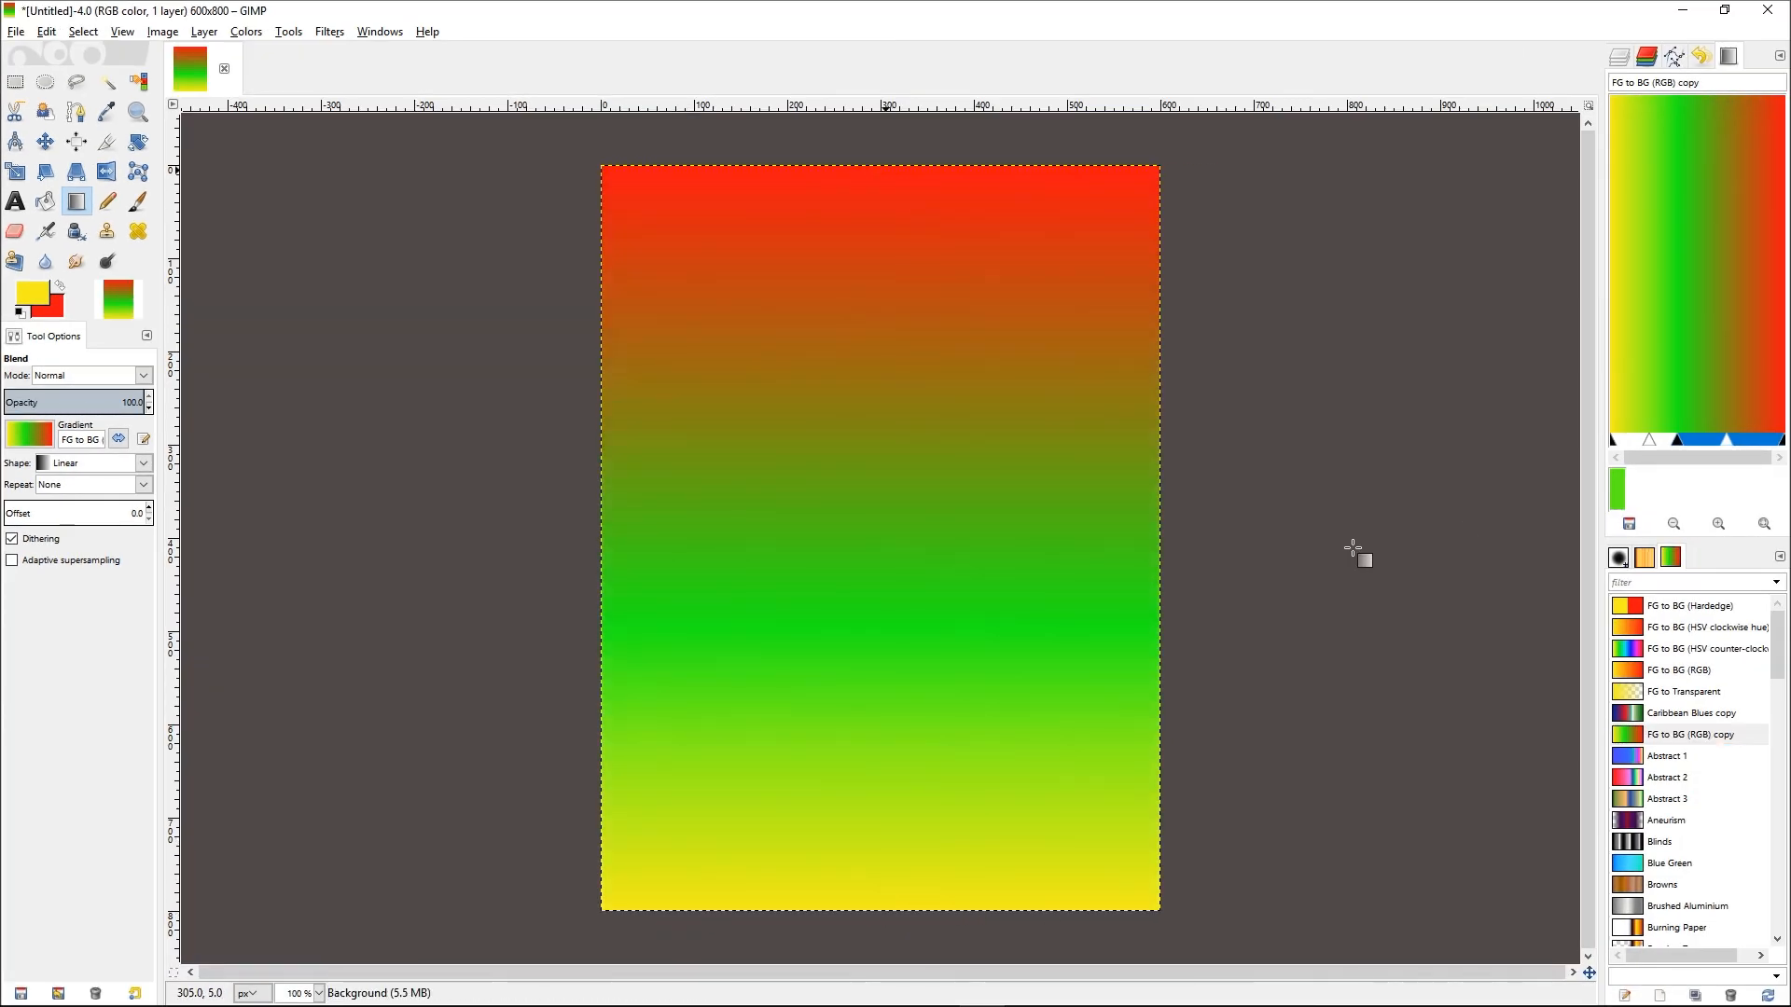
mouse_move(1235, 528)
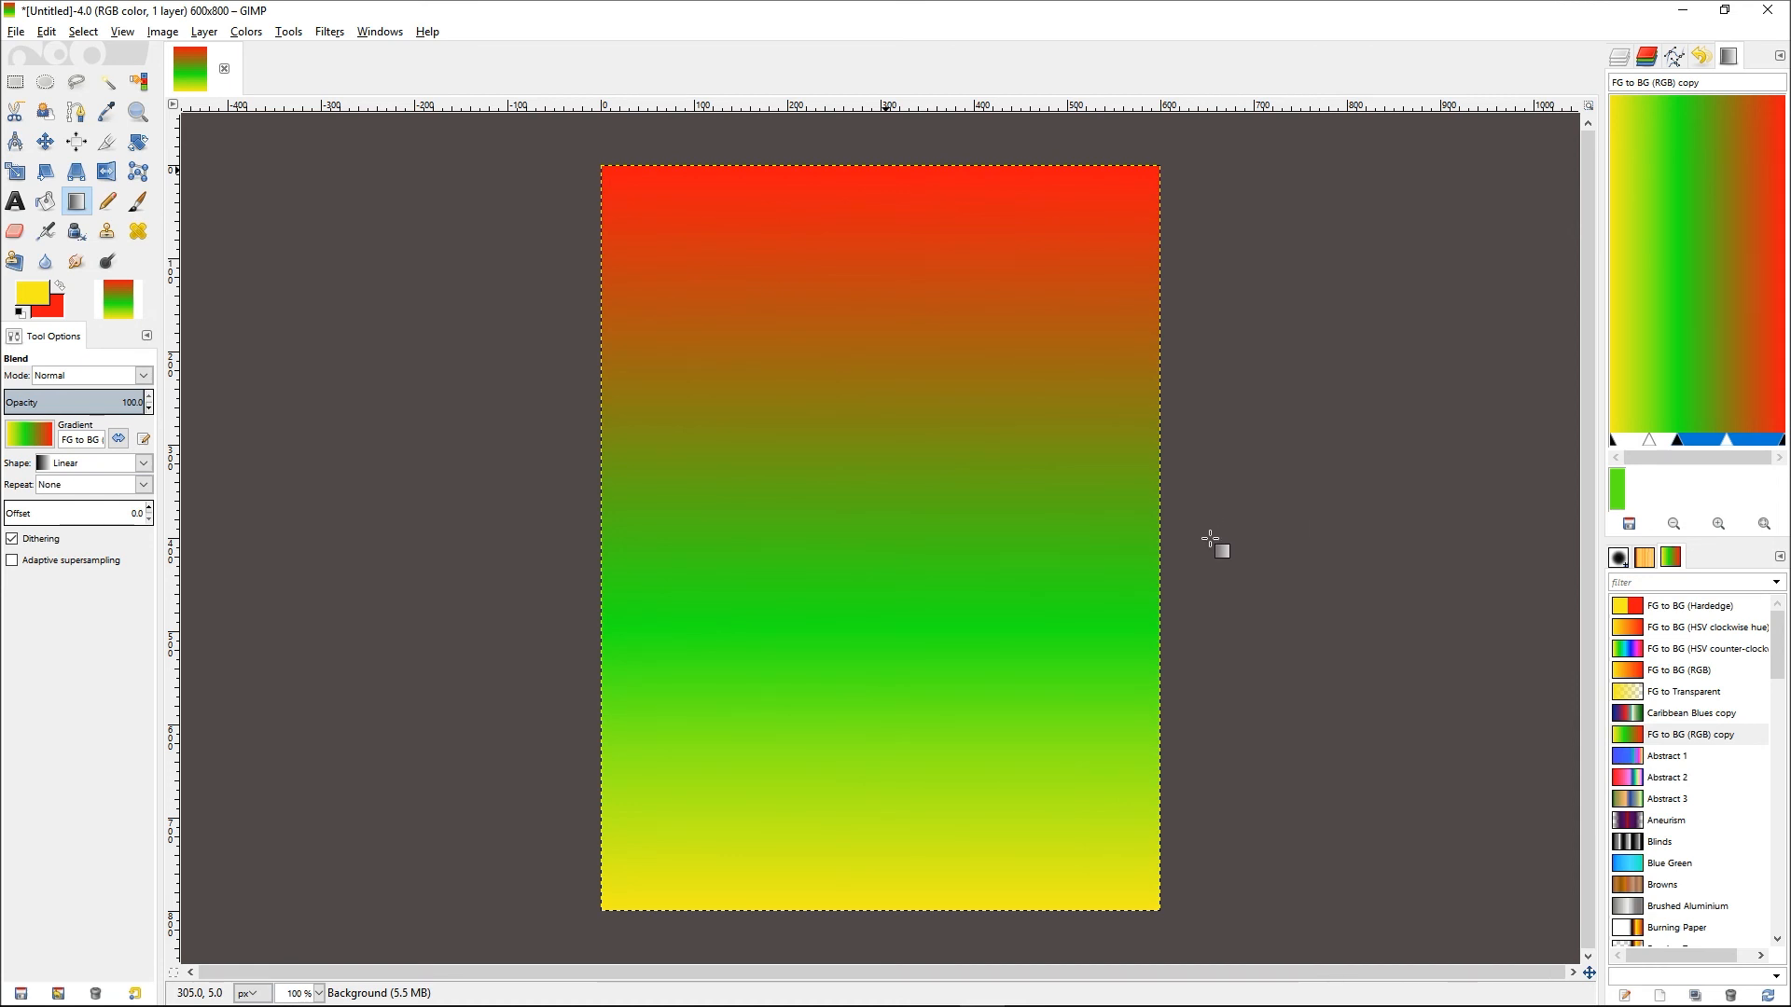
mouse_move(1235, 393)
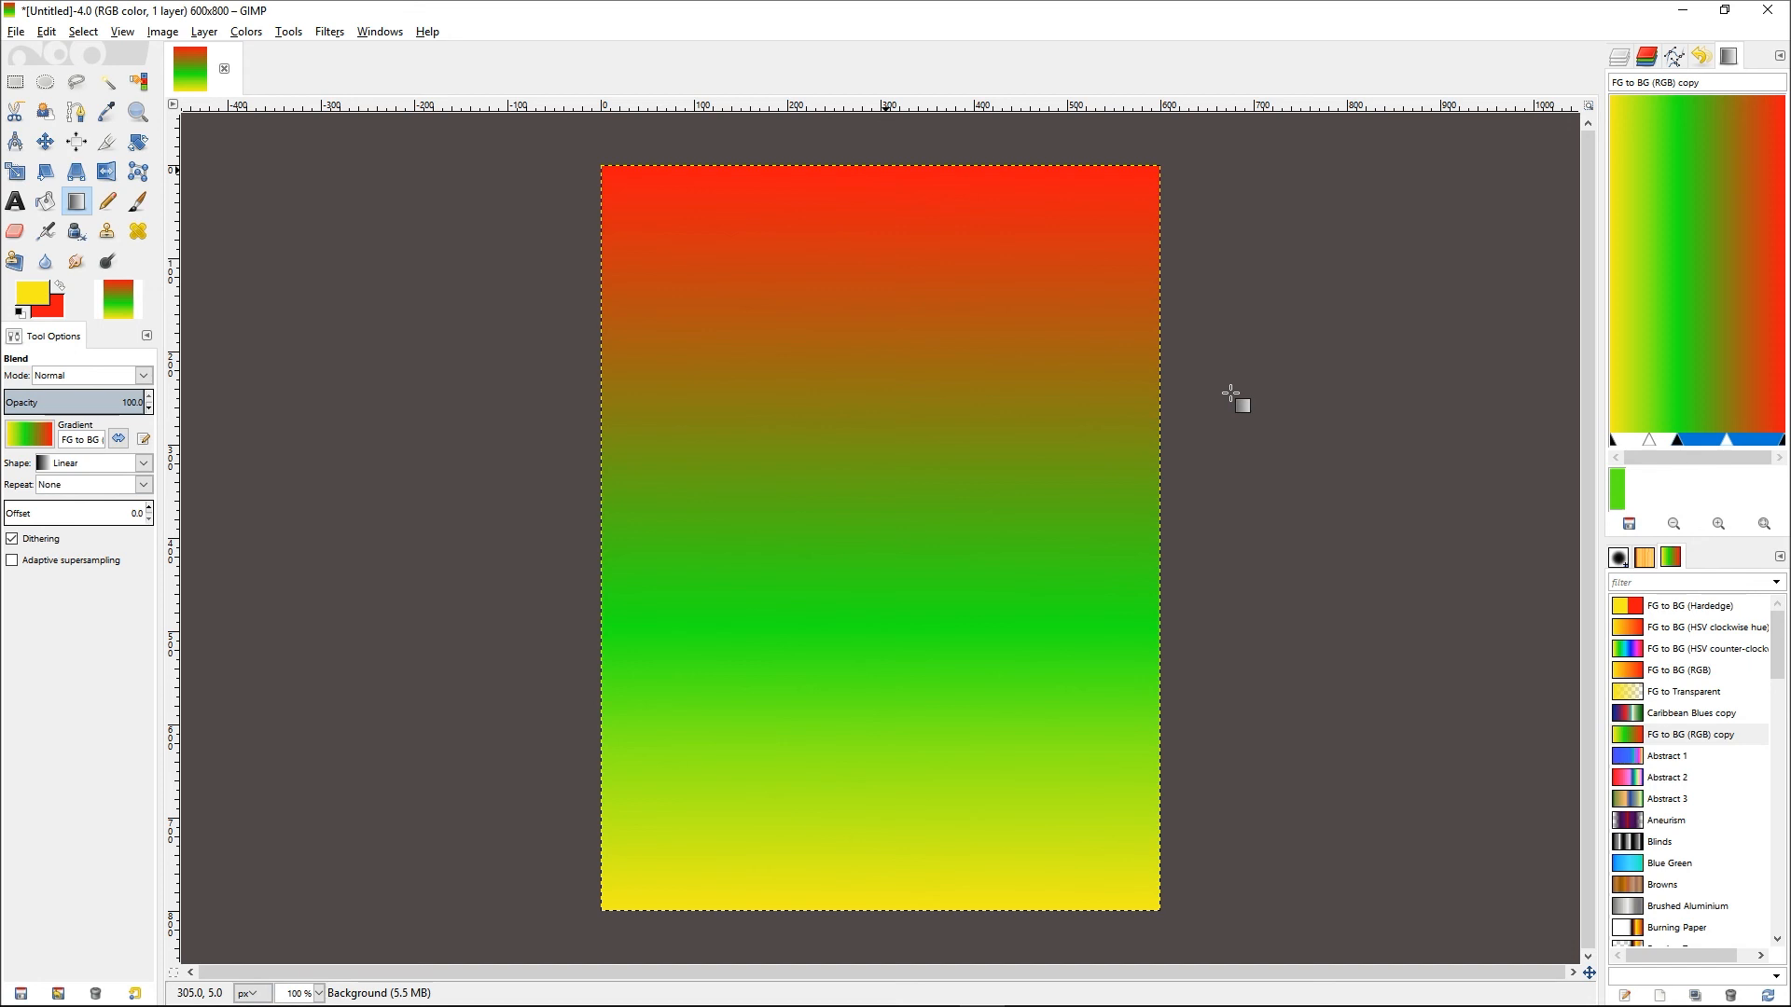